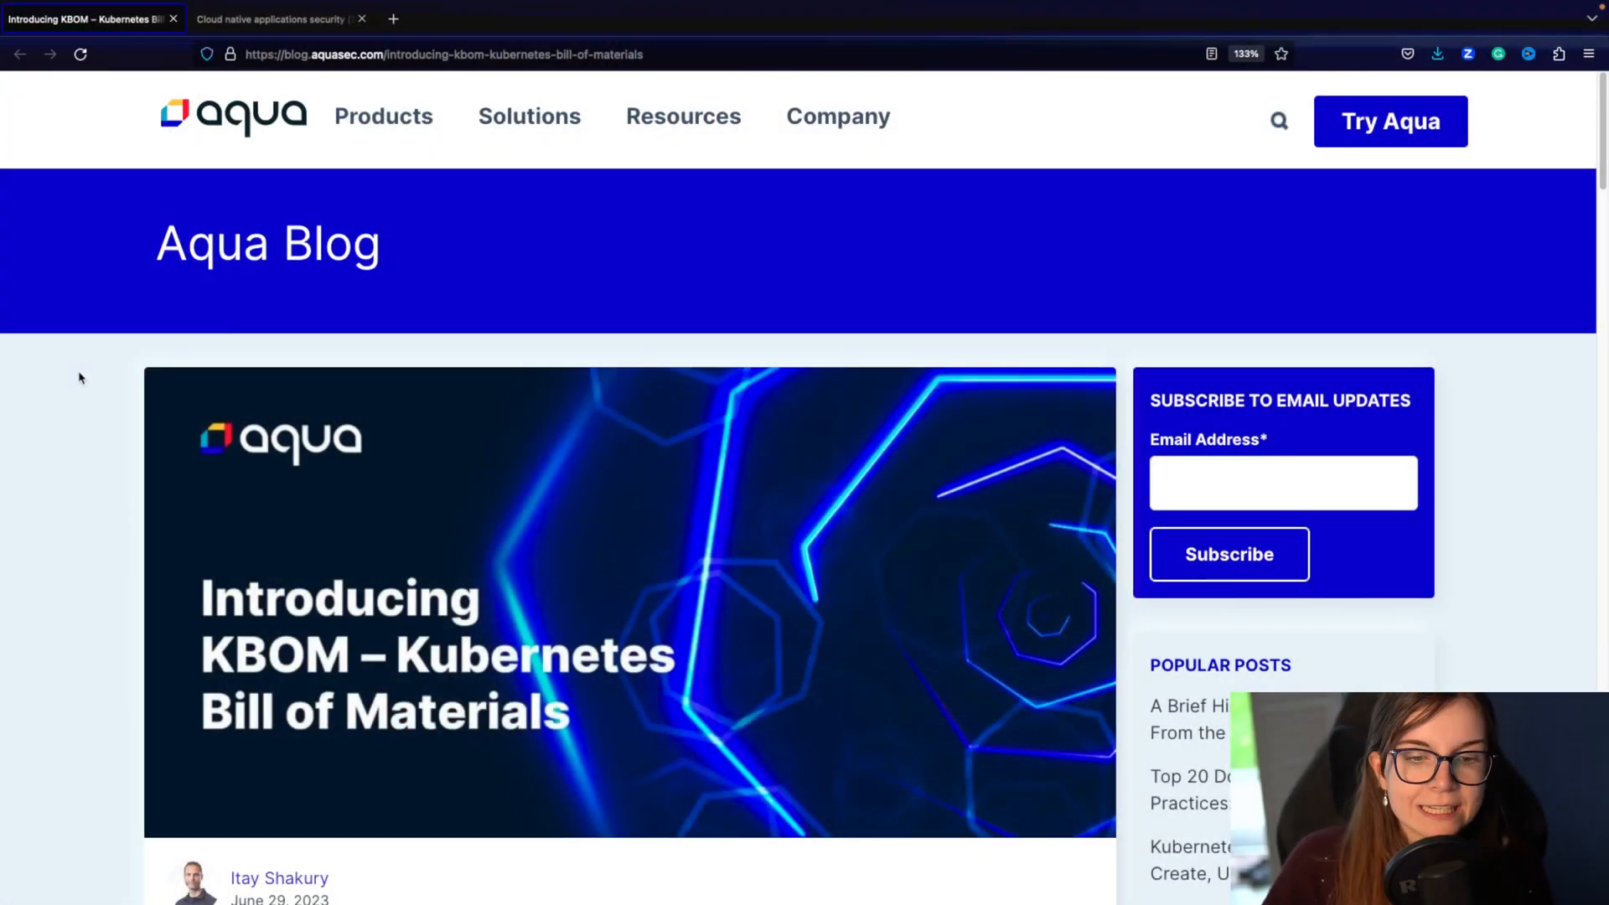
Step: Scroll the Introducing KBOM post down to the paragraph defining the Kubernetes Bill of Materials and its diagram
{"action": "scroll", "scroll_direction": "down", "scroll_amount": 3}
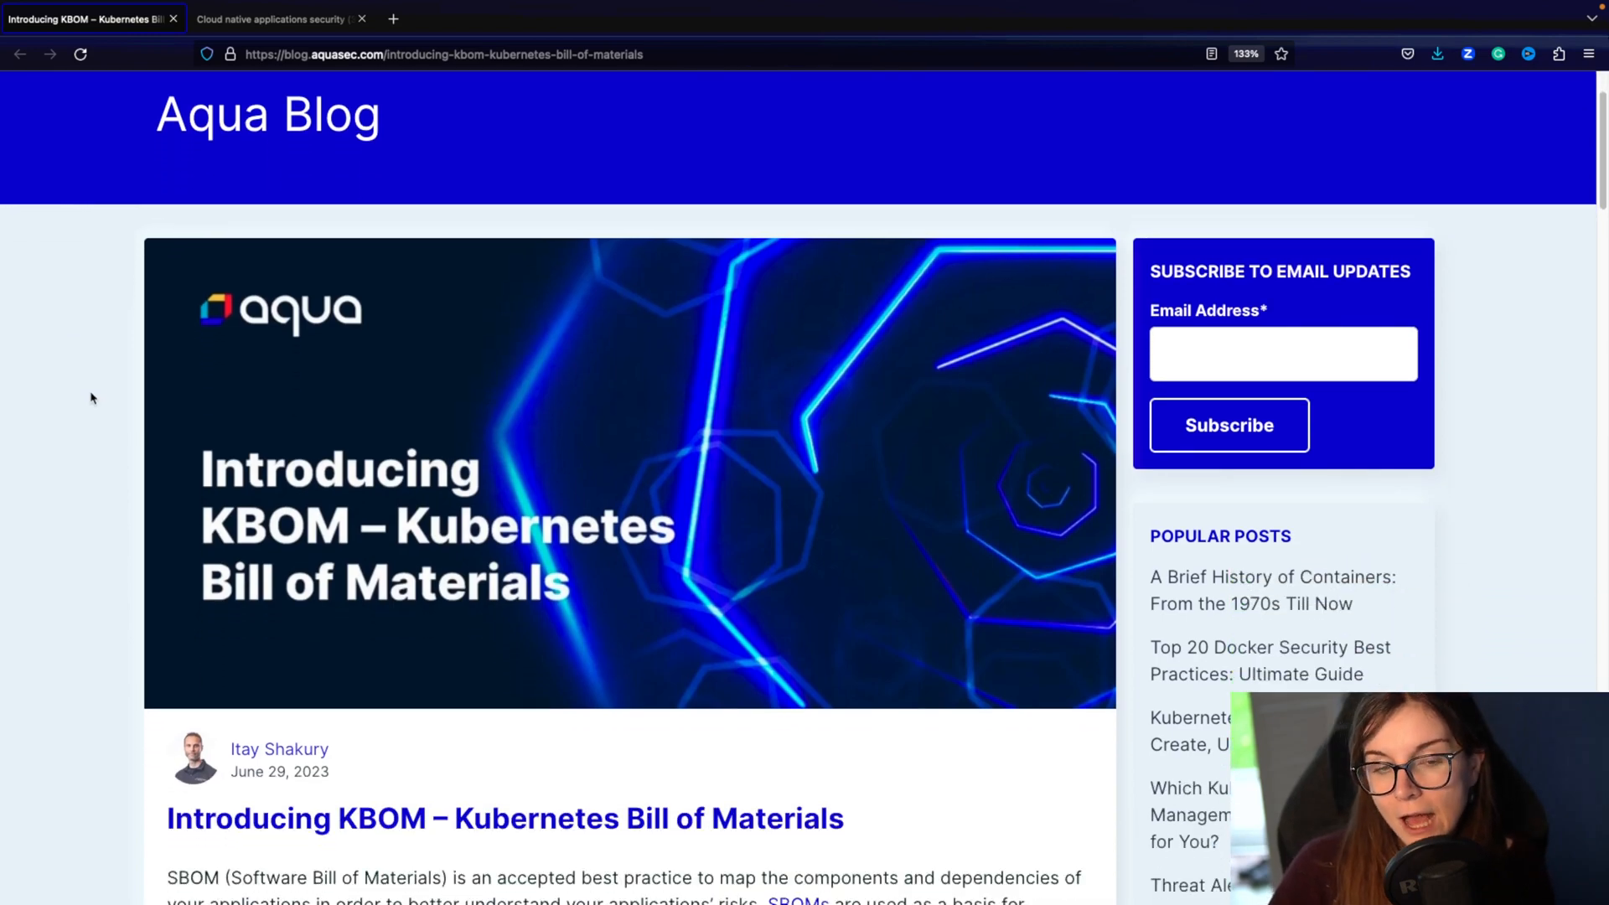
{"action": "scroll", "scroll_direction": "down", "scroll_amount": 3}
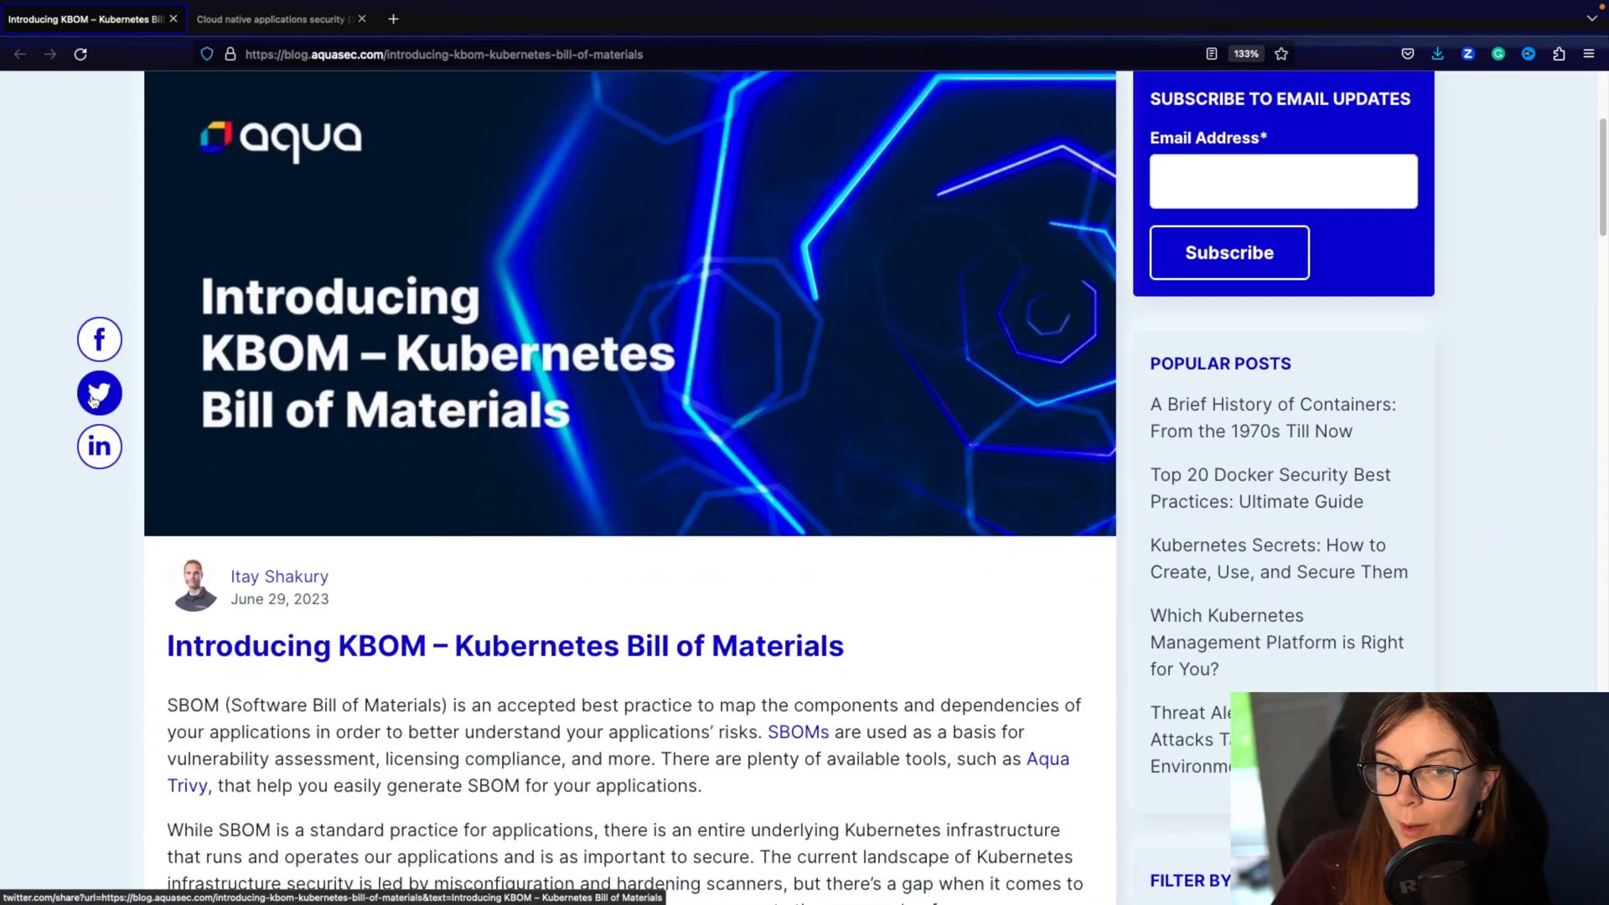
{"action": "scroll", "scroll_direction": "down", "scroll_amount": 3}
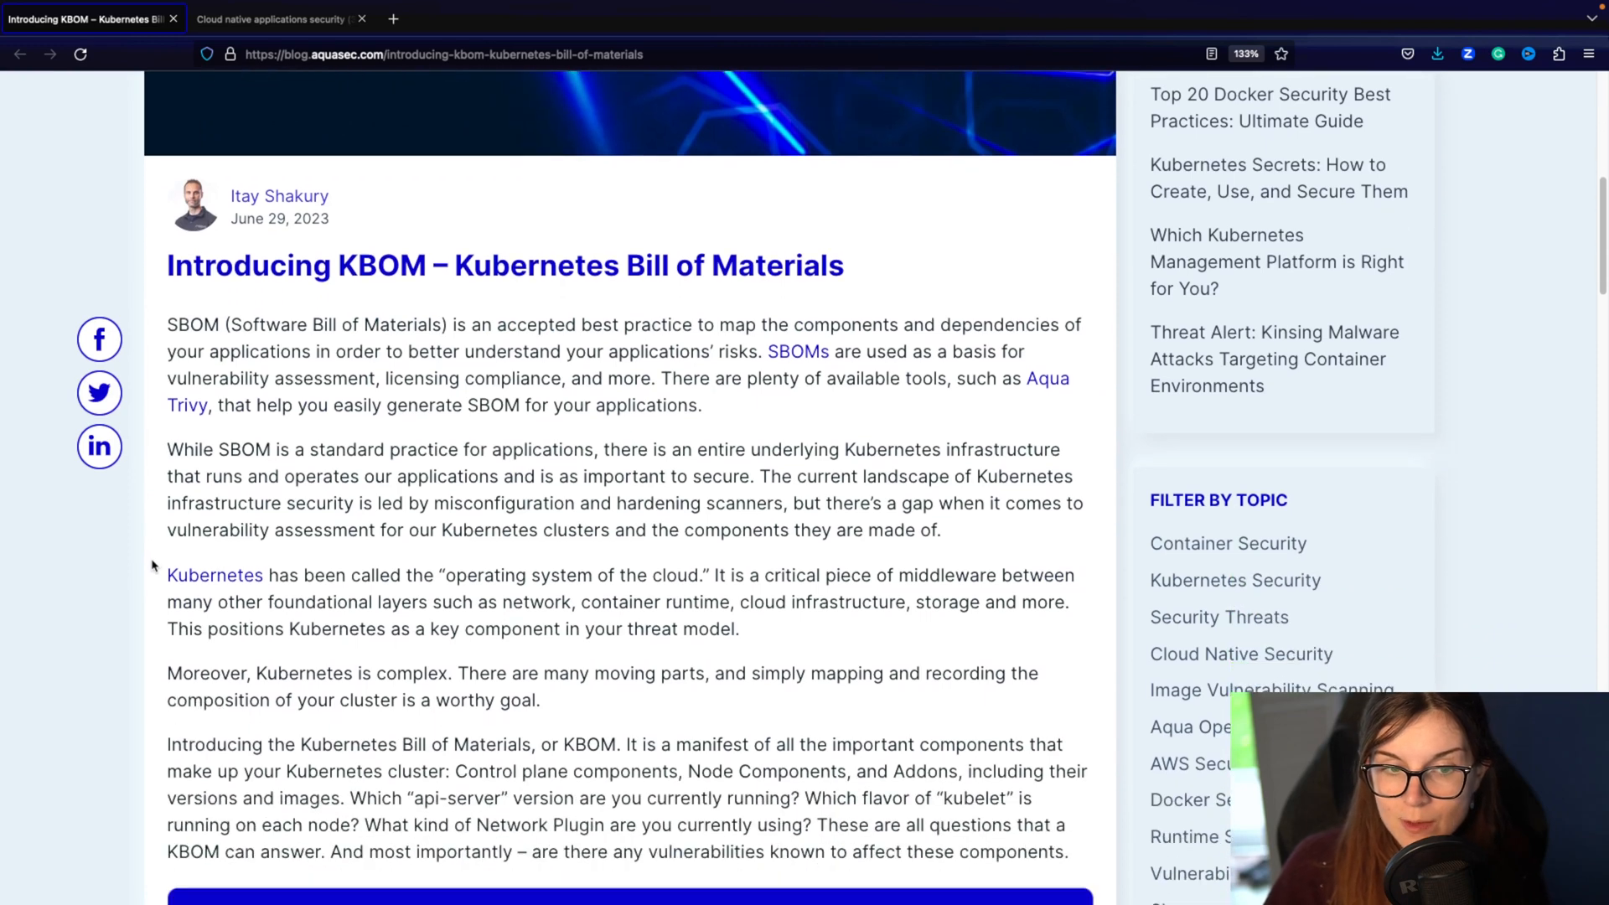
{"action": "scroll", "scroll_direction": "down", "scroll_amount": 3}
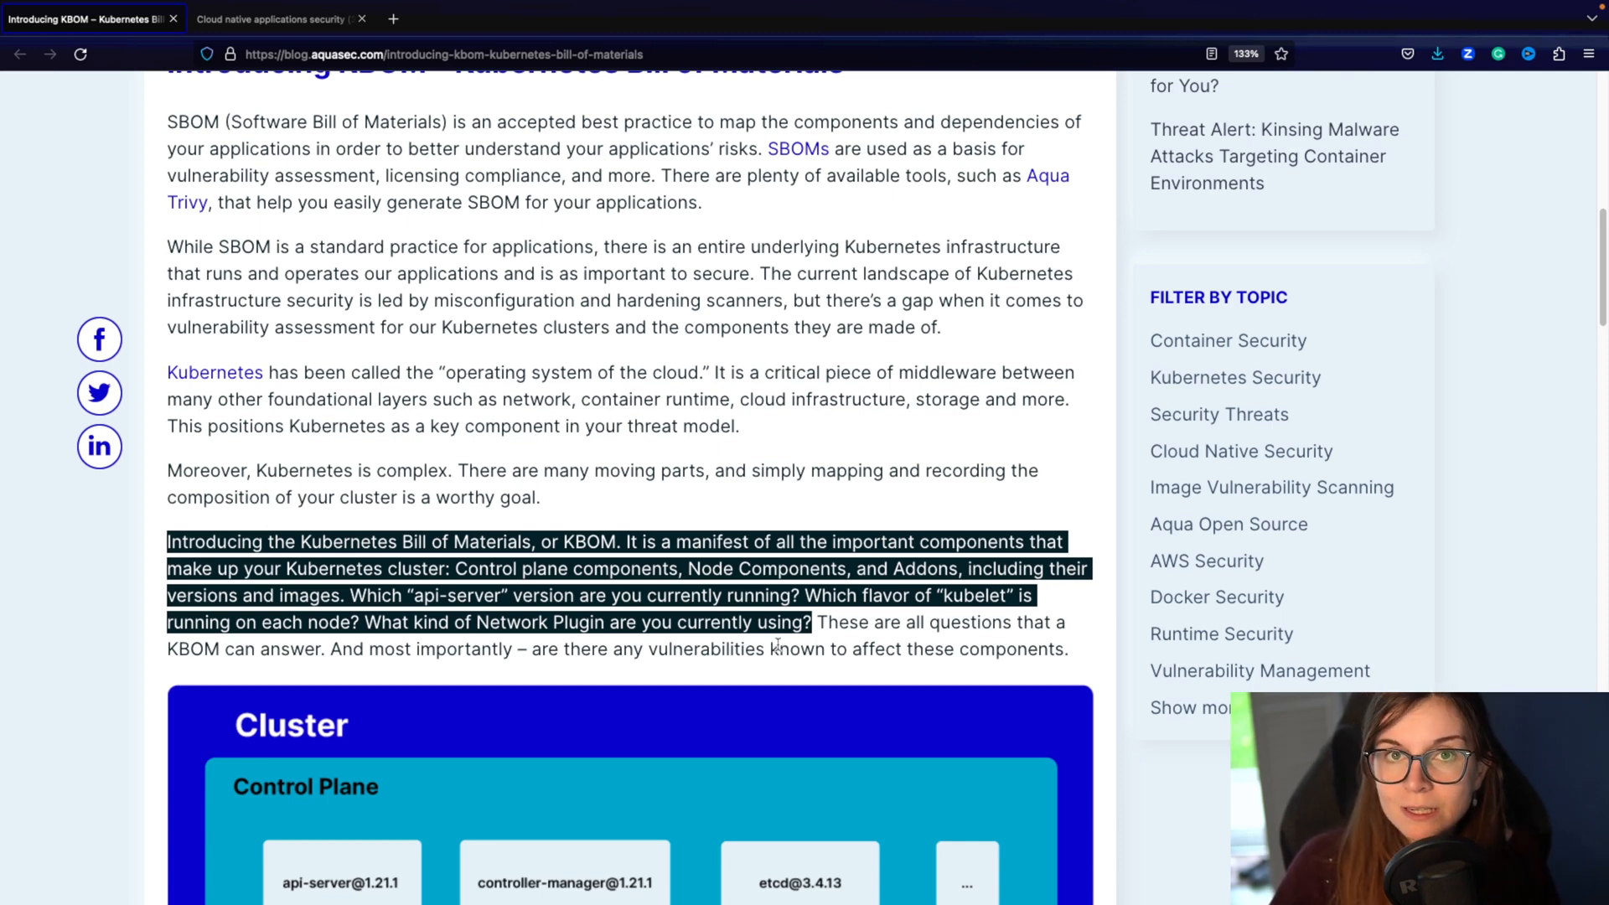
{"action": "mouse_move", "coordinate": [764, 643]}
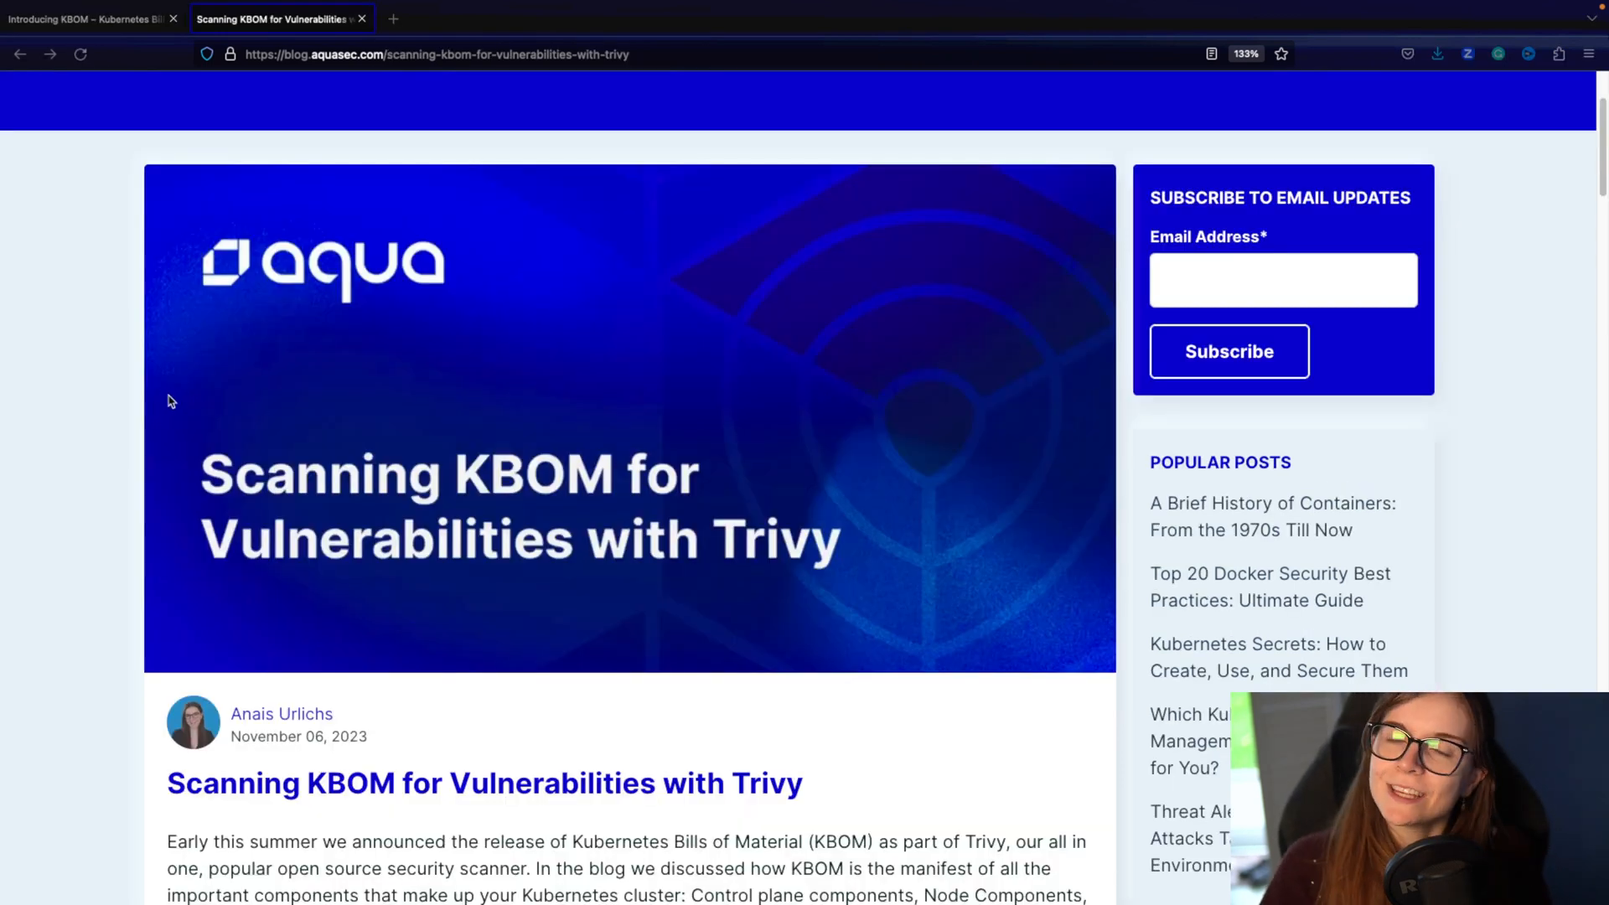
Step: Scroll the Scanning KBOM post down to 'The Kubernetes Vulnerability Database' section and its feed links
{"action": "scroll", "scroll_direction": "down", "scroll_amount": 3}
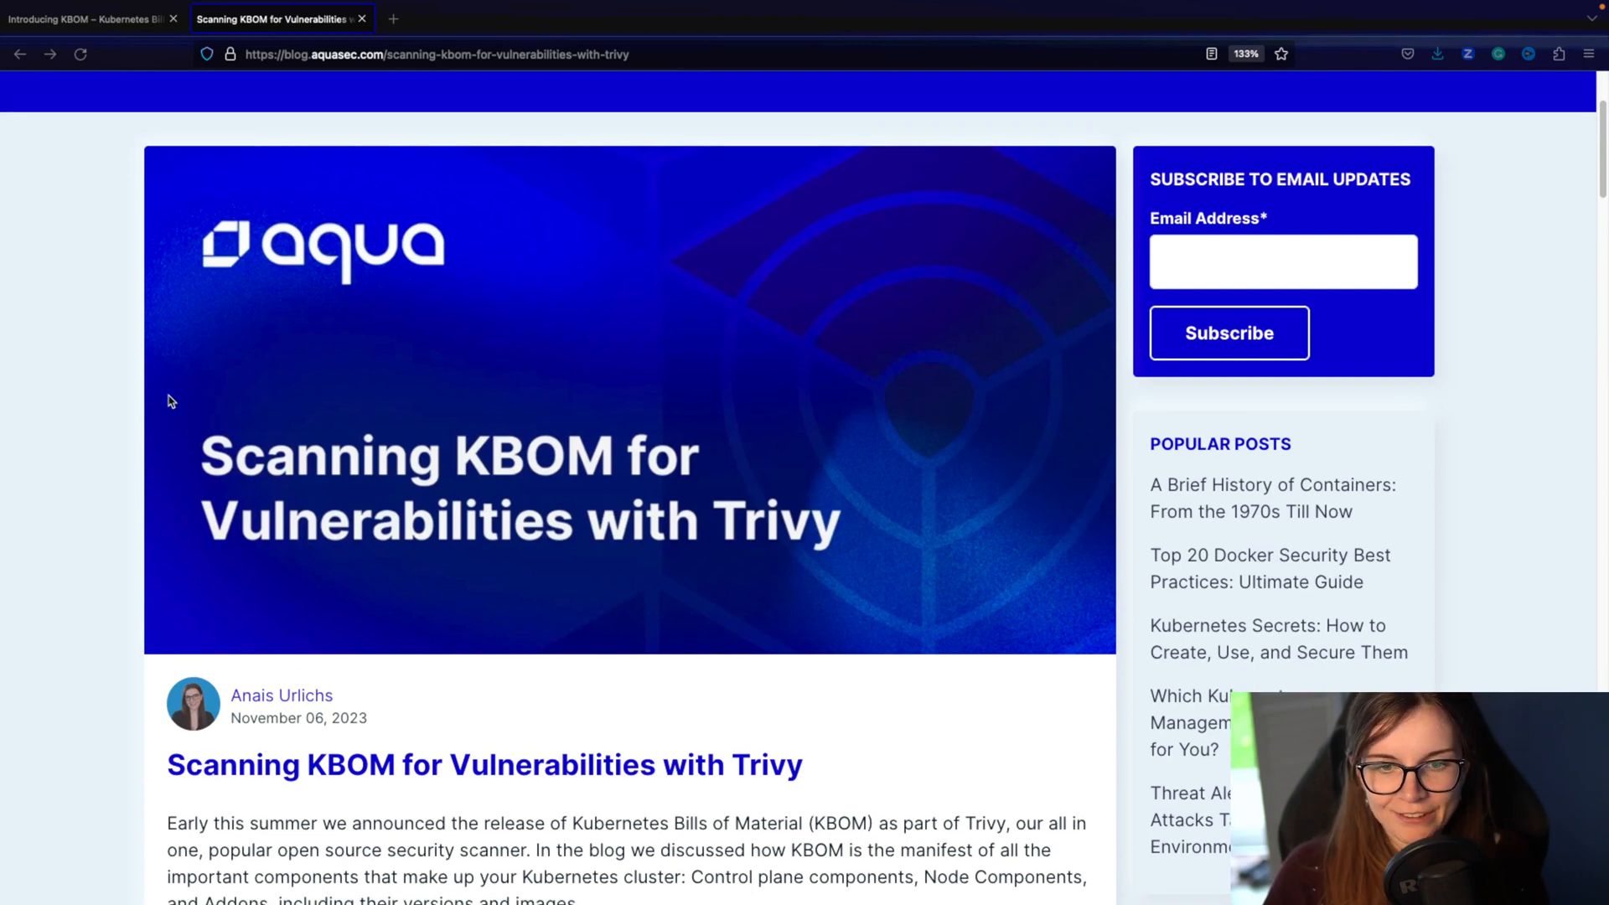
{"action": "scroll", "scroll_direction": "up", "scroll_amount": 3}
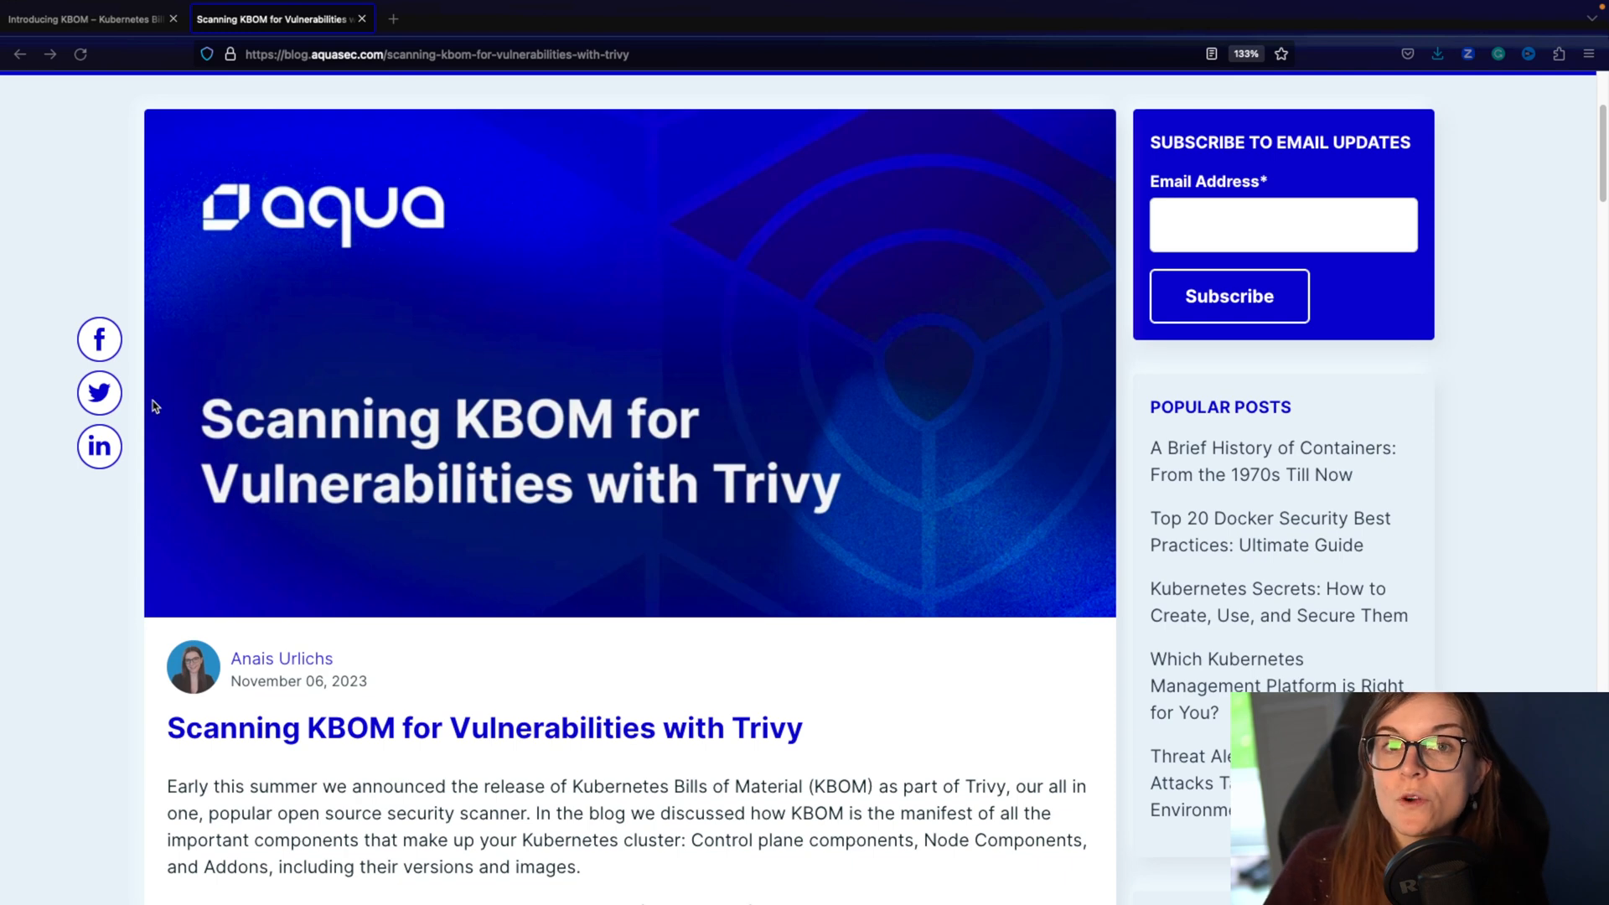
{"action": "scroll", "scroll_direction": "down", "scroll_amount": 3}
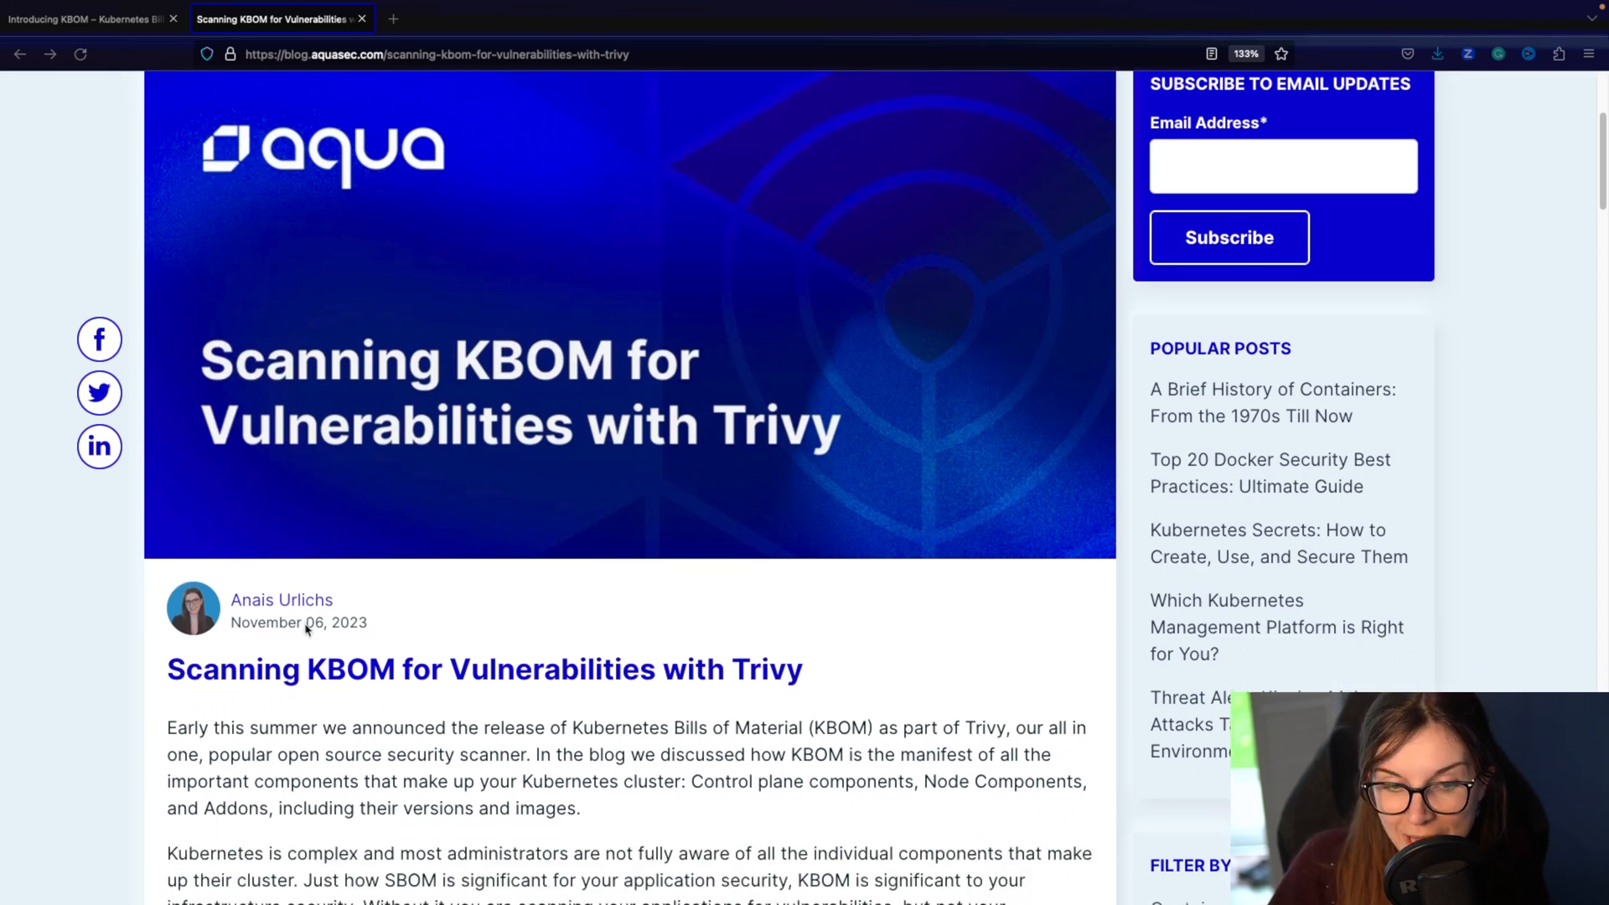
{"action": "scroll", "scroll_direction": "down", "scroll_amount": 3}
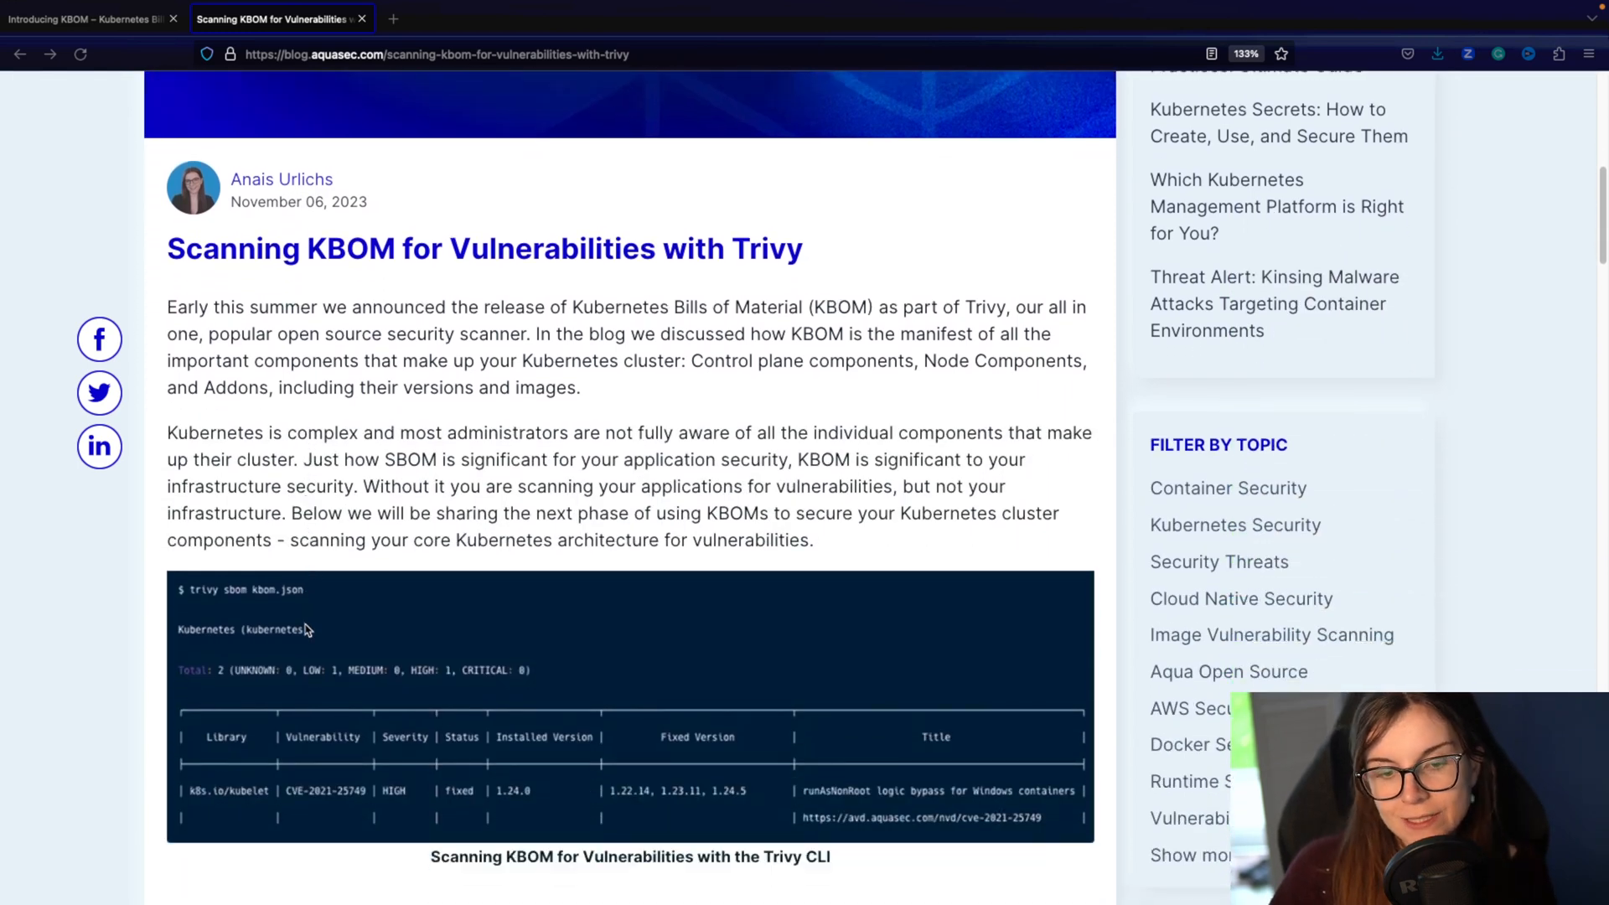
{"action": "scroll", "scroll_direction": "down", "scroll_amount": 3}
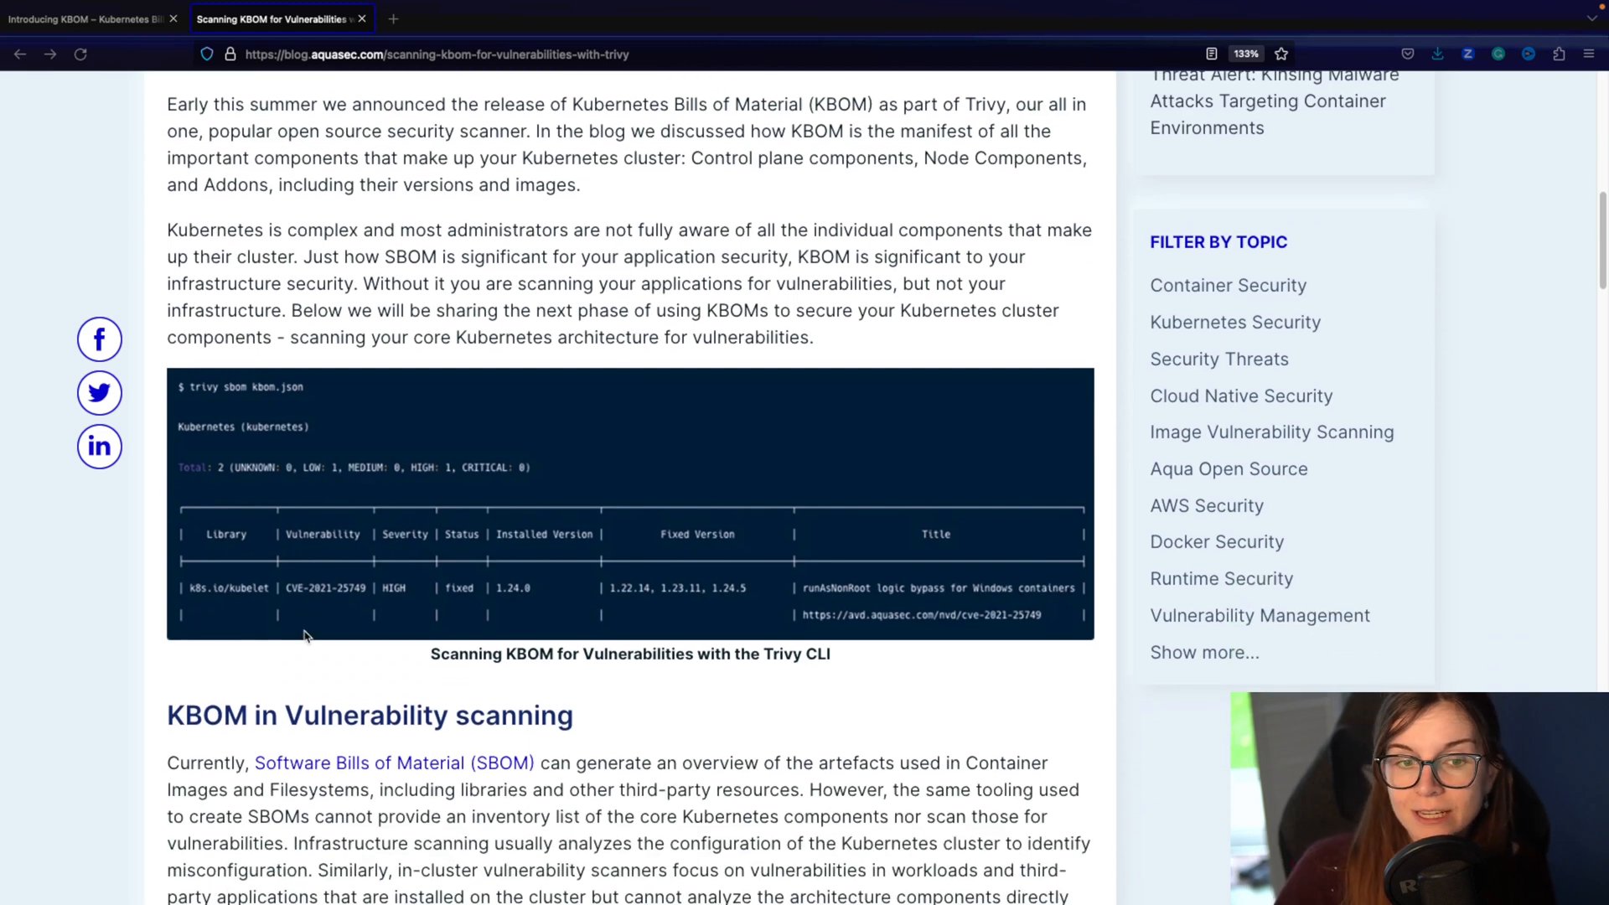
{"action": "scroll", "scroll_direction": "down", "scroll_amount": 3}
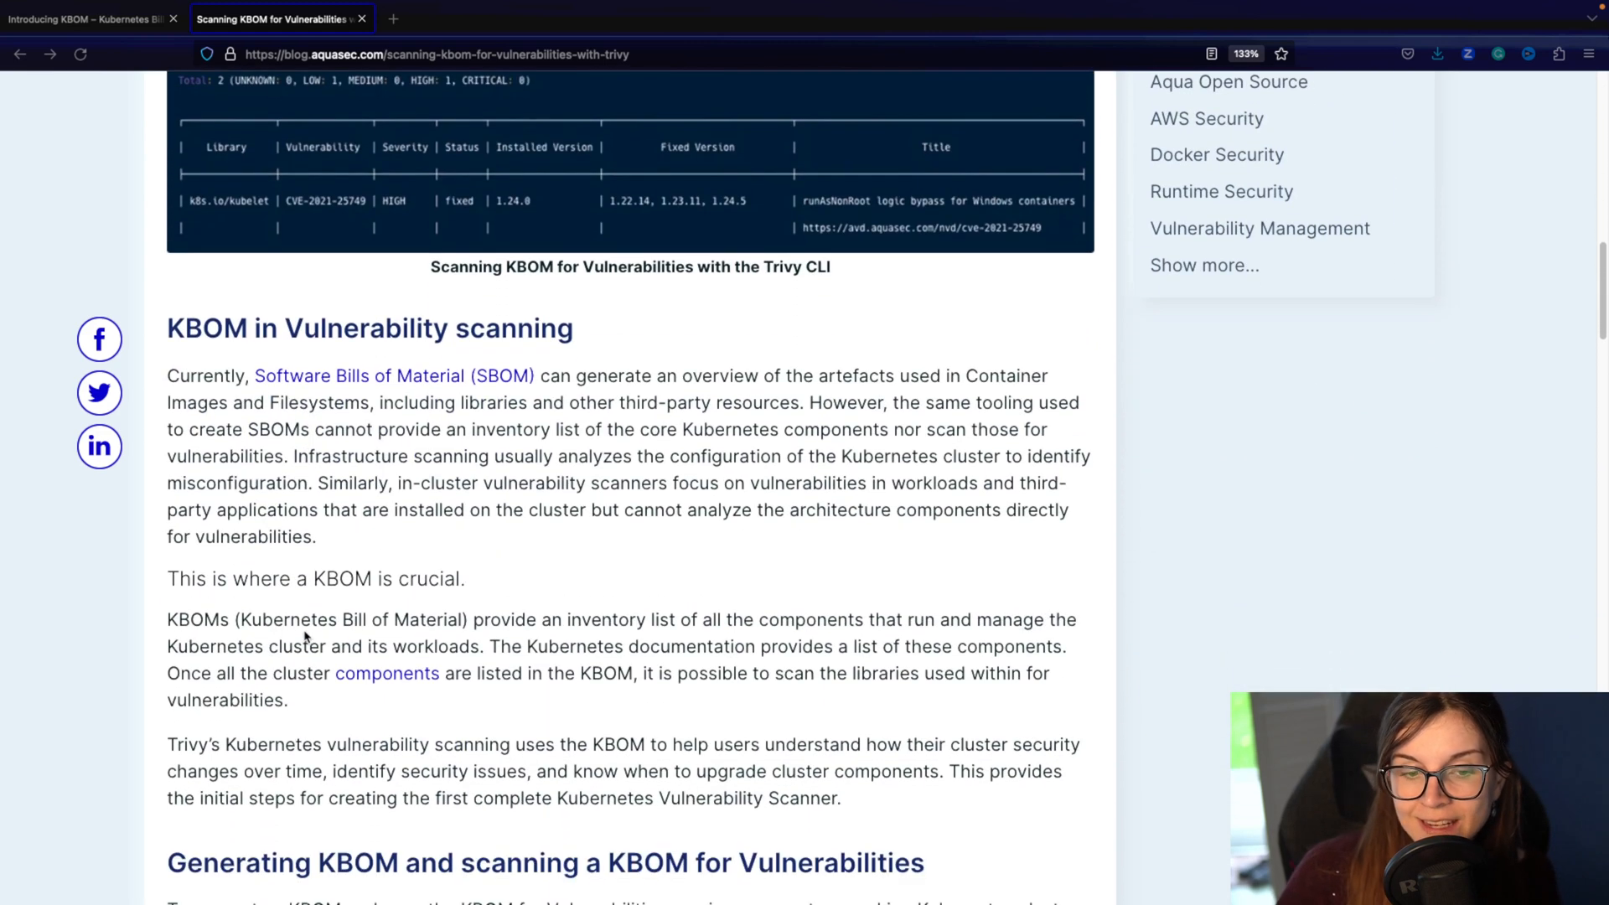
{"action": "scroll", "scroll_direction": "down", "scroll_amount": 3}
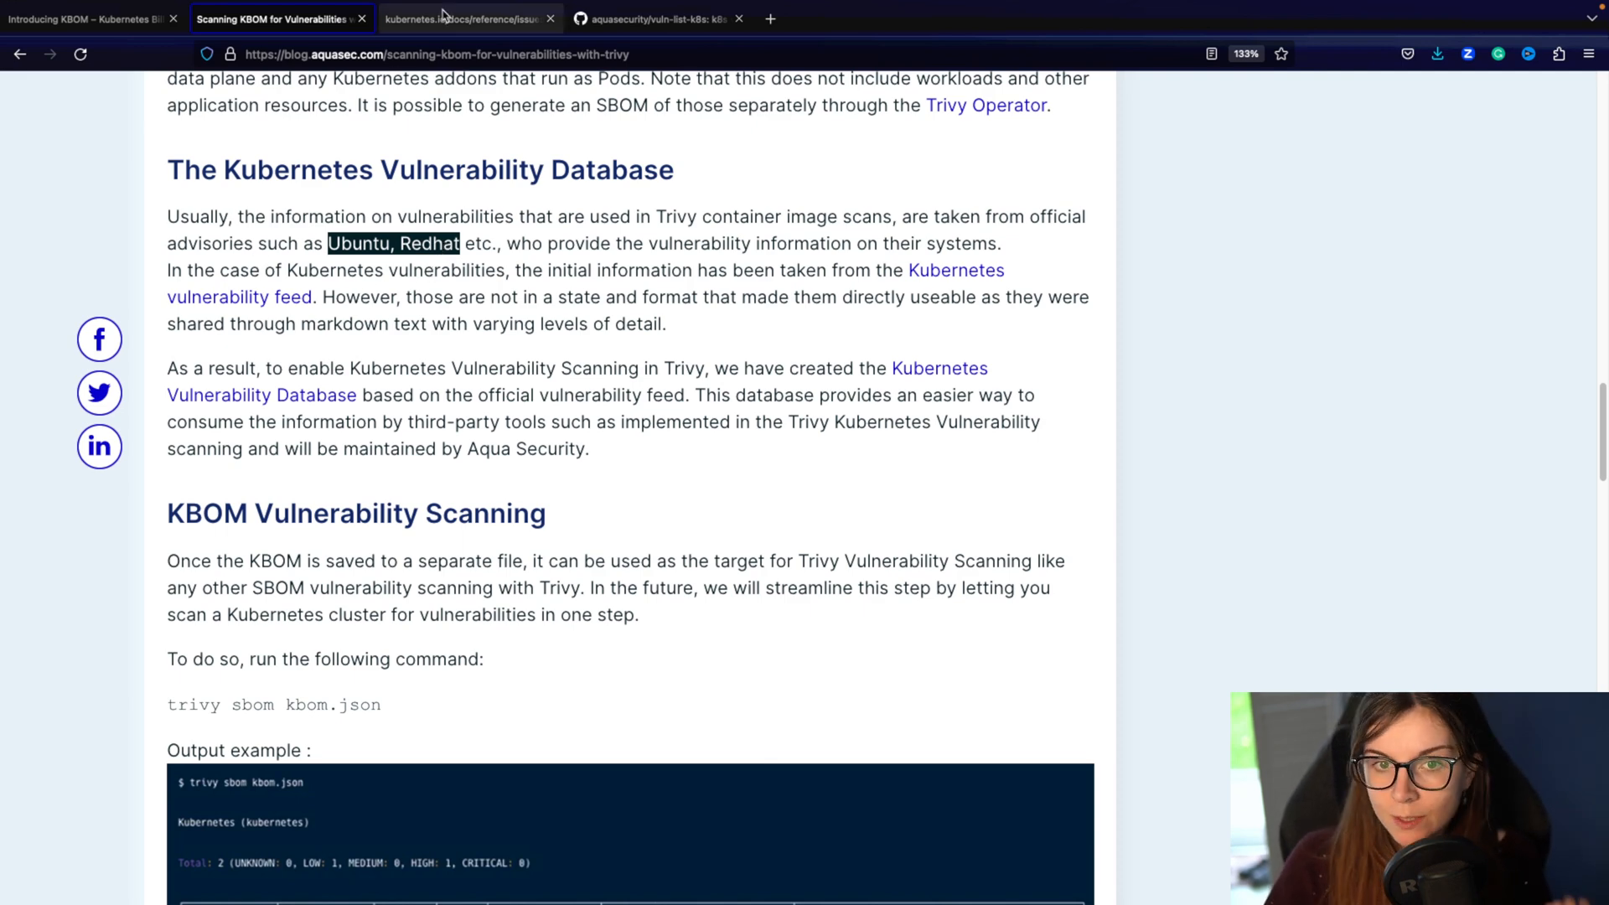
Step: View the official Kubernetes CVE feed as raw JSON and its headers, then move to the vuln-list-k8s repository
{"action": "left_click", "coordinate": [462, 18]}
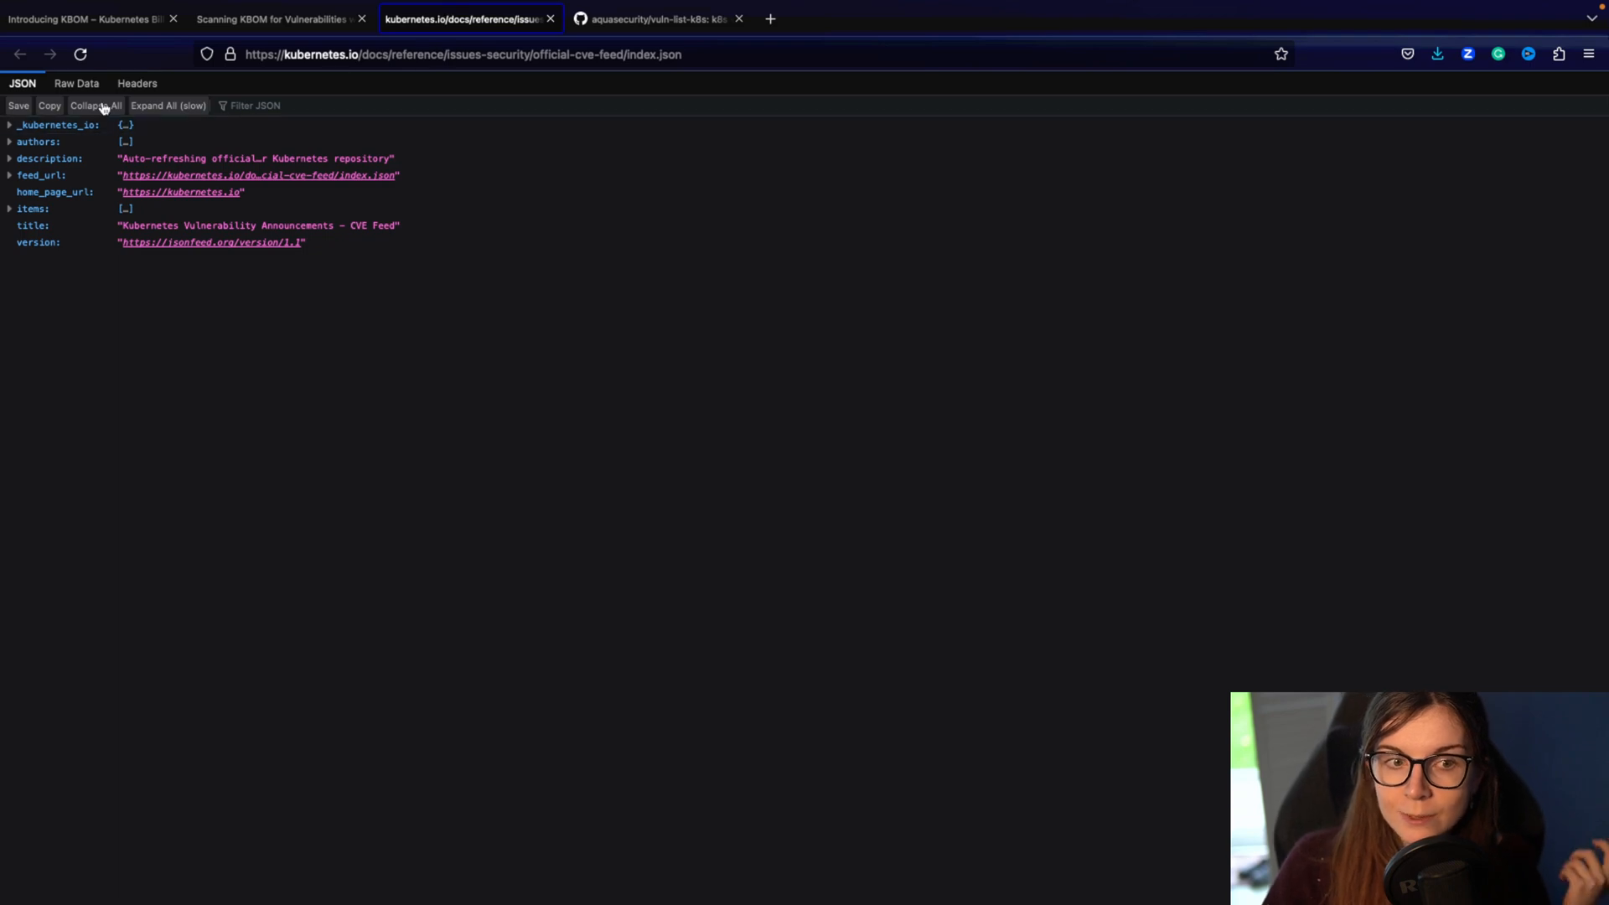
{"action": "left_click", "coordinate": [76, 84]}
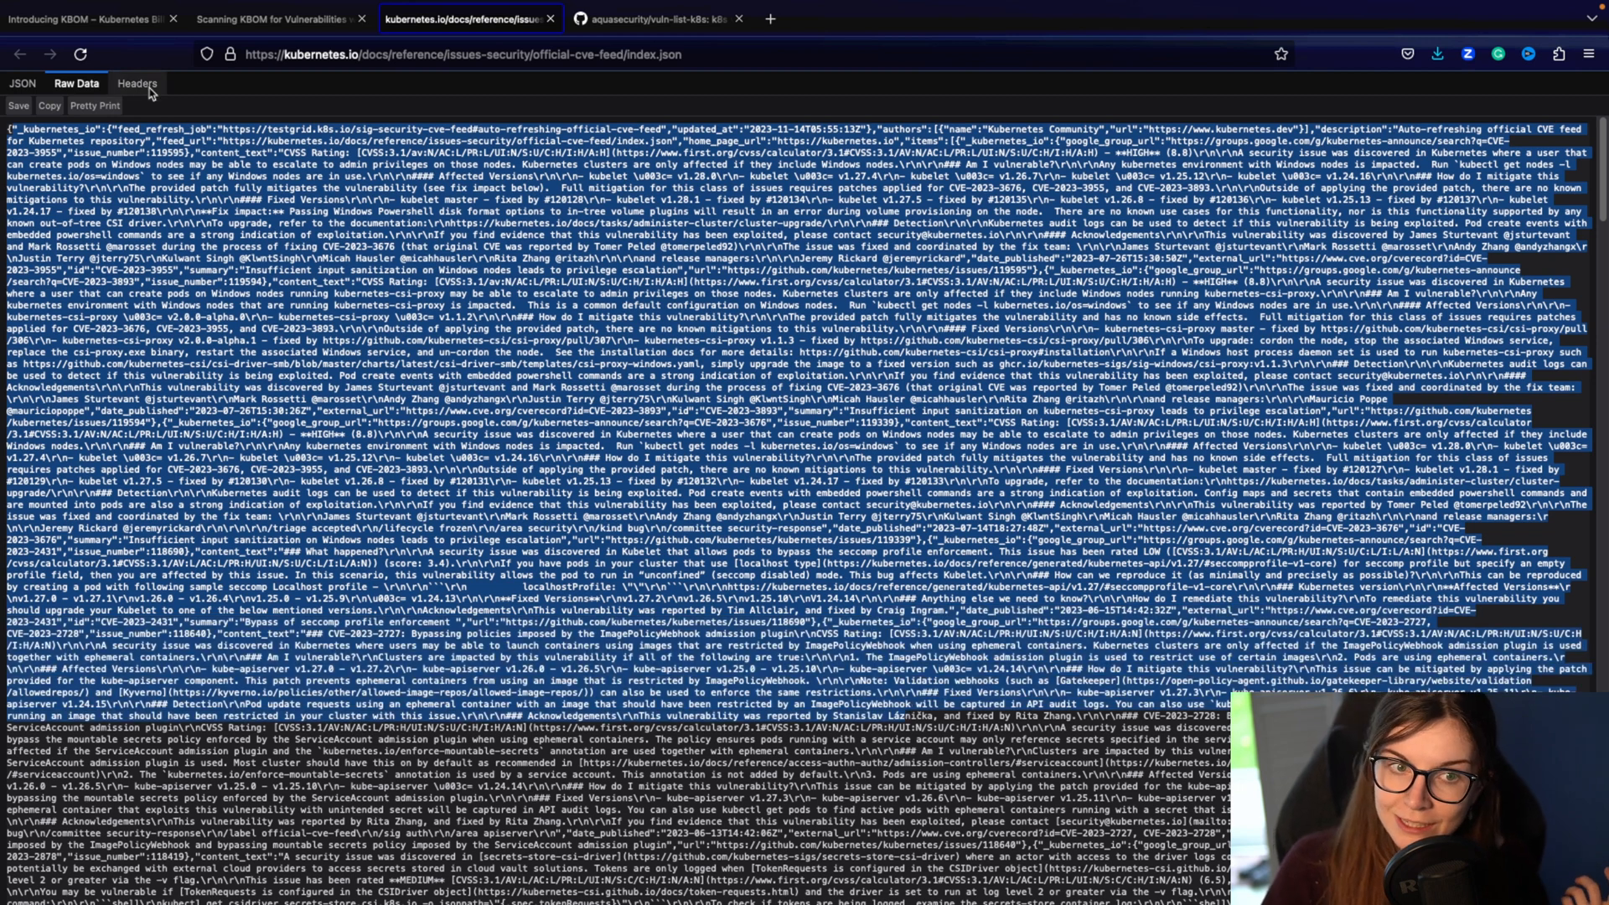
{"action": "left_click", "coordinate": [136, 83]}
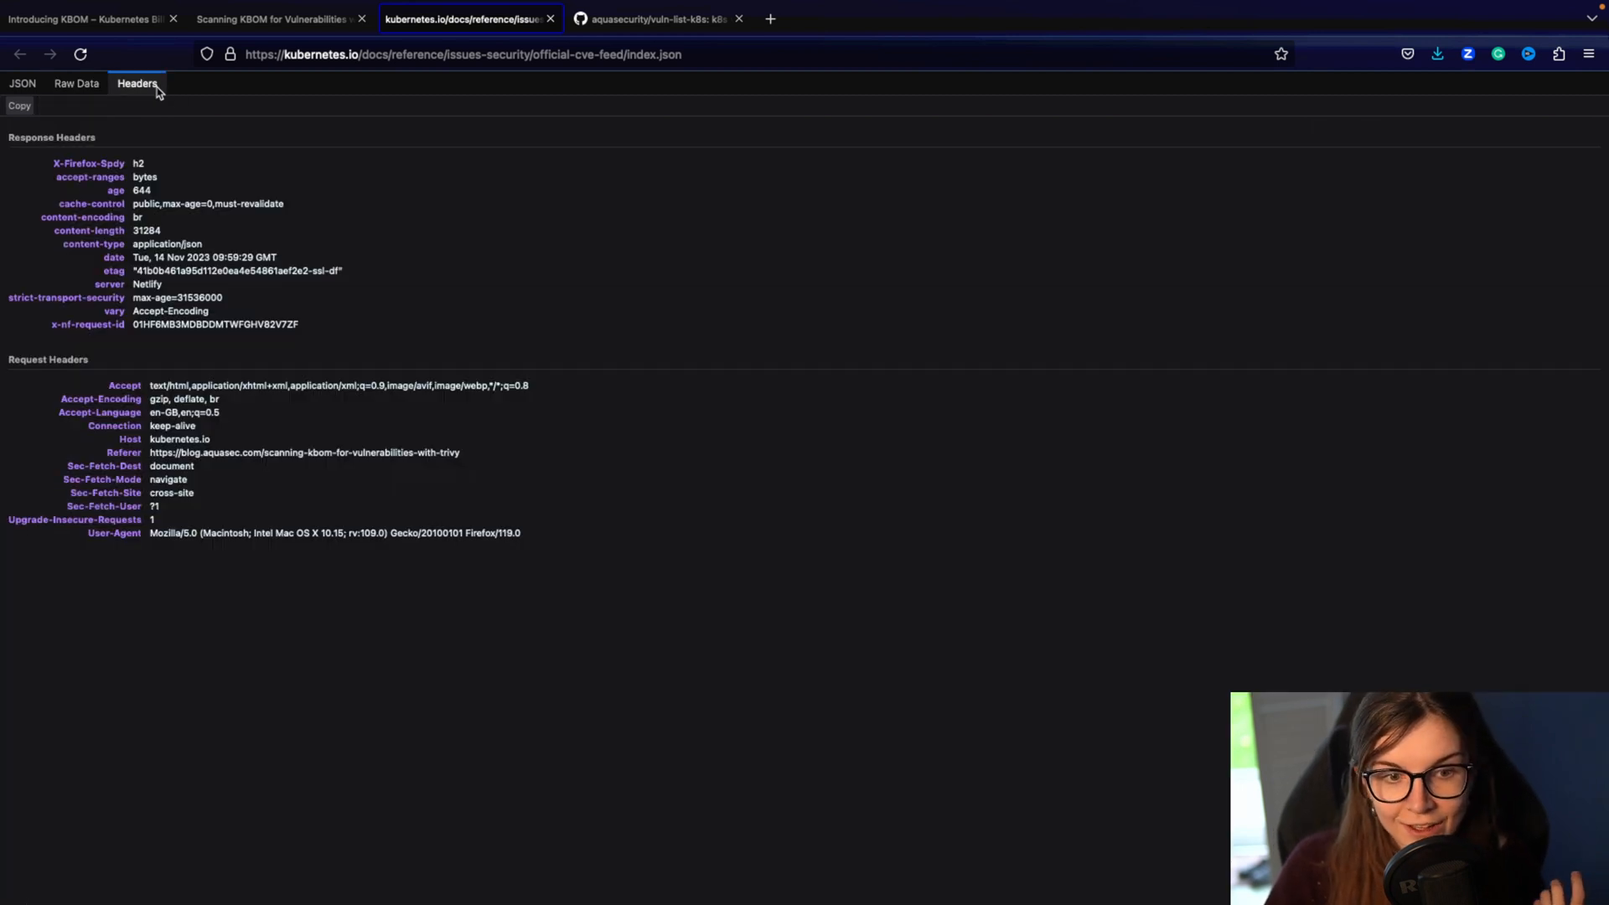
{"action": "left_click", "coordinate": [75, 83]}
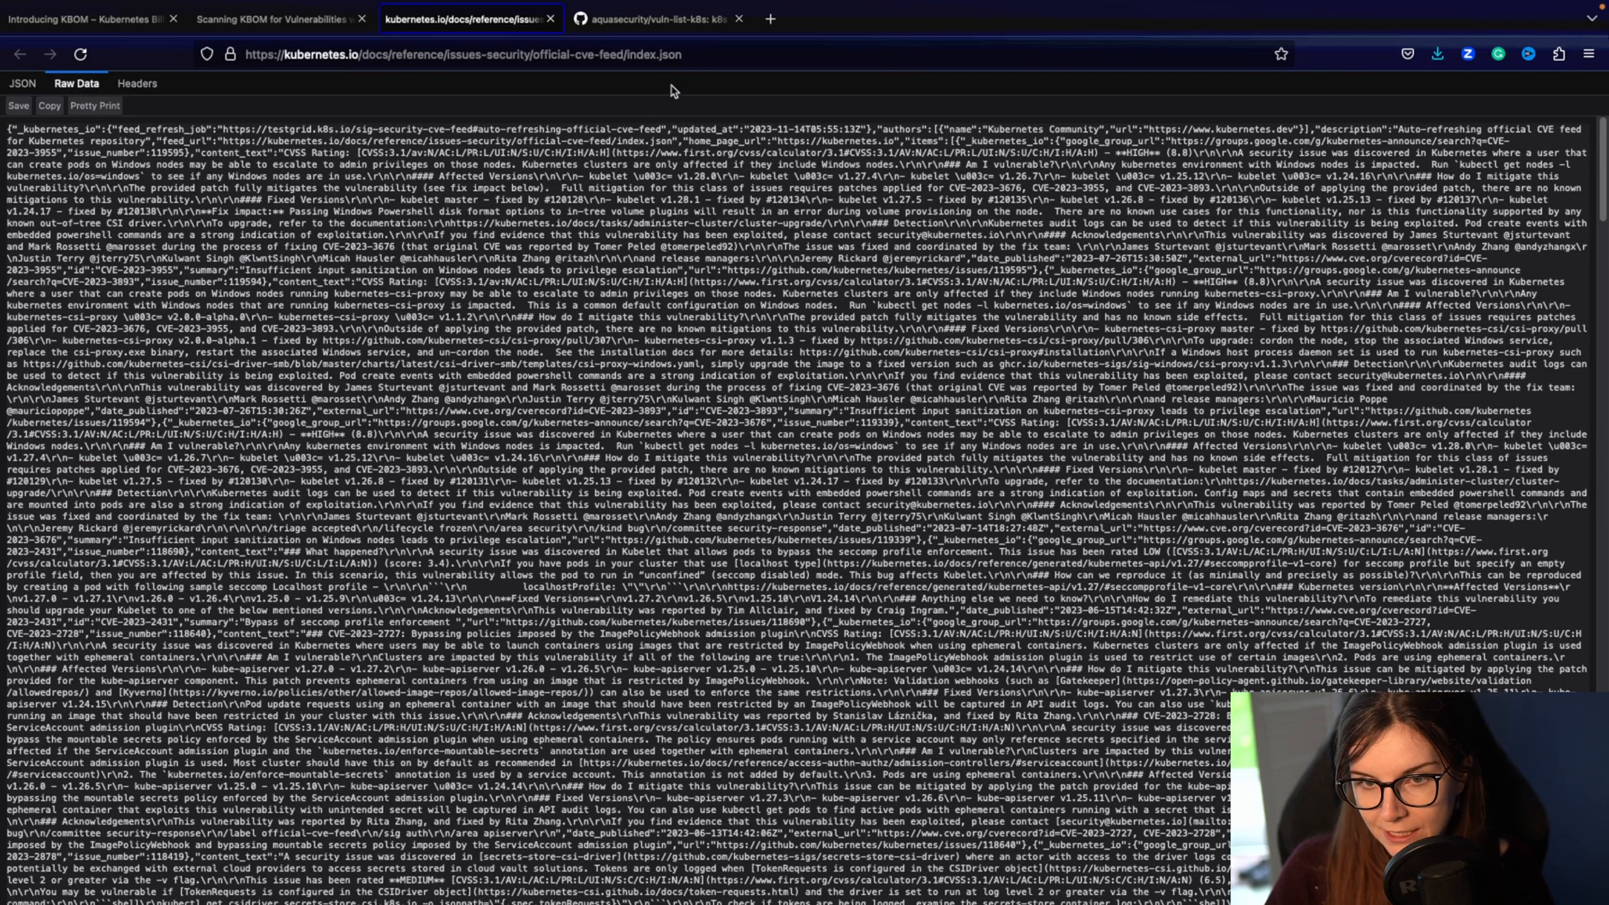
{"action": "left_click", "coordinate": [657, 19]}
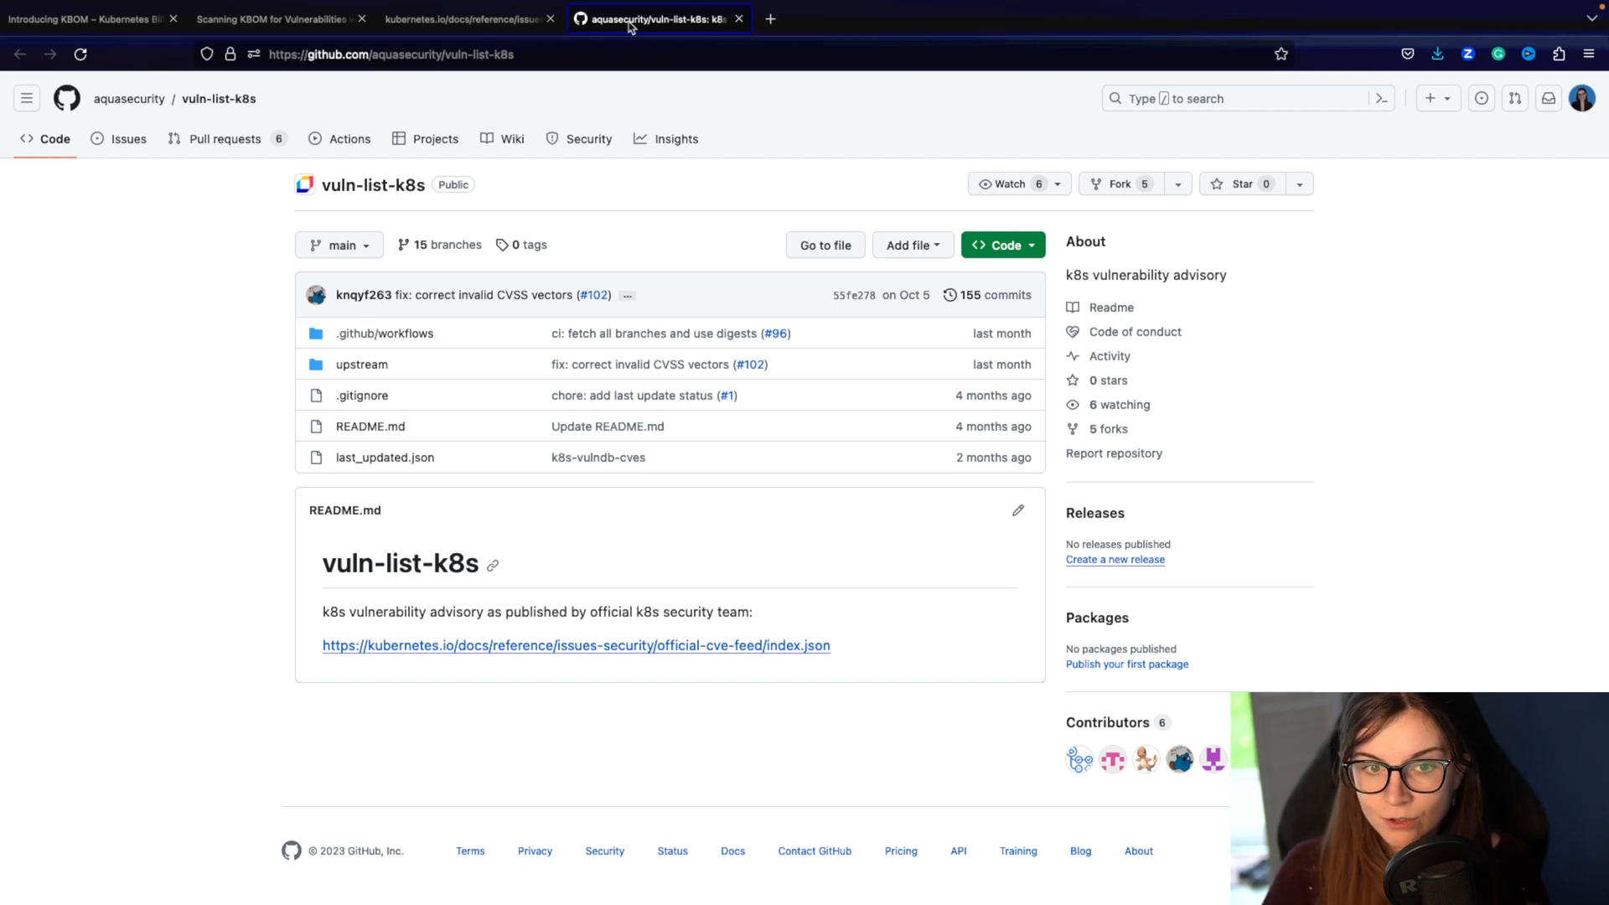
{"action": "mouse_move", "coordinate": [495, 399]}
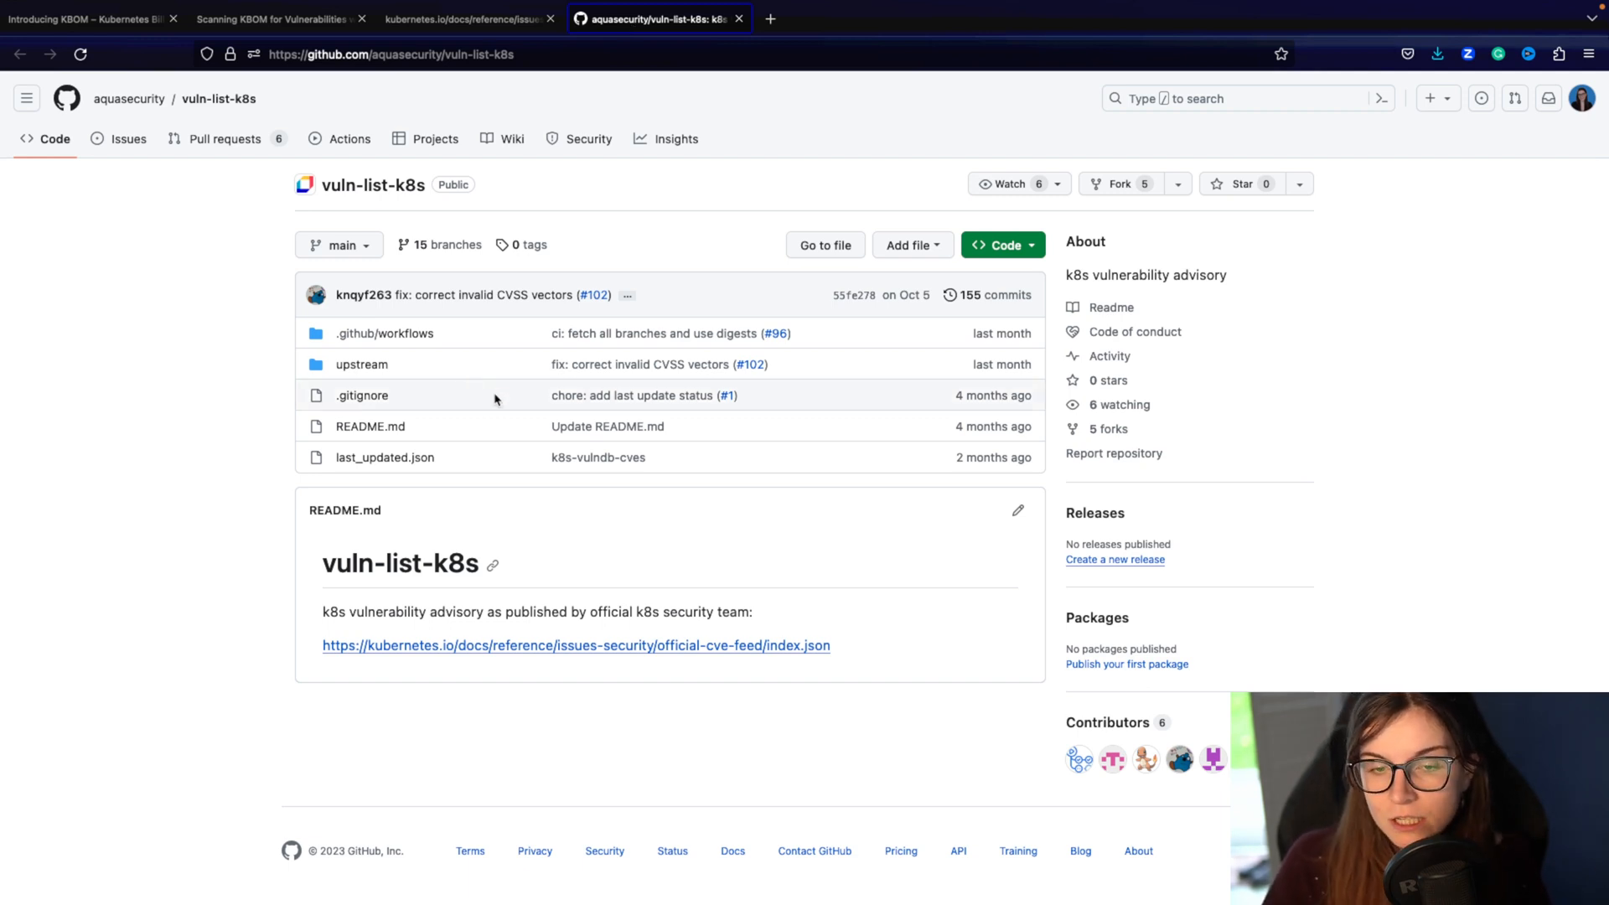
{"action": "mouse_move", "coordinate": [161, 242]}
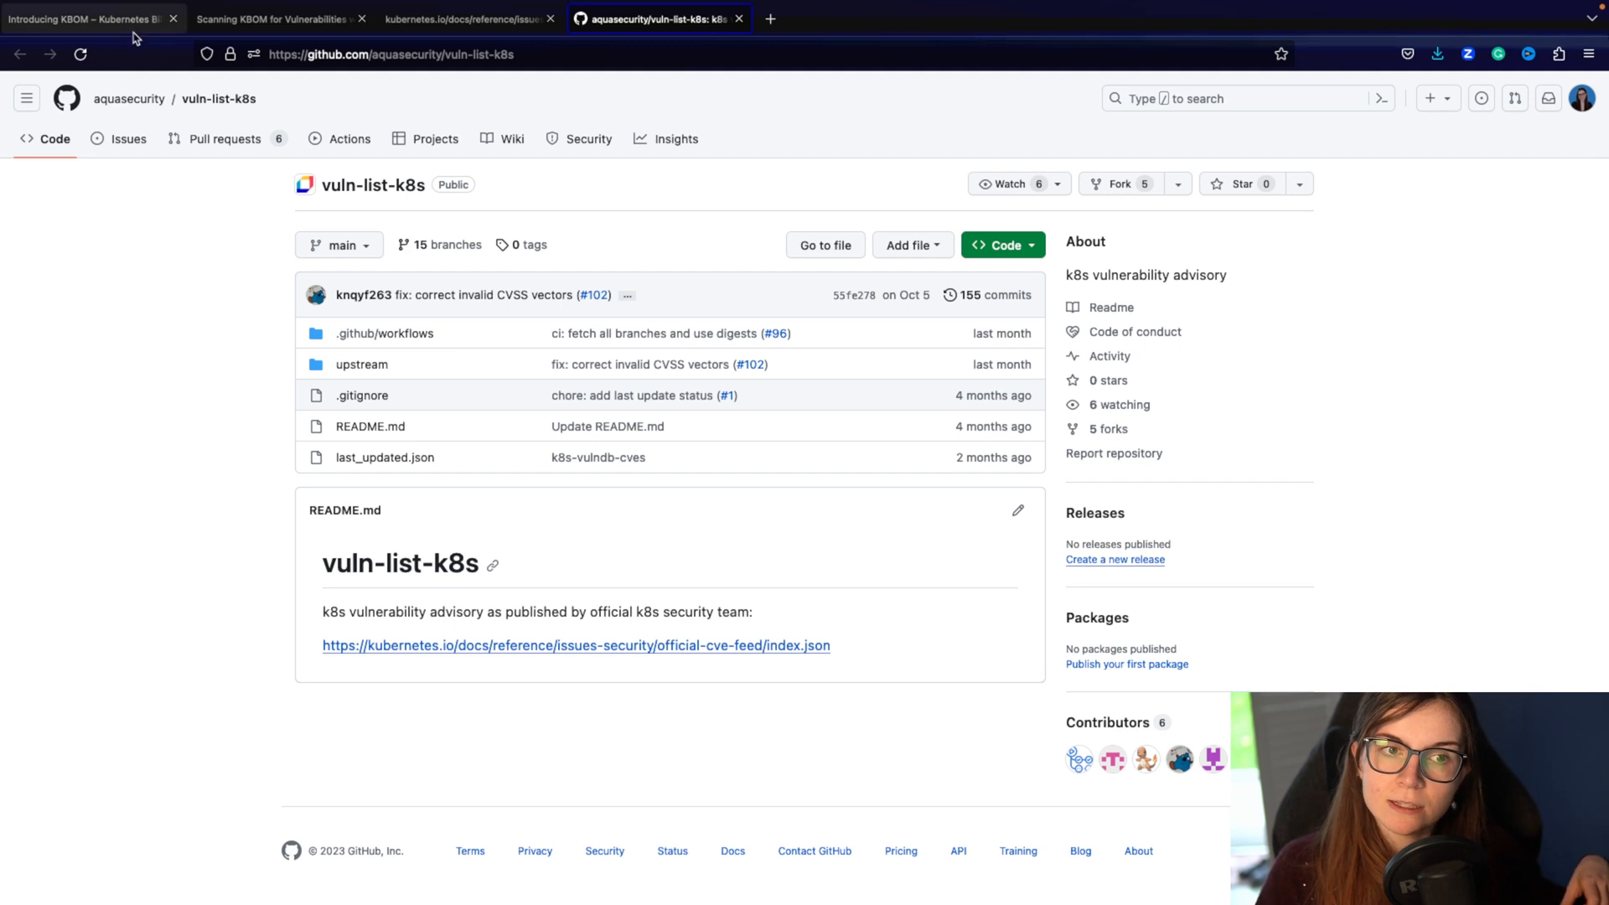
{"action": "mouse_move", "coordinate": [233, 235]}
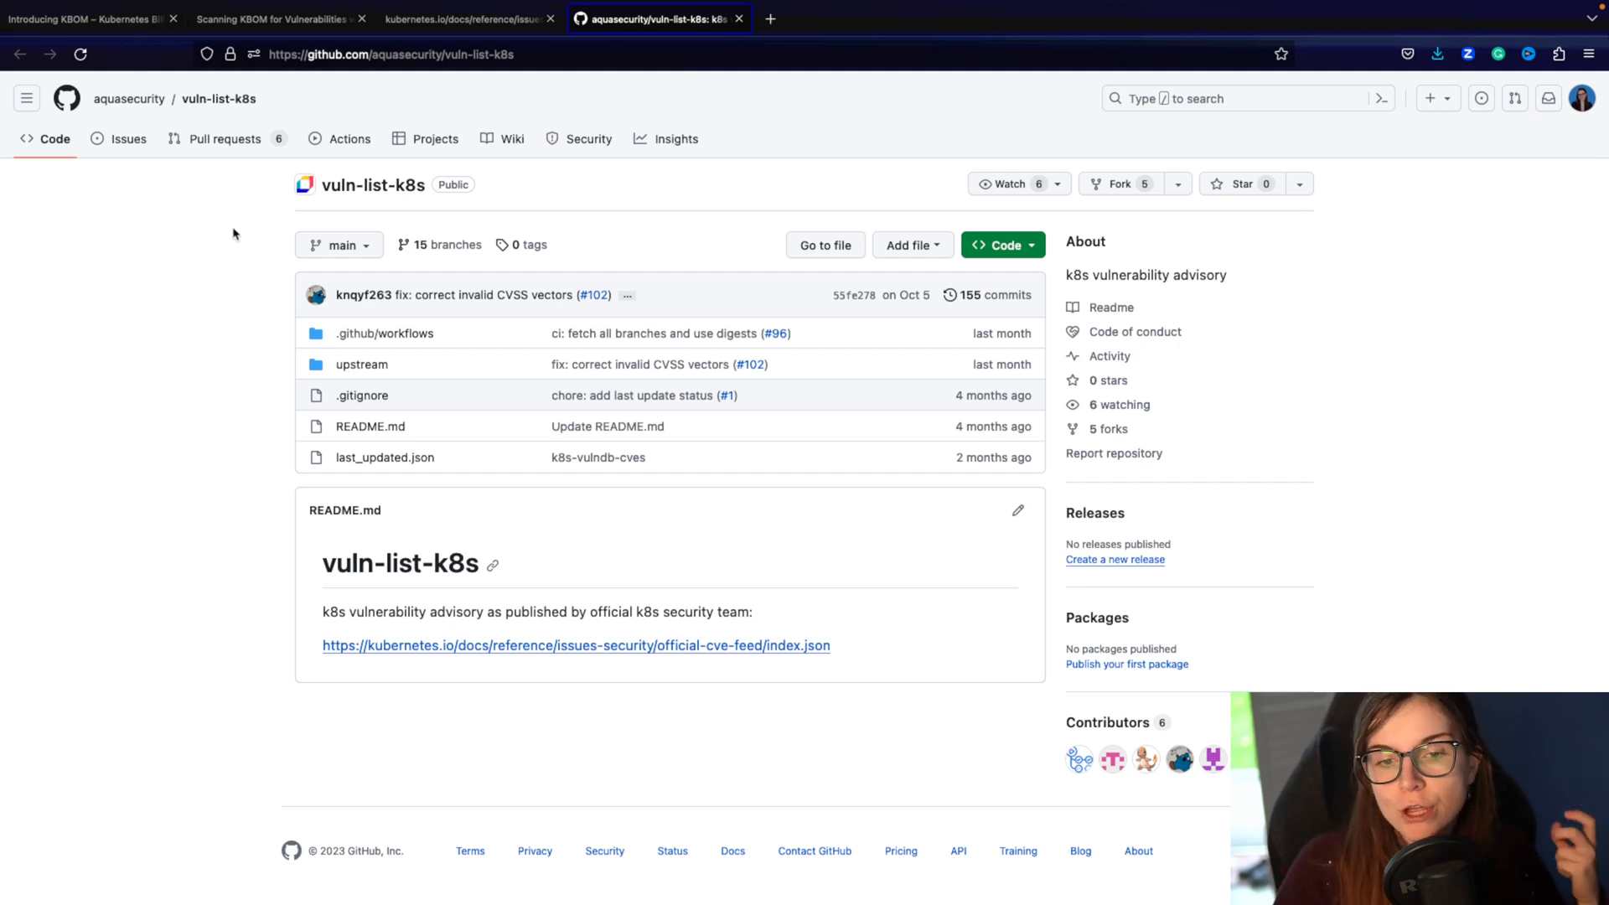
{"action": "mouse_move", "coordinate": [195, 163]}
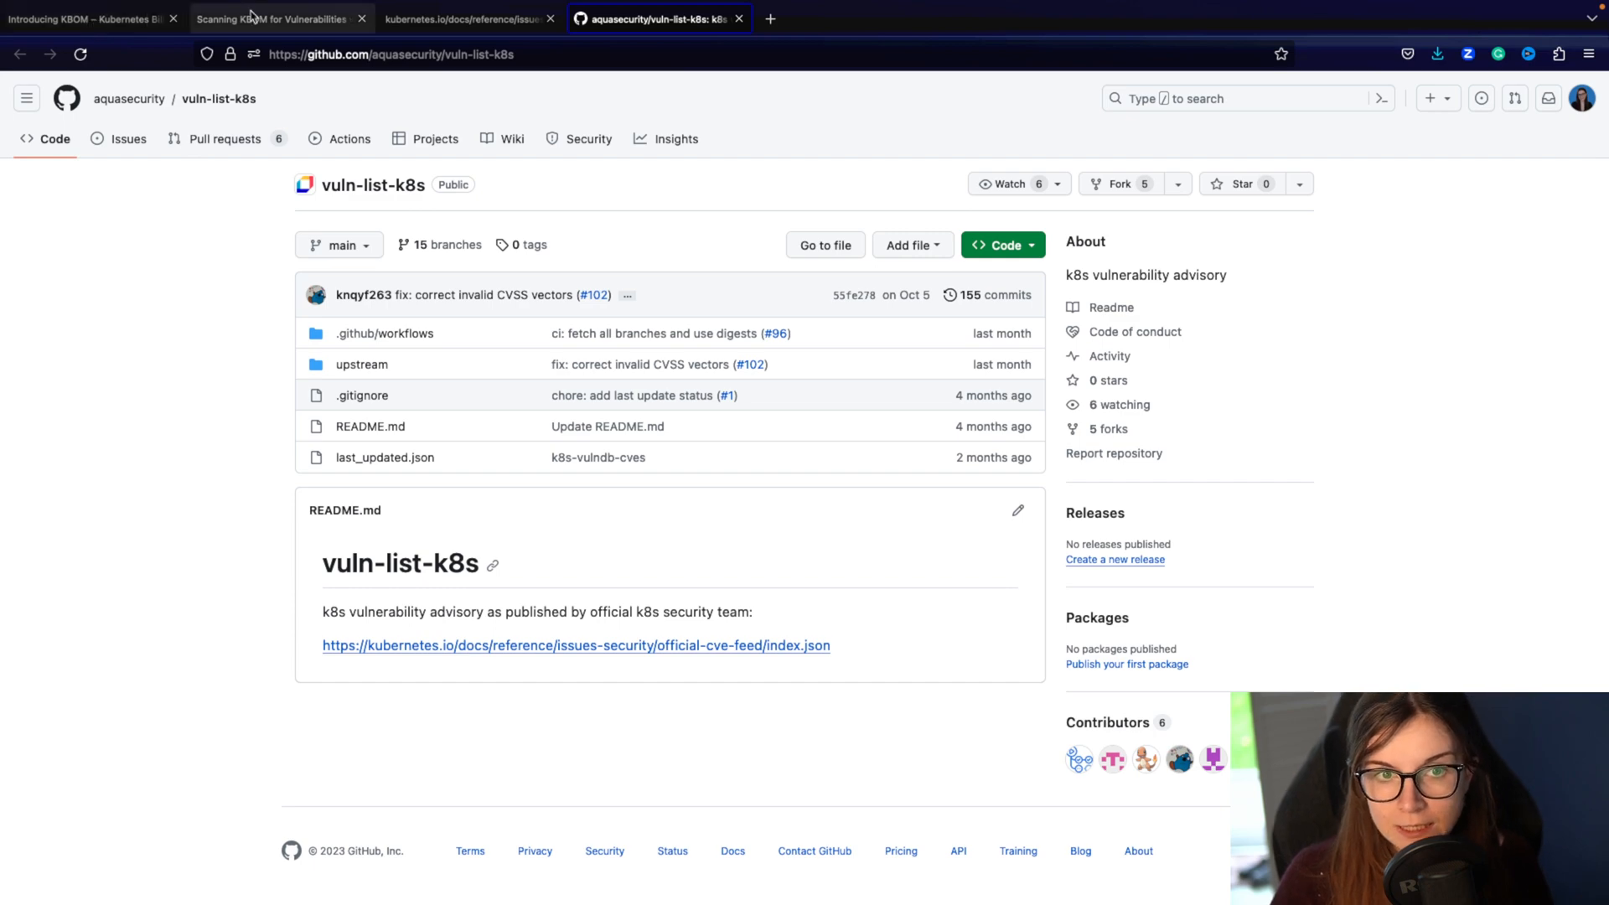
Step: Highlight 'official vulnerability feed' in the article, then reach the trivy repository README from the Aqua Security page
{"action": "left_click", "coordinate": [276, 19]}
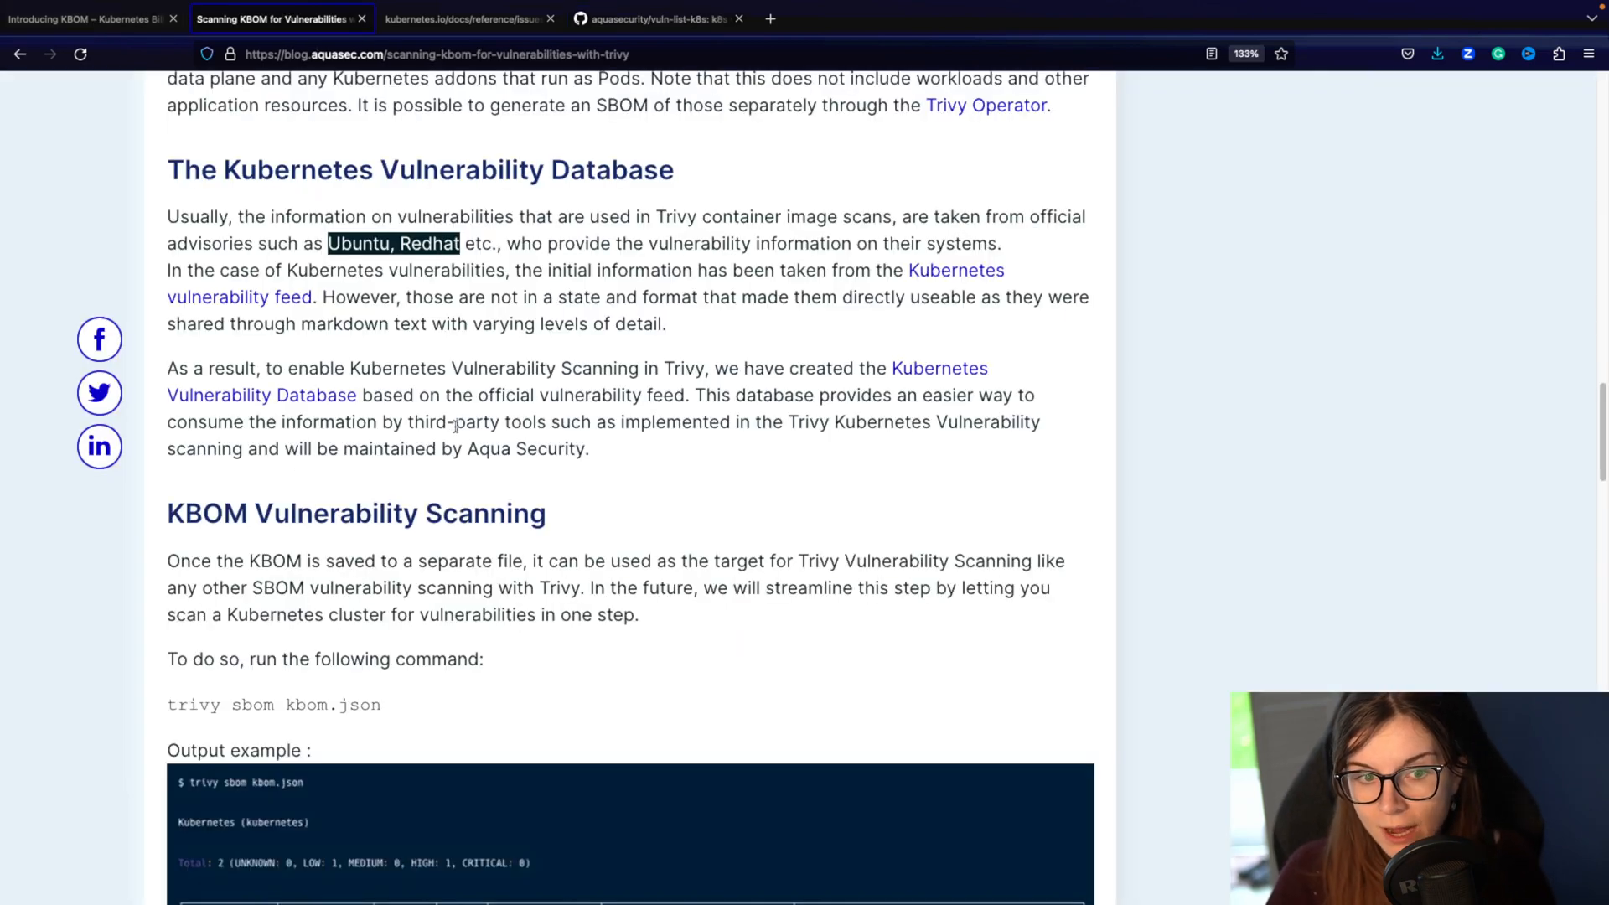
{"action": "mouse_move", "coordinate": [526, 416]}
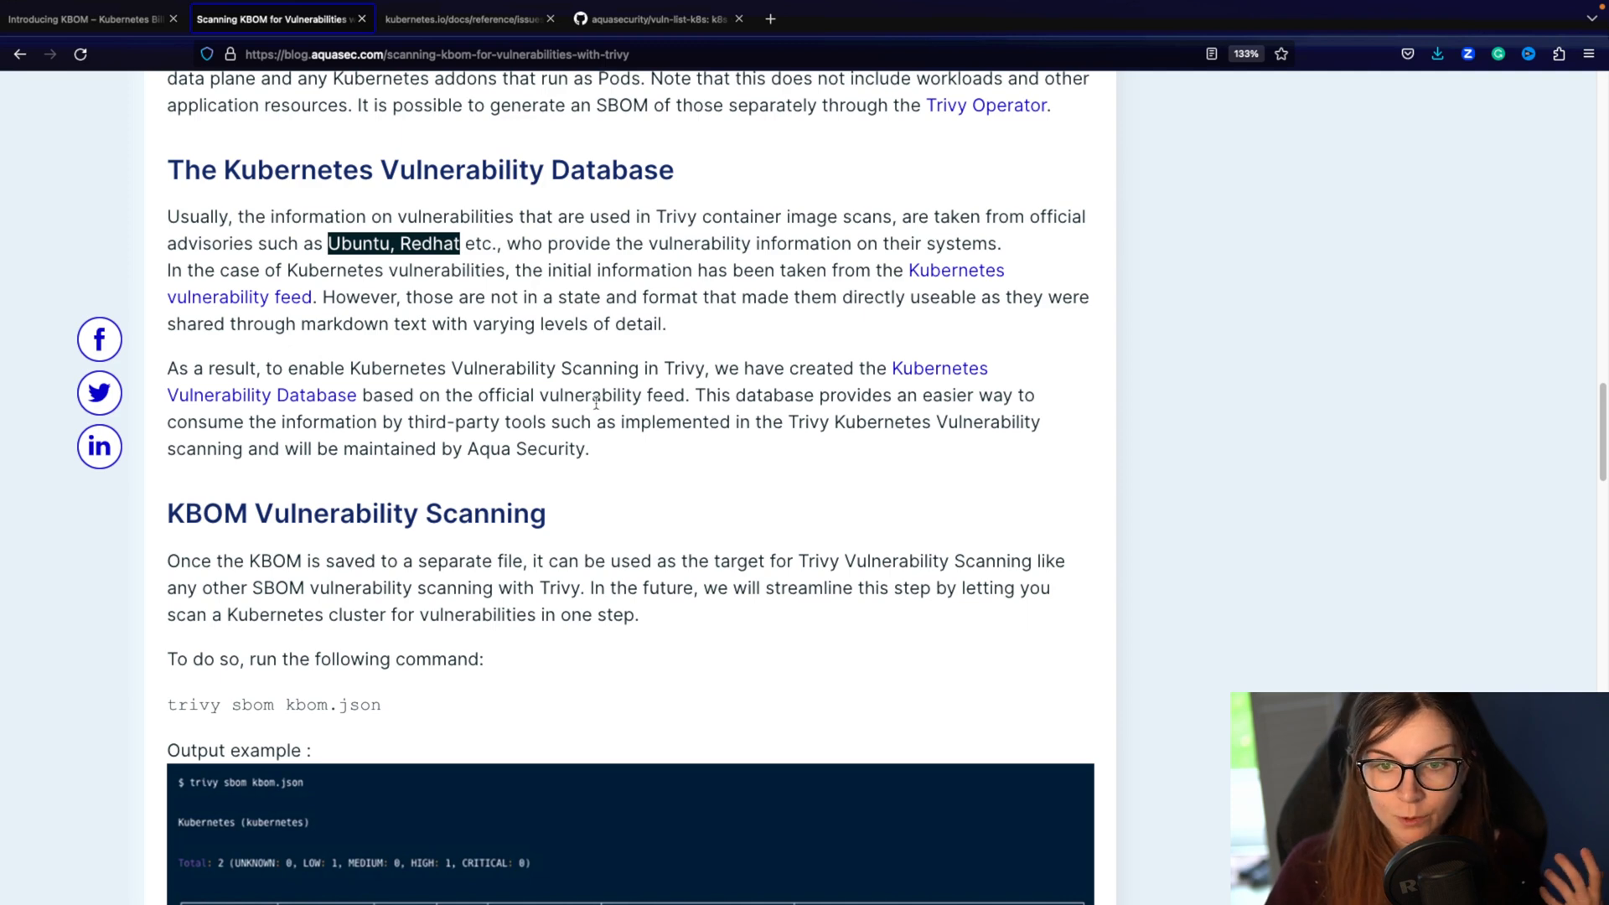
{"action": "double_click", "coordinate": [580, 396]}
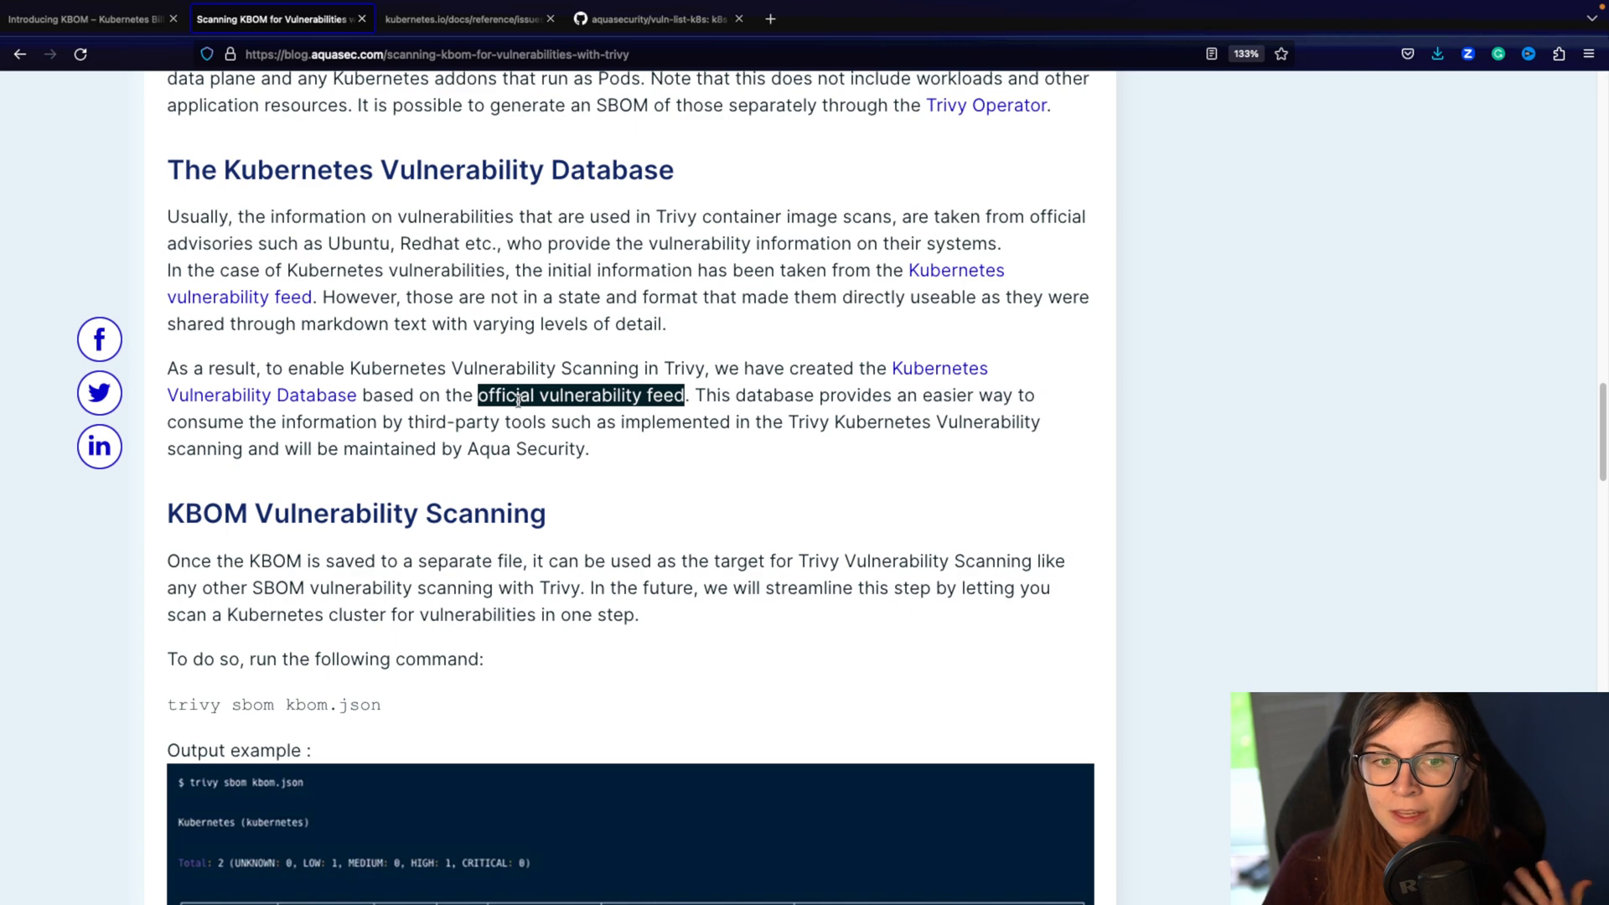
{"action": "mouse_move", "coordinate": [600, 427]}
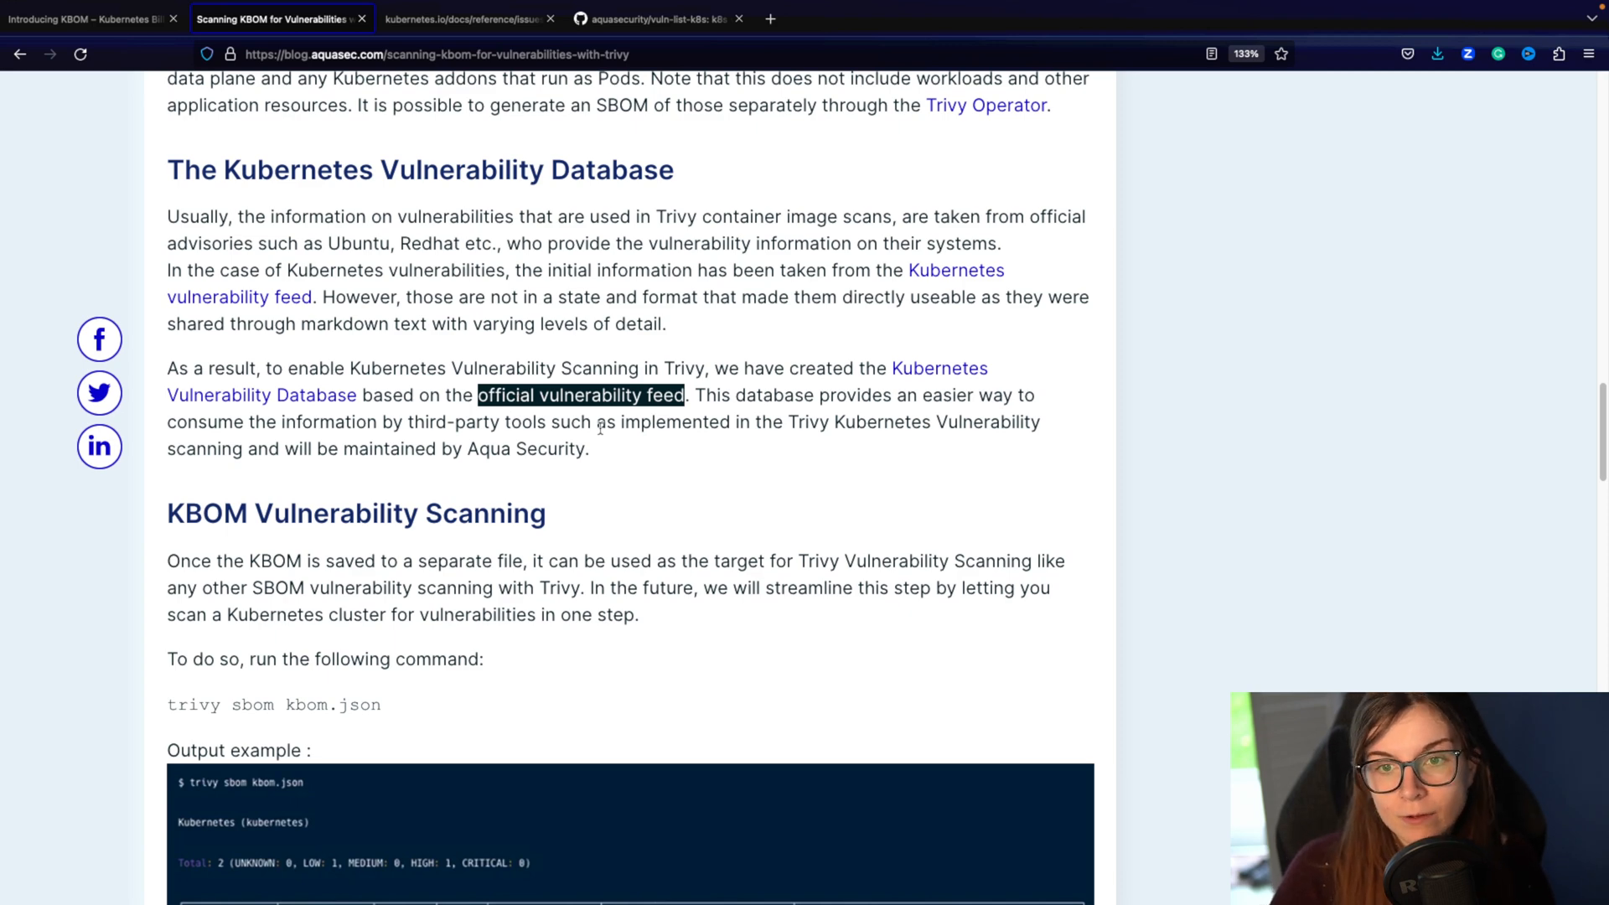
{"action": "left_click", "coordinate": [841, 19]}
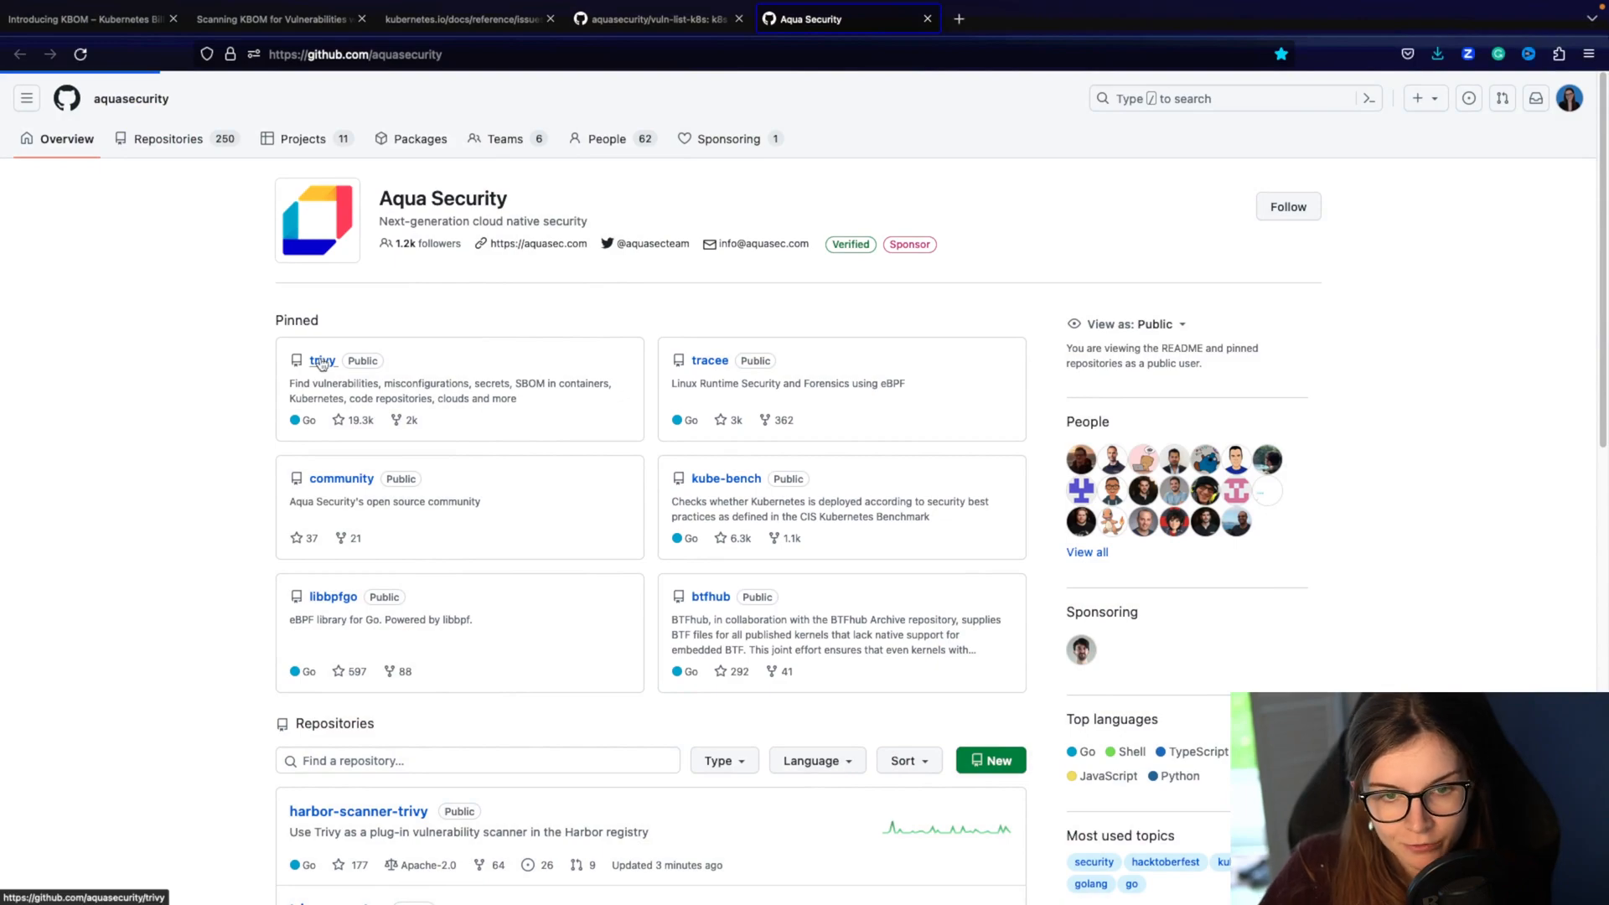
{"action": "left_click", "coordinate": [322, 361]}
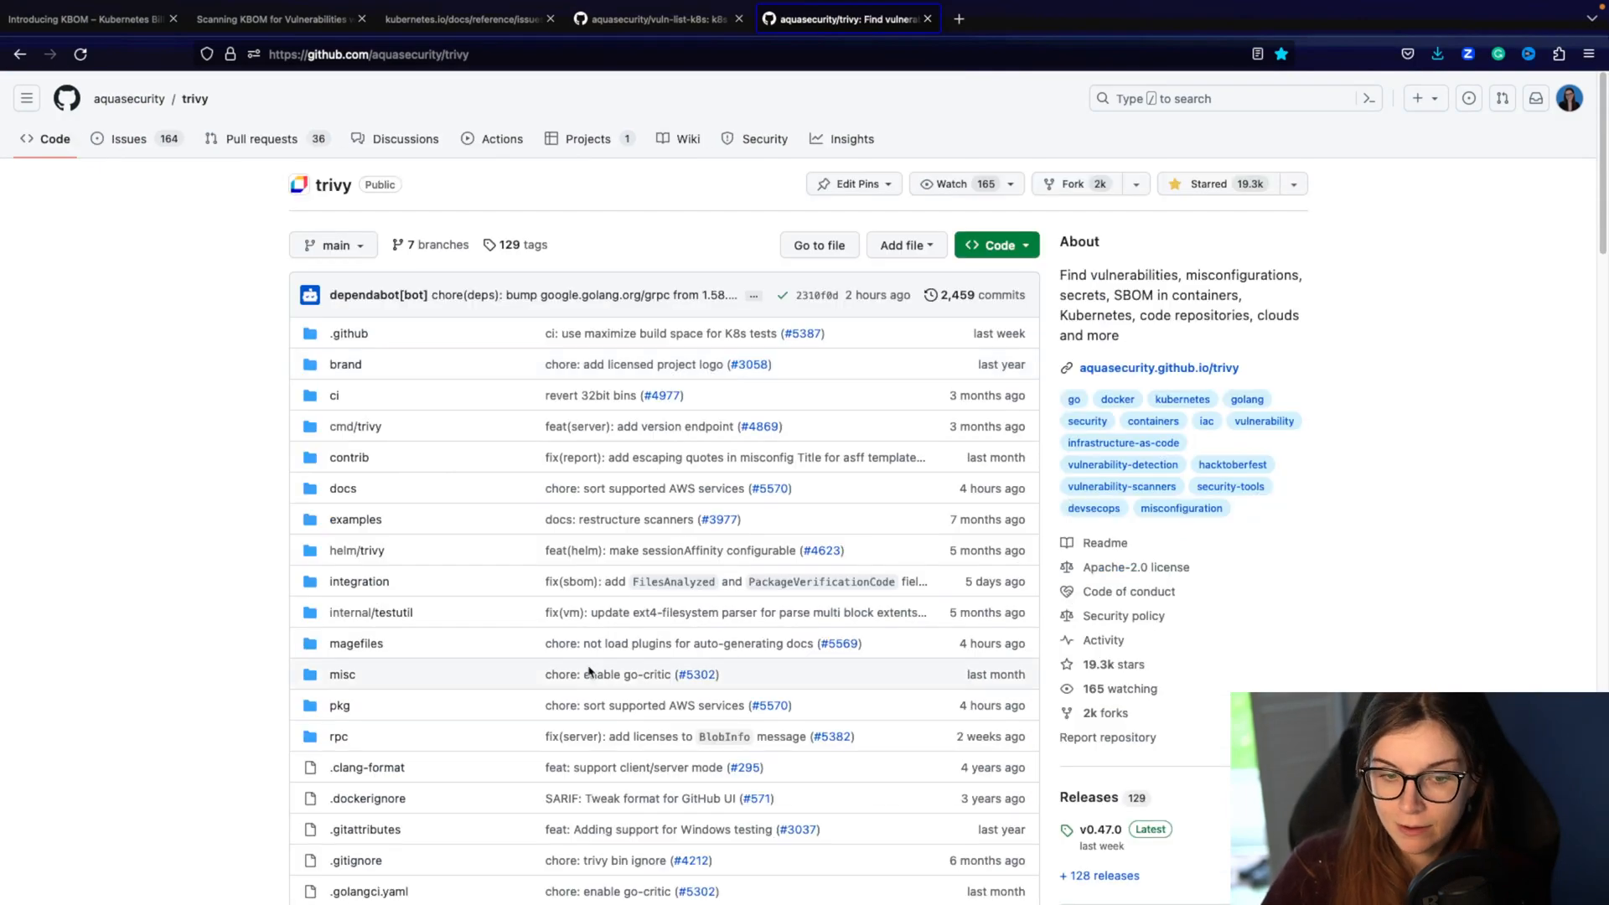
{"action": "scroll", "scroll_direction": "down", "scroll_amount": 3}
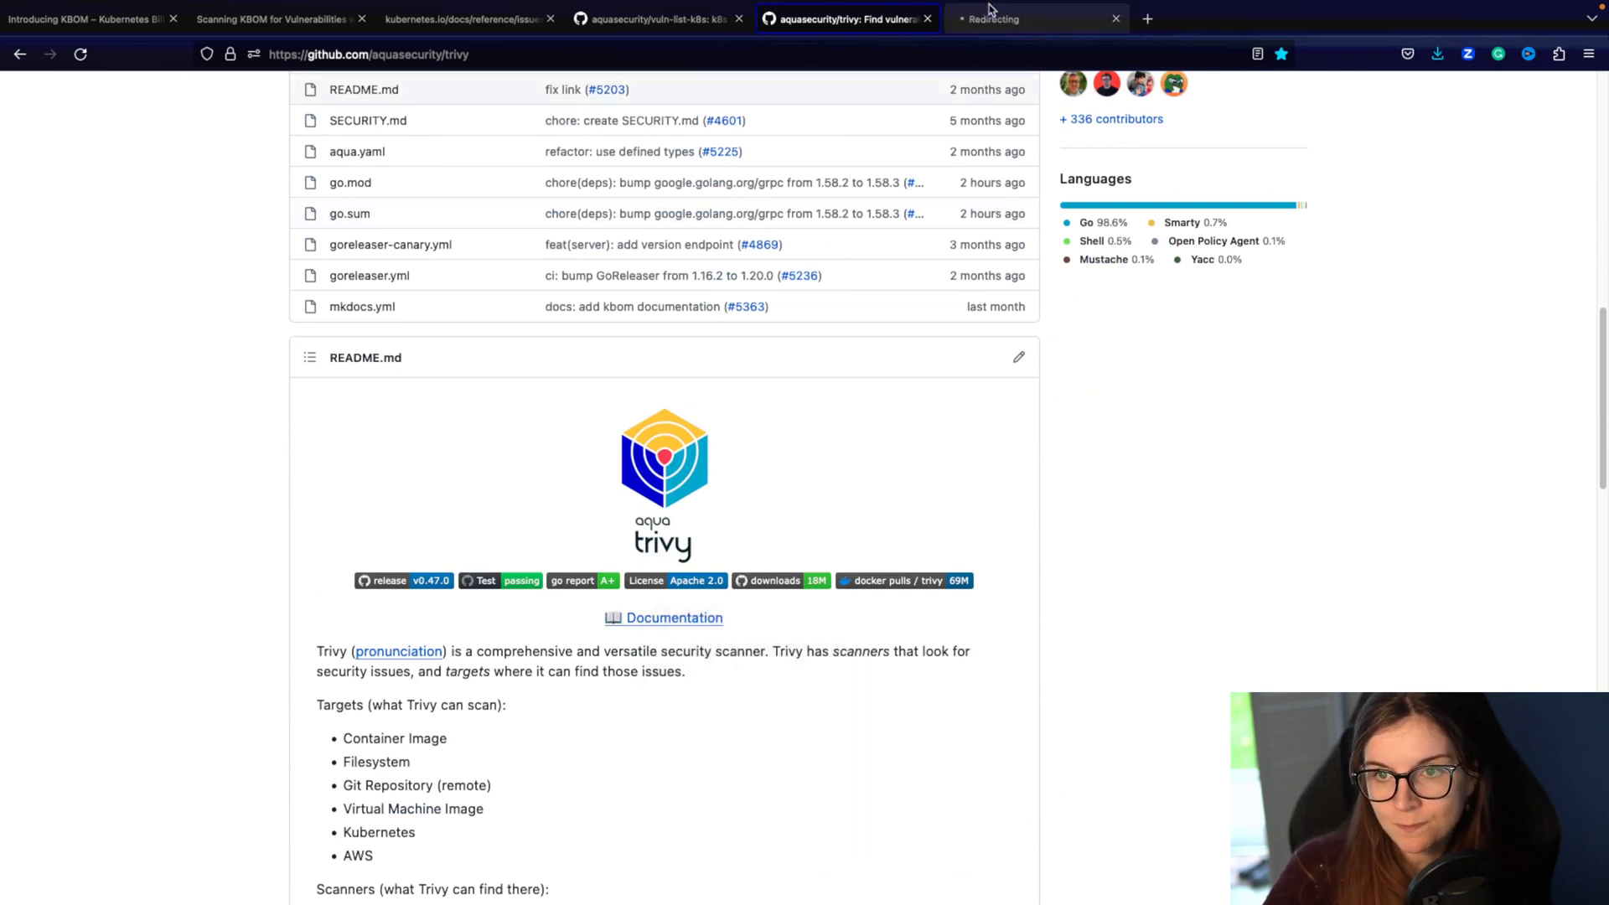
Step: View the Trivy Installation guide, then go to the Docs reference overview
{"action": "left_click", "coordinate": [1036, 18]}
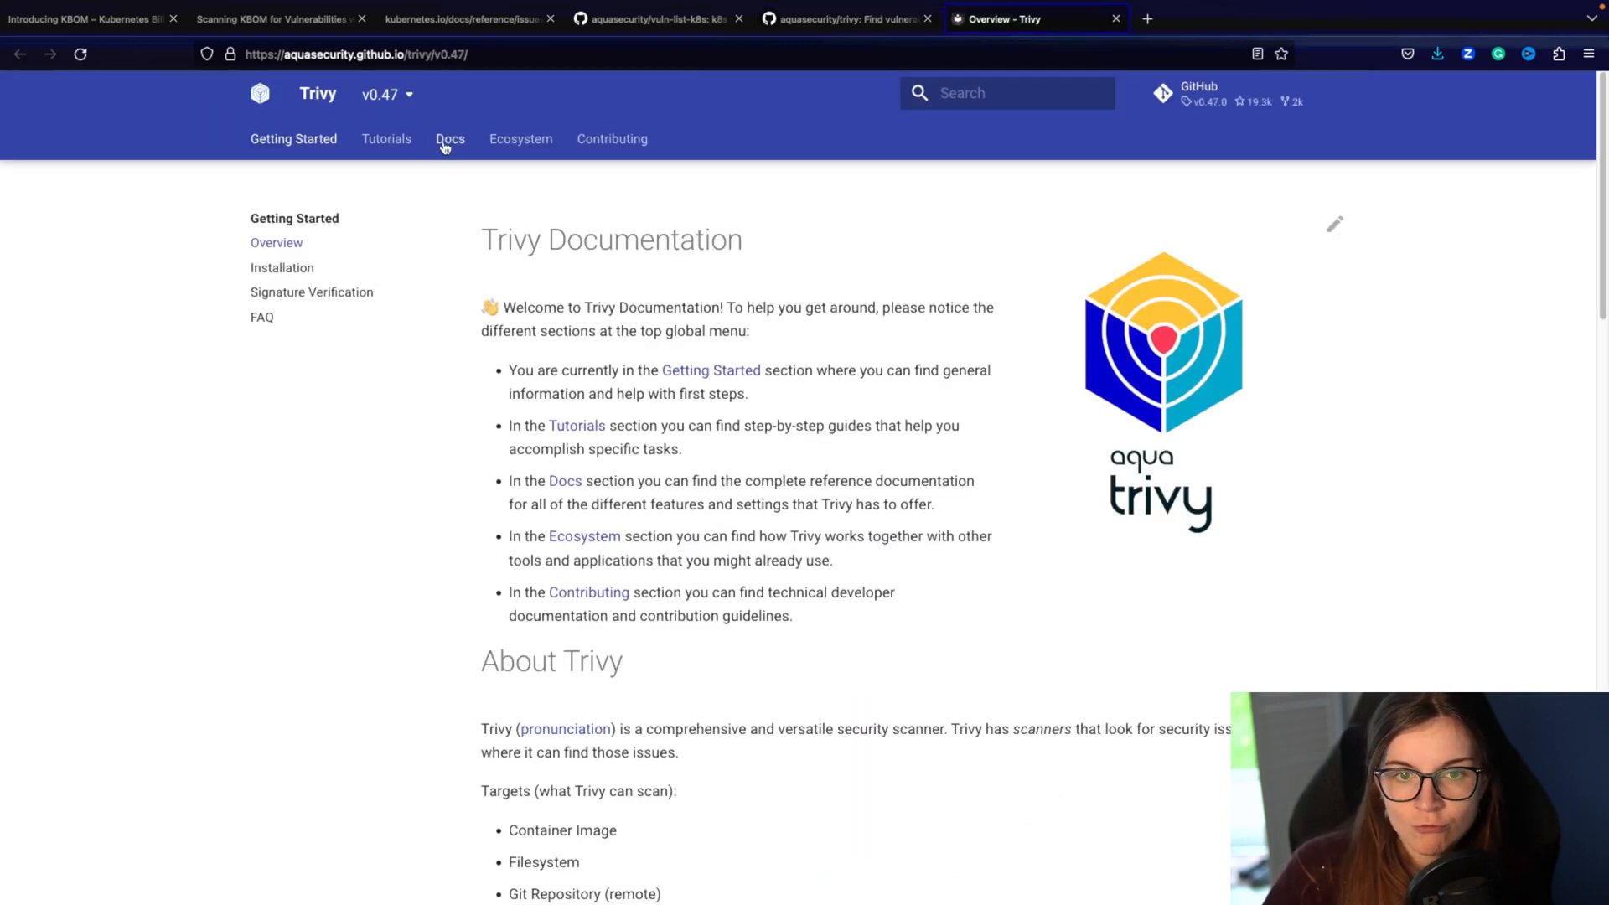
{"action": "mouse_move", "coordinate": [282, 268]}
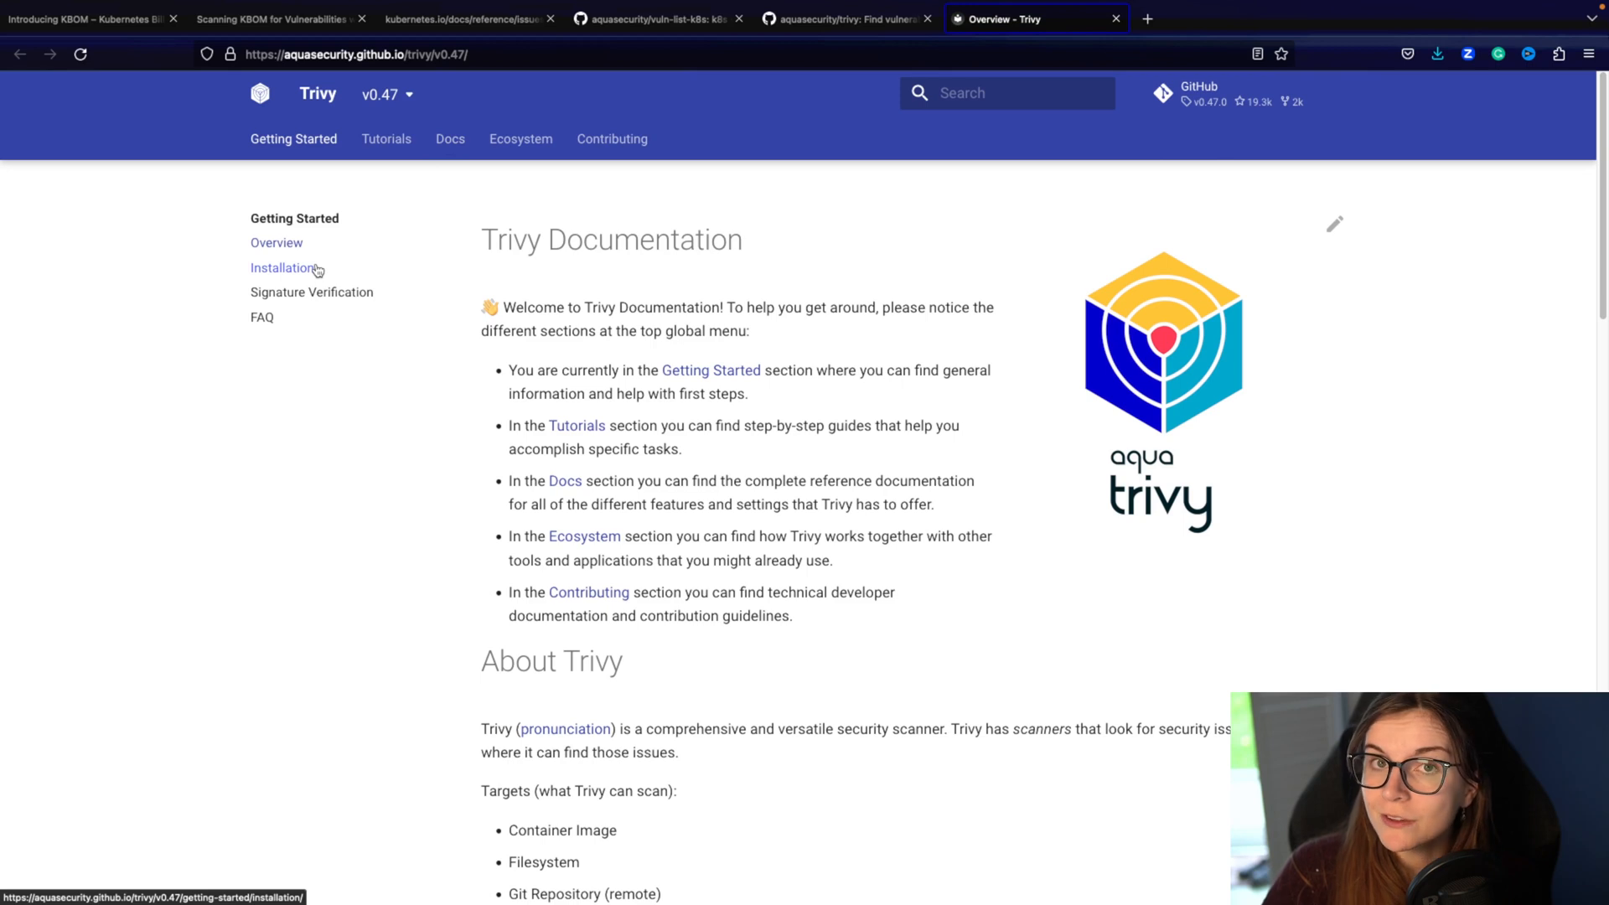
{"action": "left_click", "coordinate": [282, 268]}
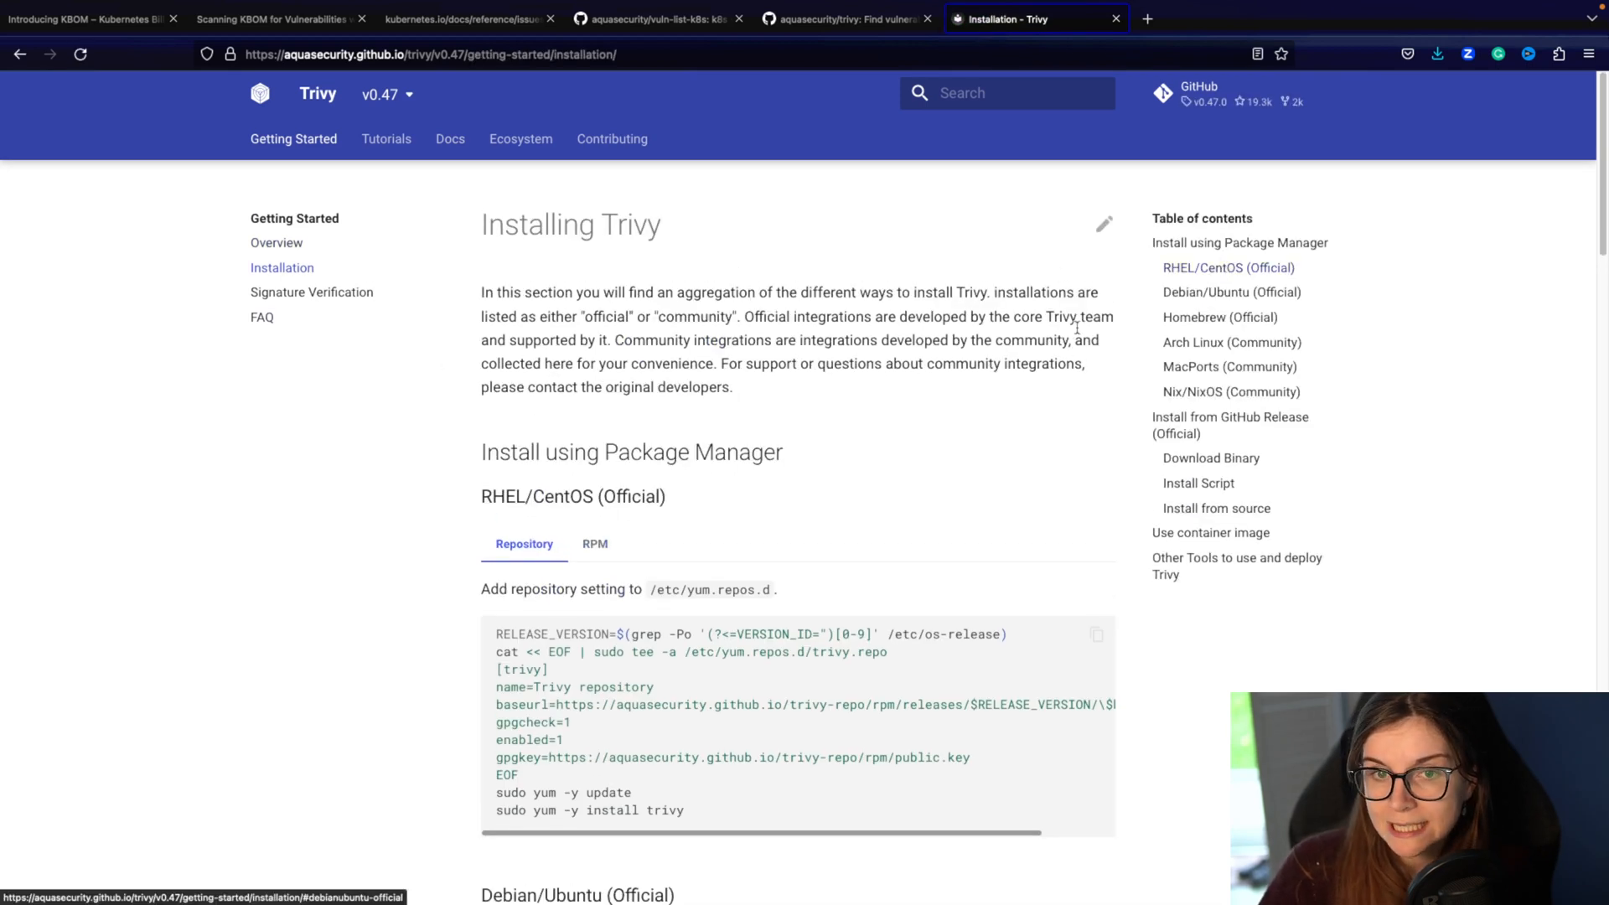
{"action": "mouse_move", "coordinate": [508, 250]}
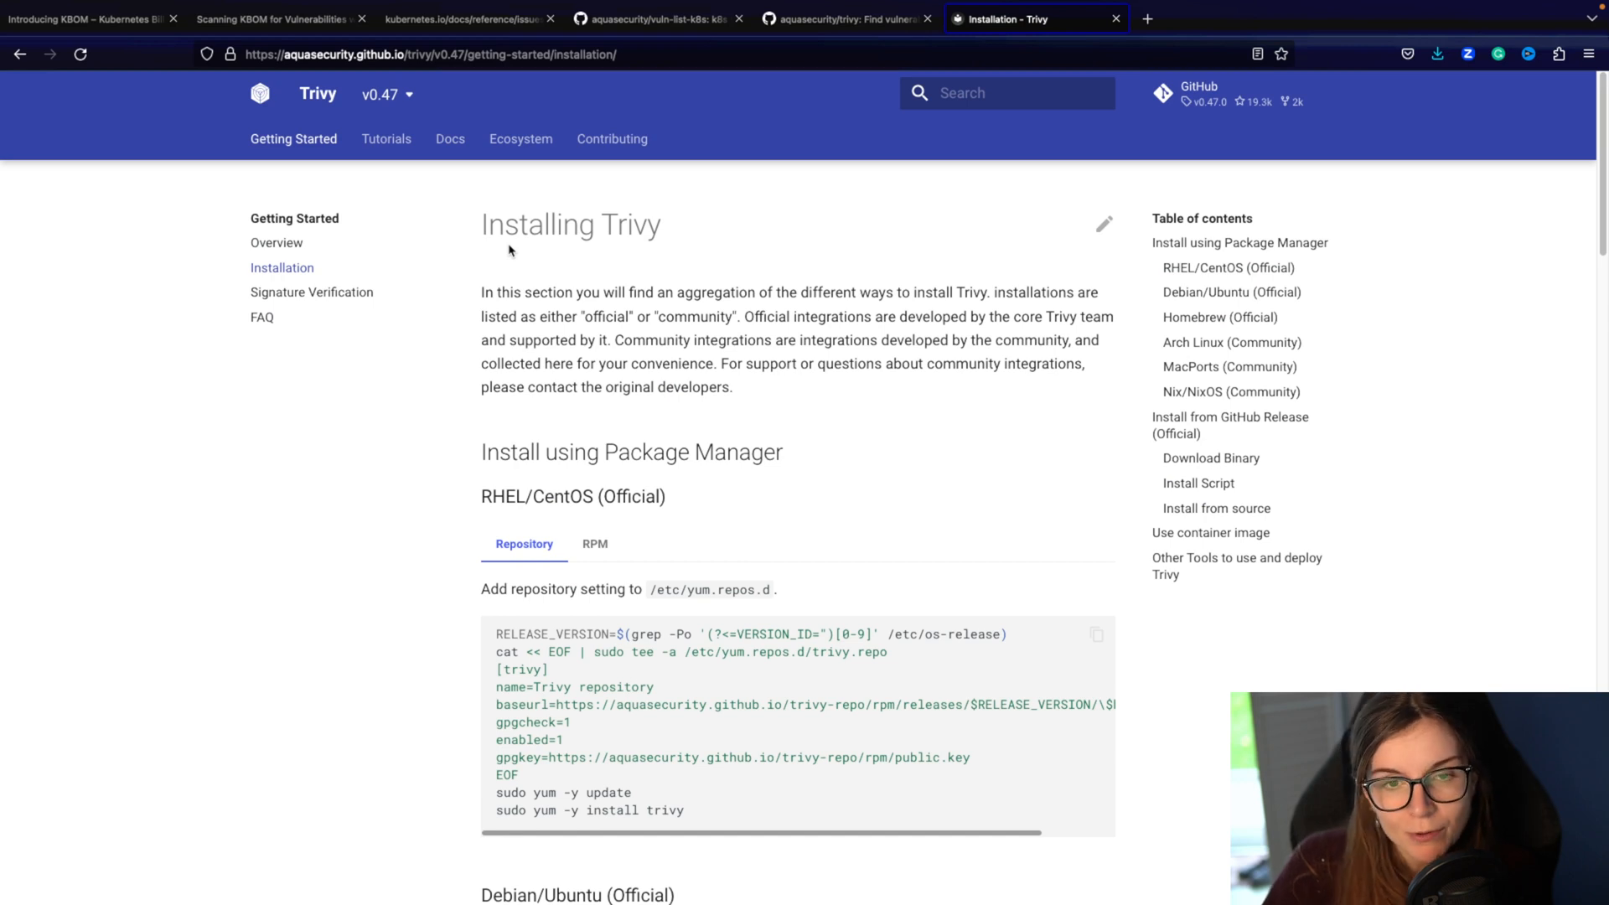
{"action": "mouse_move", "coordinate": [603, 275]}
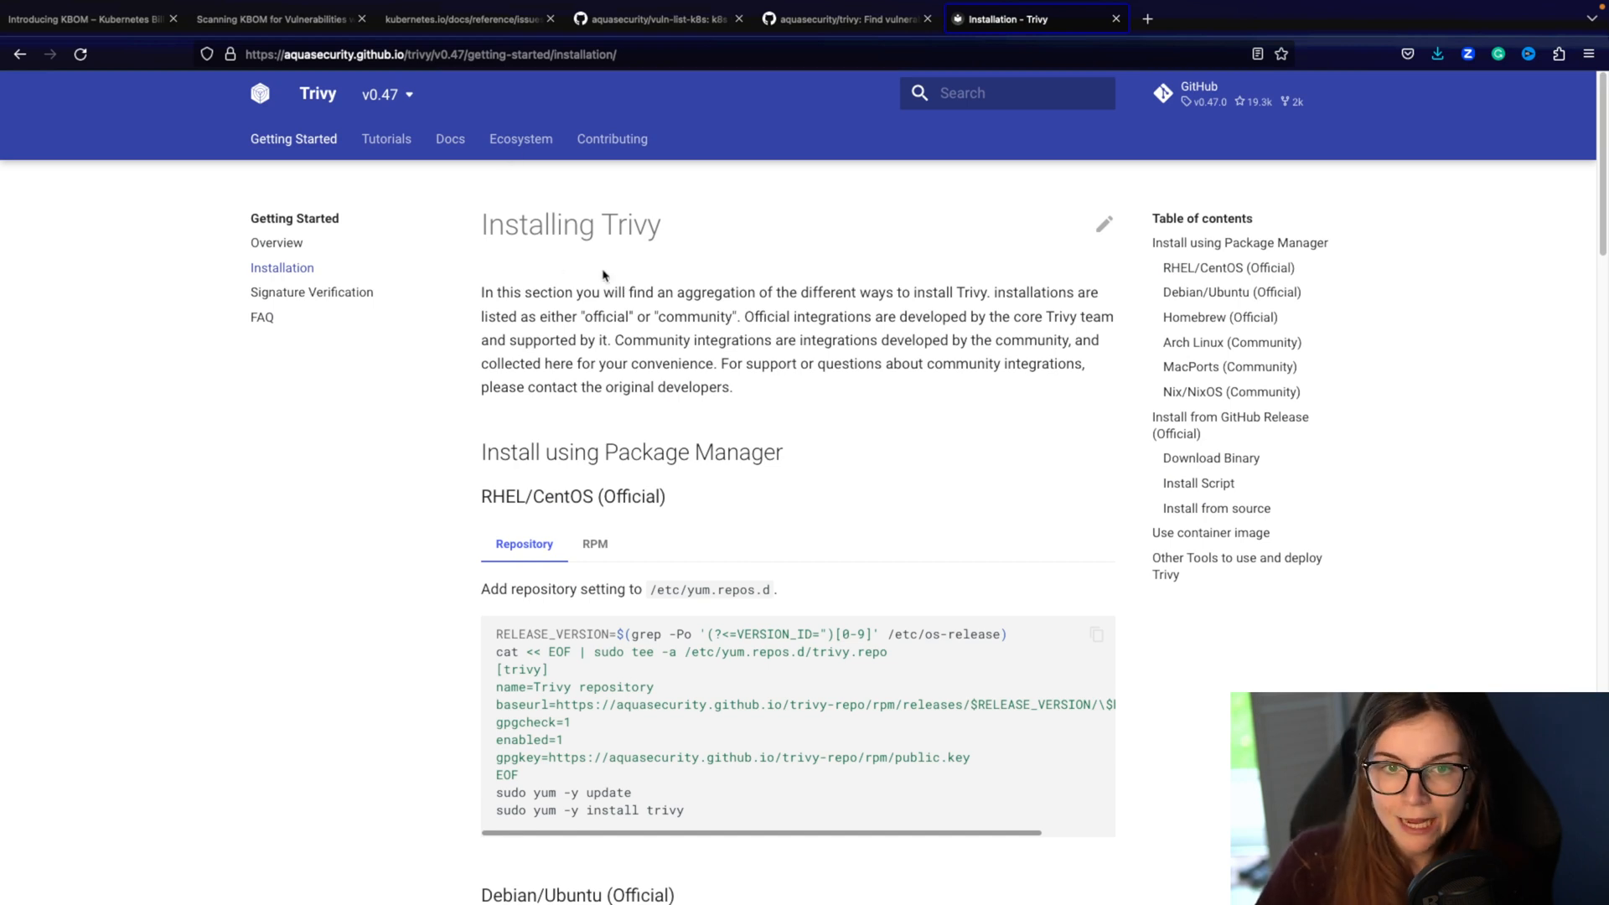
{"action": "left_click", "coordinate": [450, 139]}
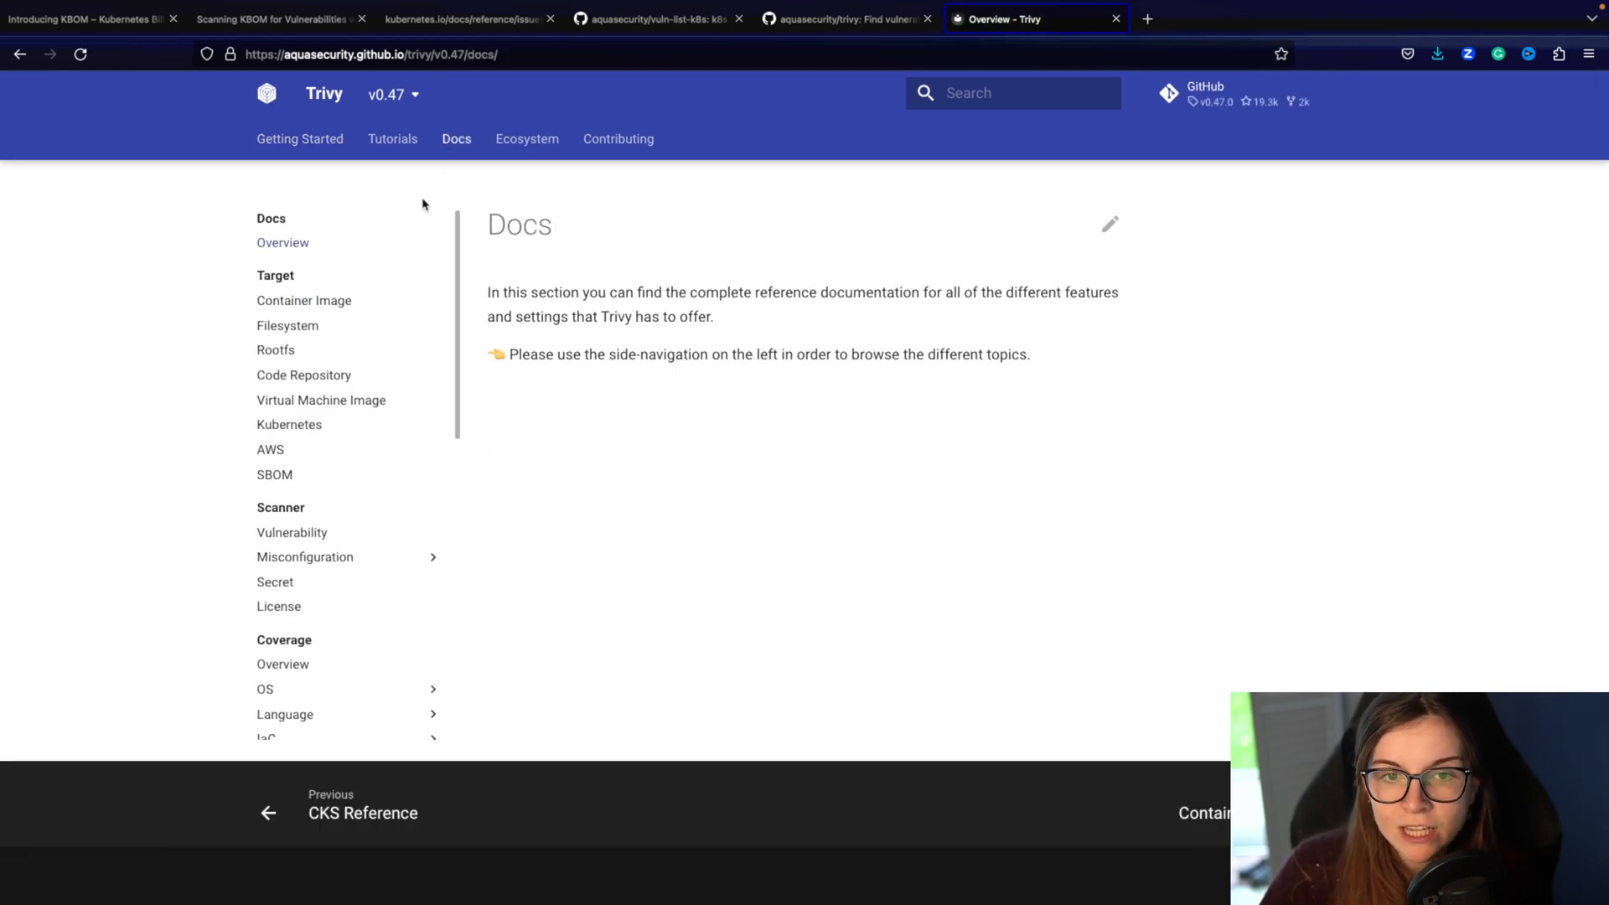
{"action": "mouse_move", "coordinate": [288, 424]}
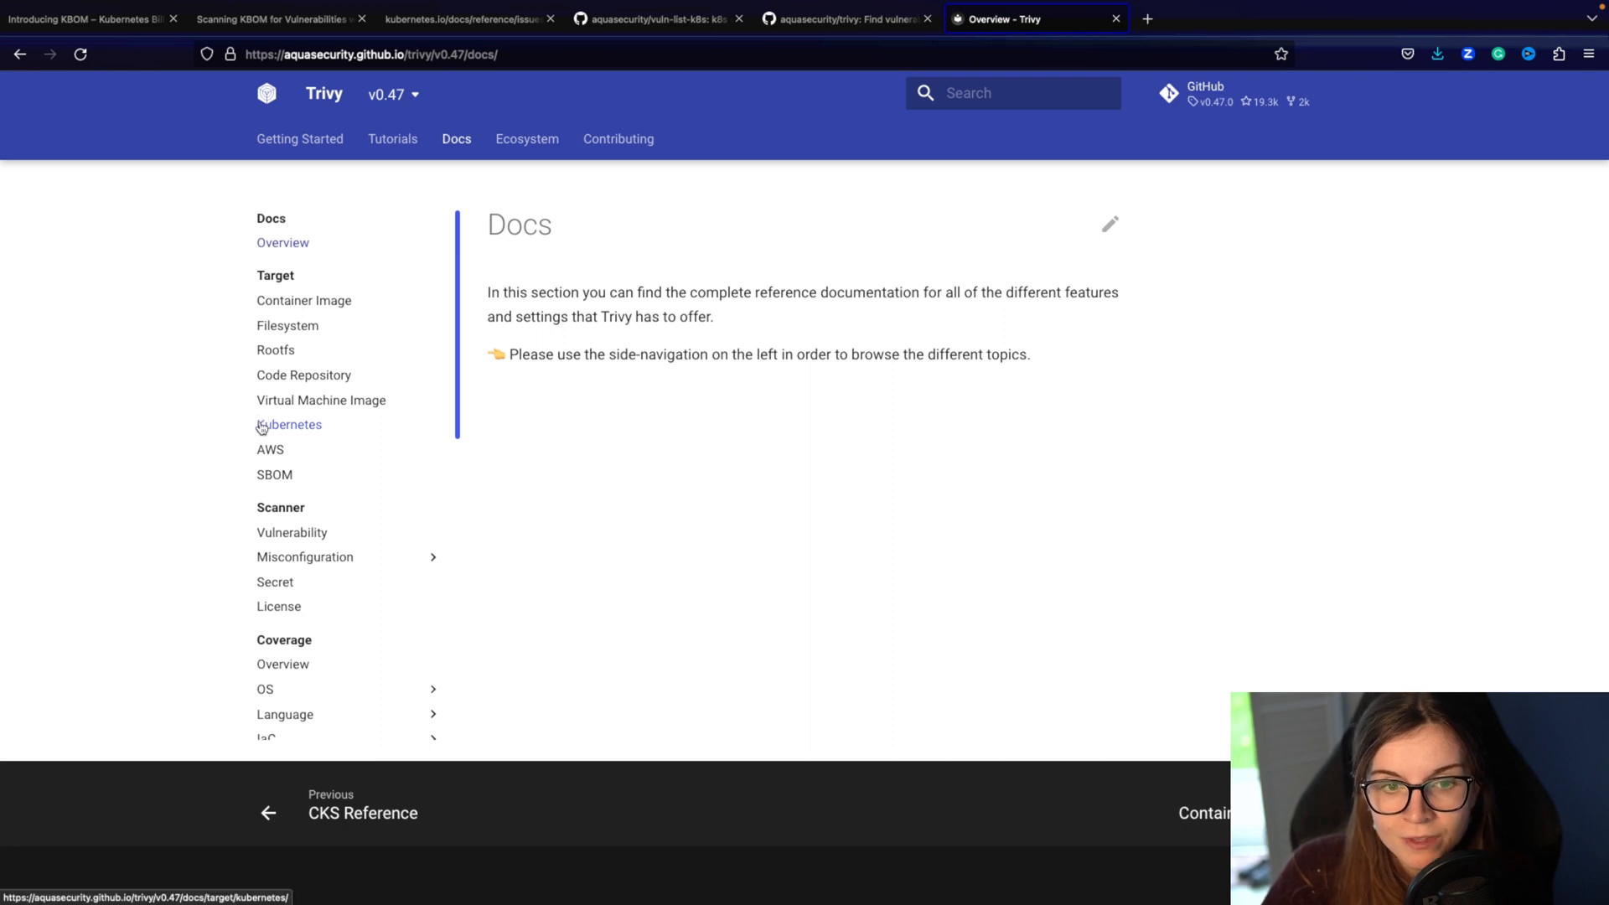
{"action": "mouse_move", "coordinate": [362, 299]}
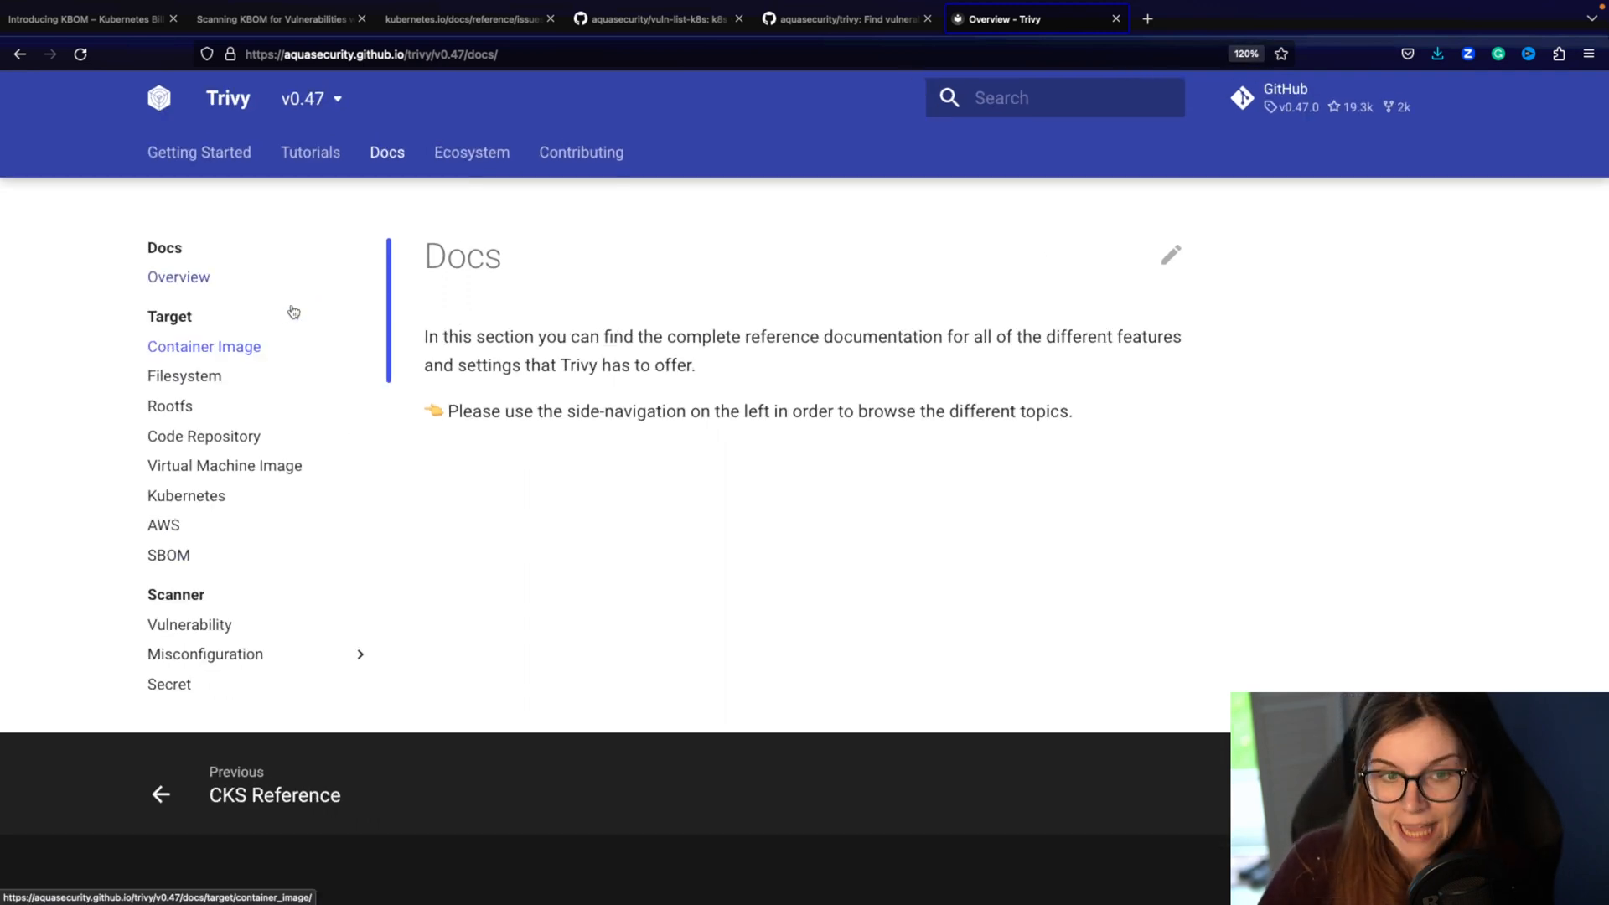
{"action": "mouse_move", "coordinate": [186, 496]}
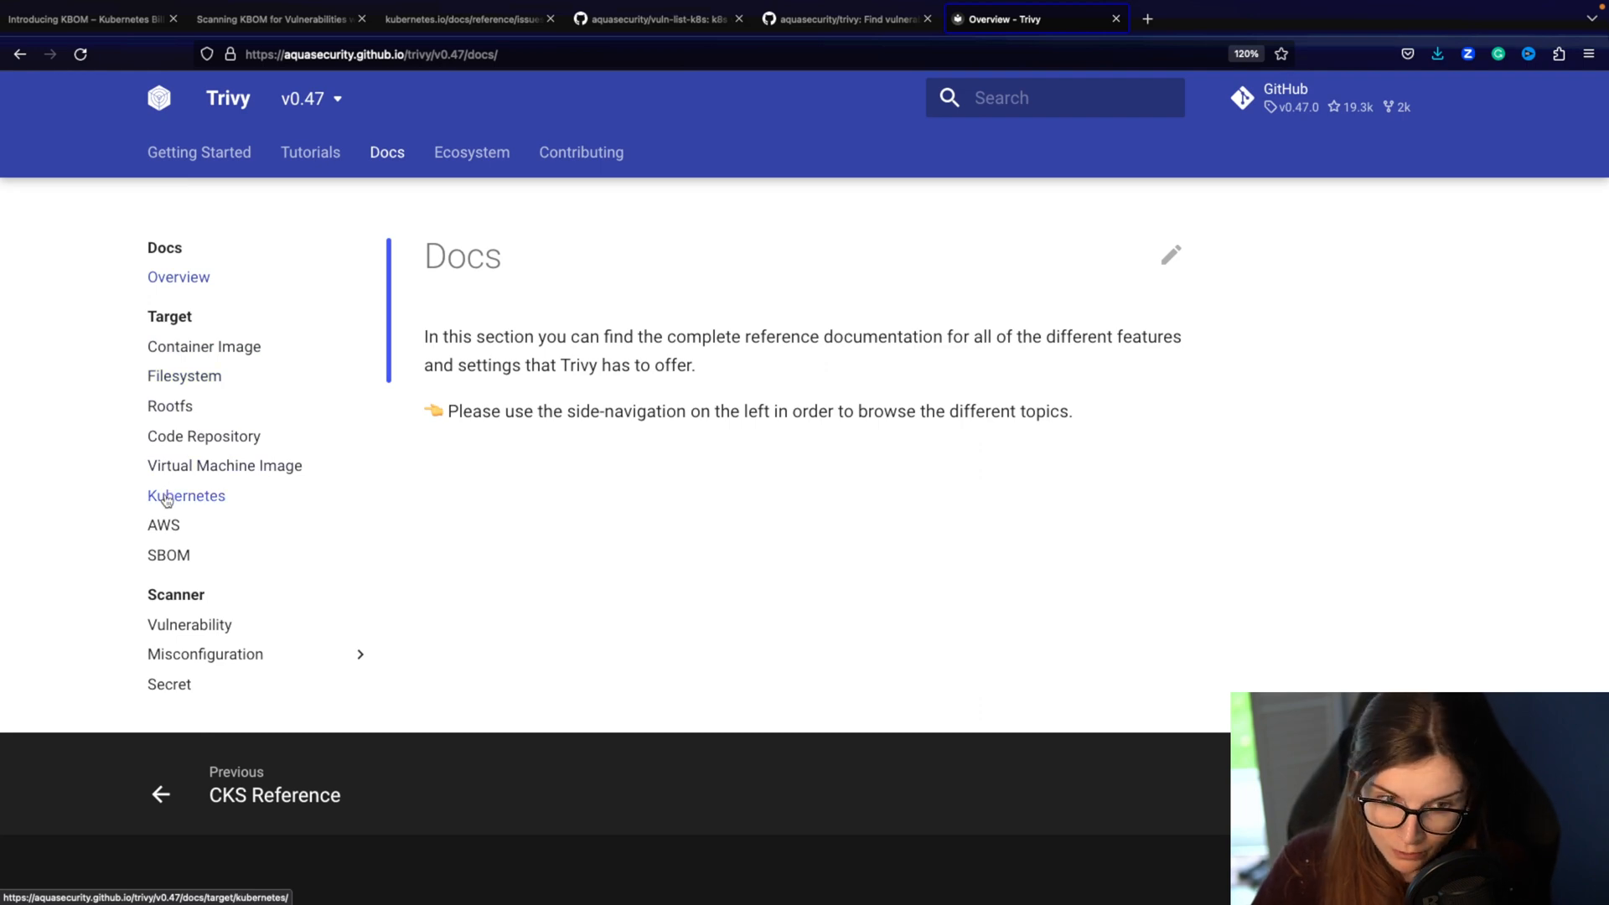
Step: Show the KBOM section of the Kubernetes target page with its CycloneDX generation command
{"action": "left_click", "coordinate": [186, 496]}
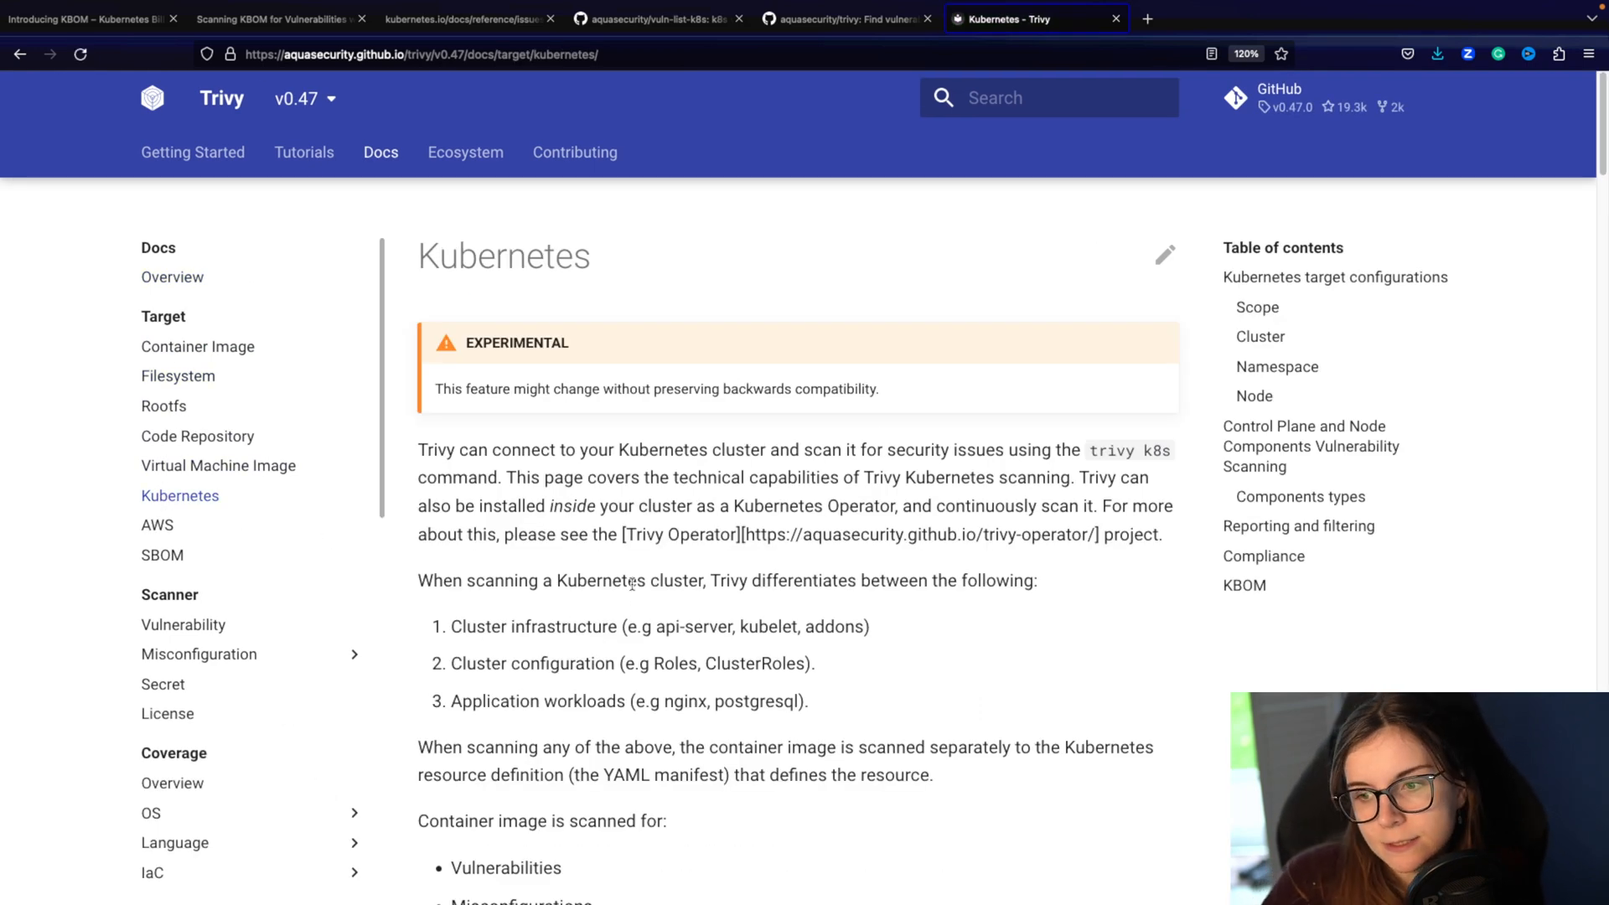
{"action": "scroll", "scroll_direction": "down", "scroll_amount": 3}
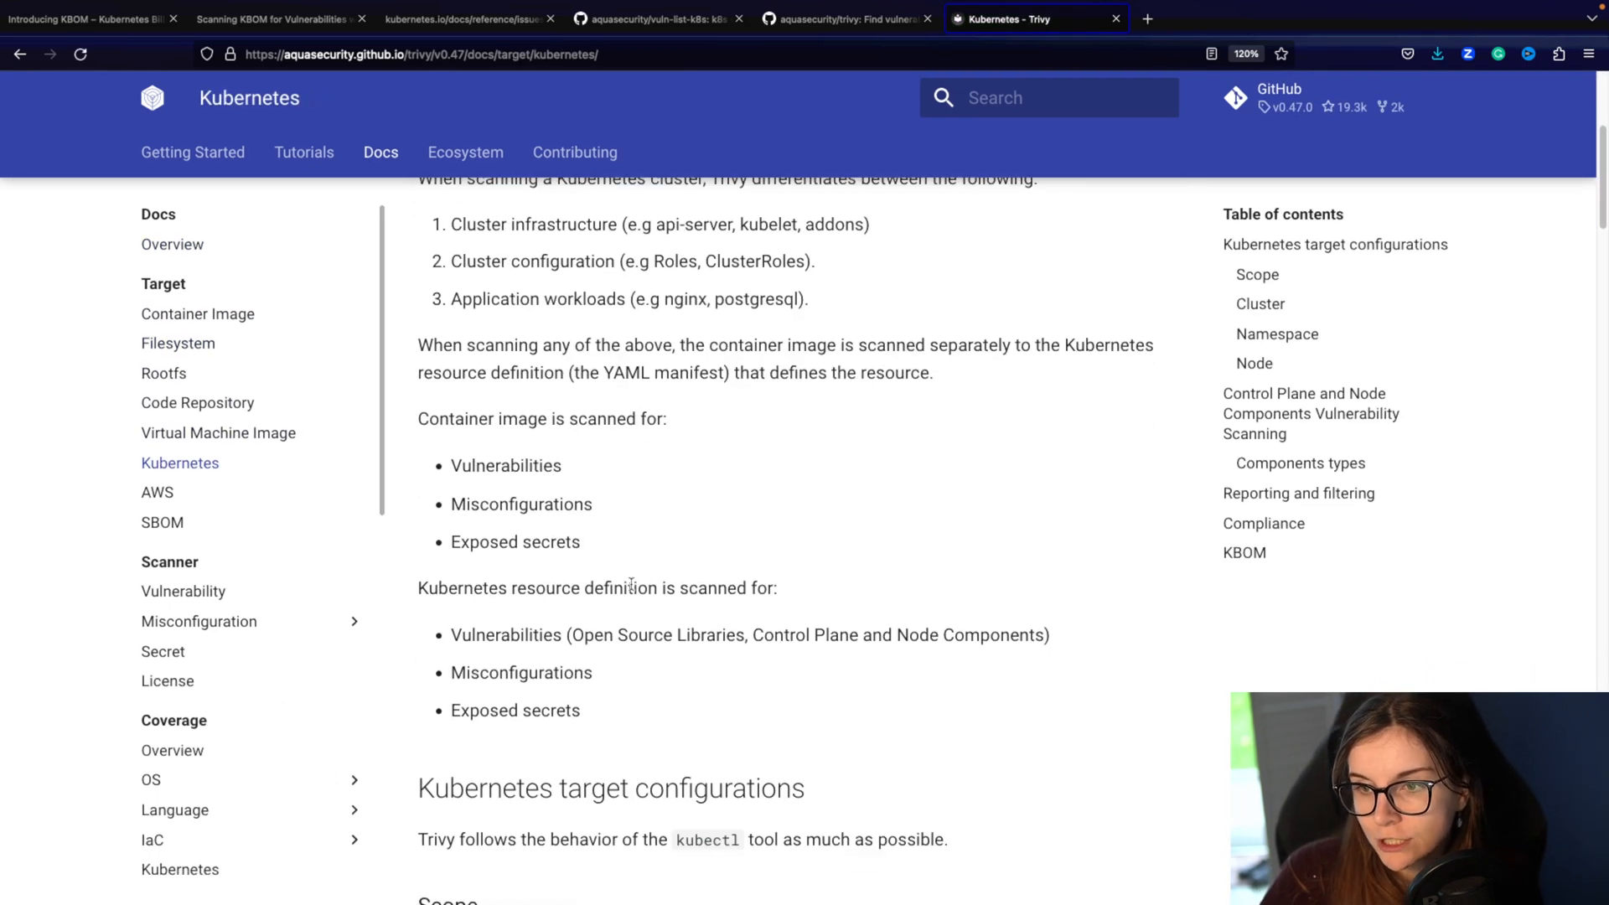
{"action": "scroll", "scroll_direction": "down", "scroll_amount": 3}
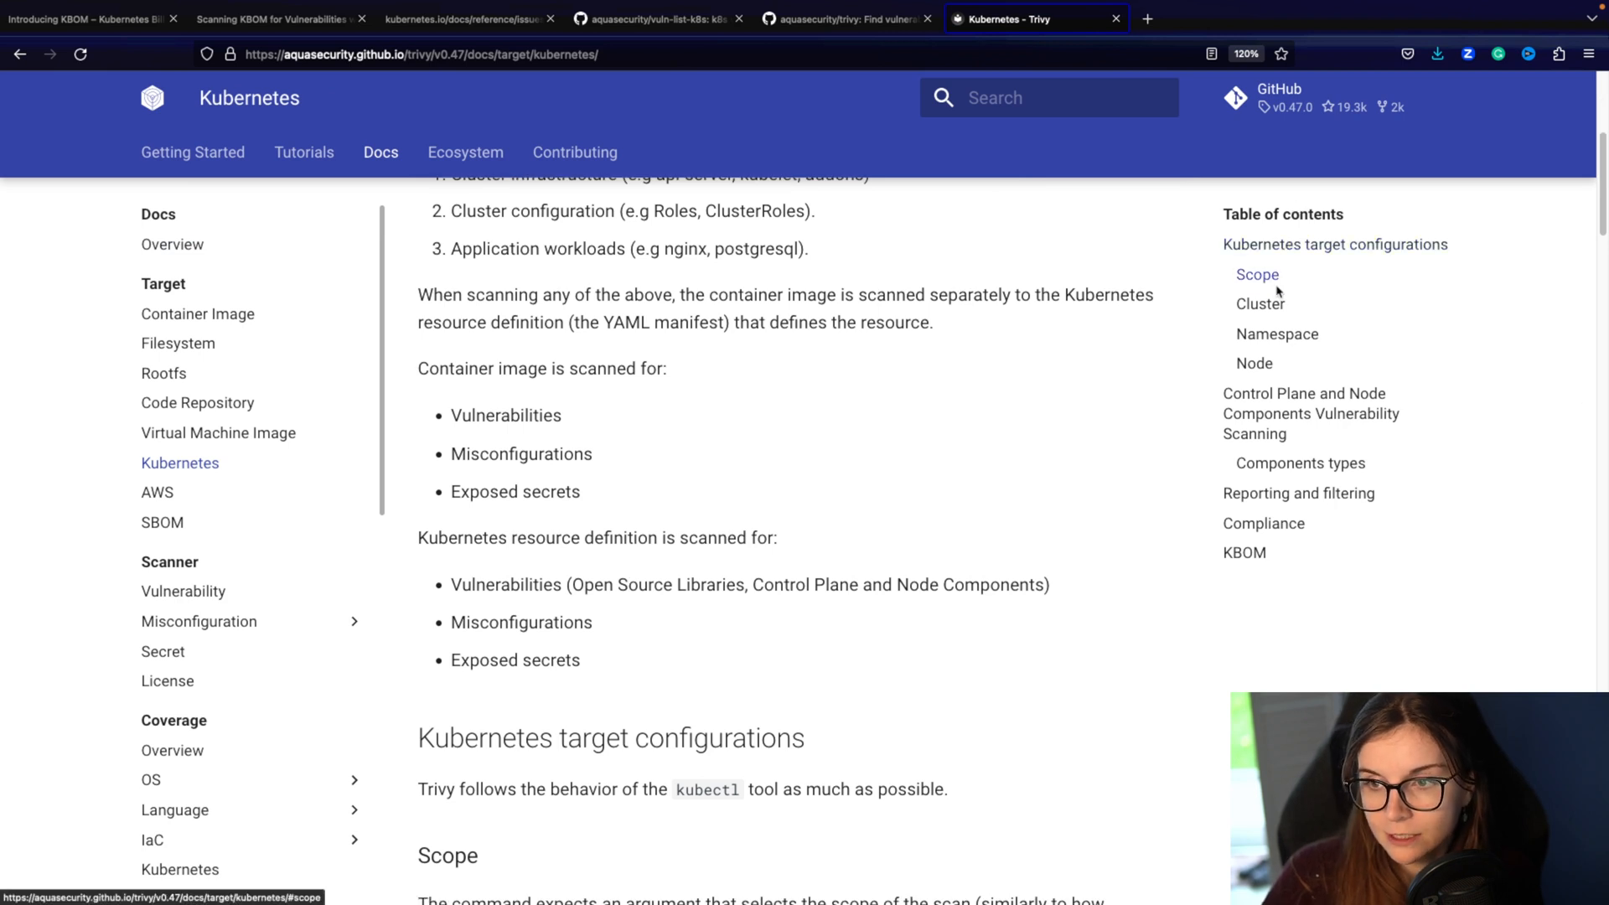
{"action": "mouse_move", "coordinate": [1259, 381]}
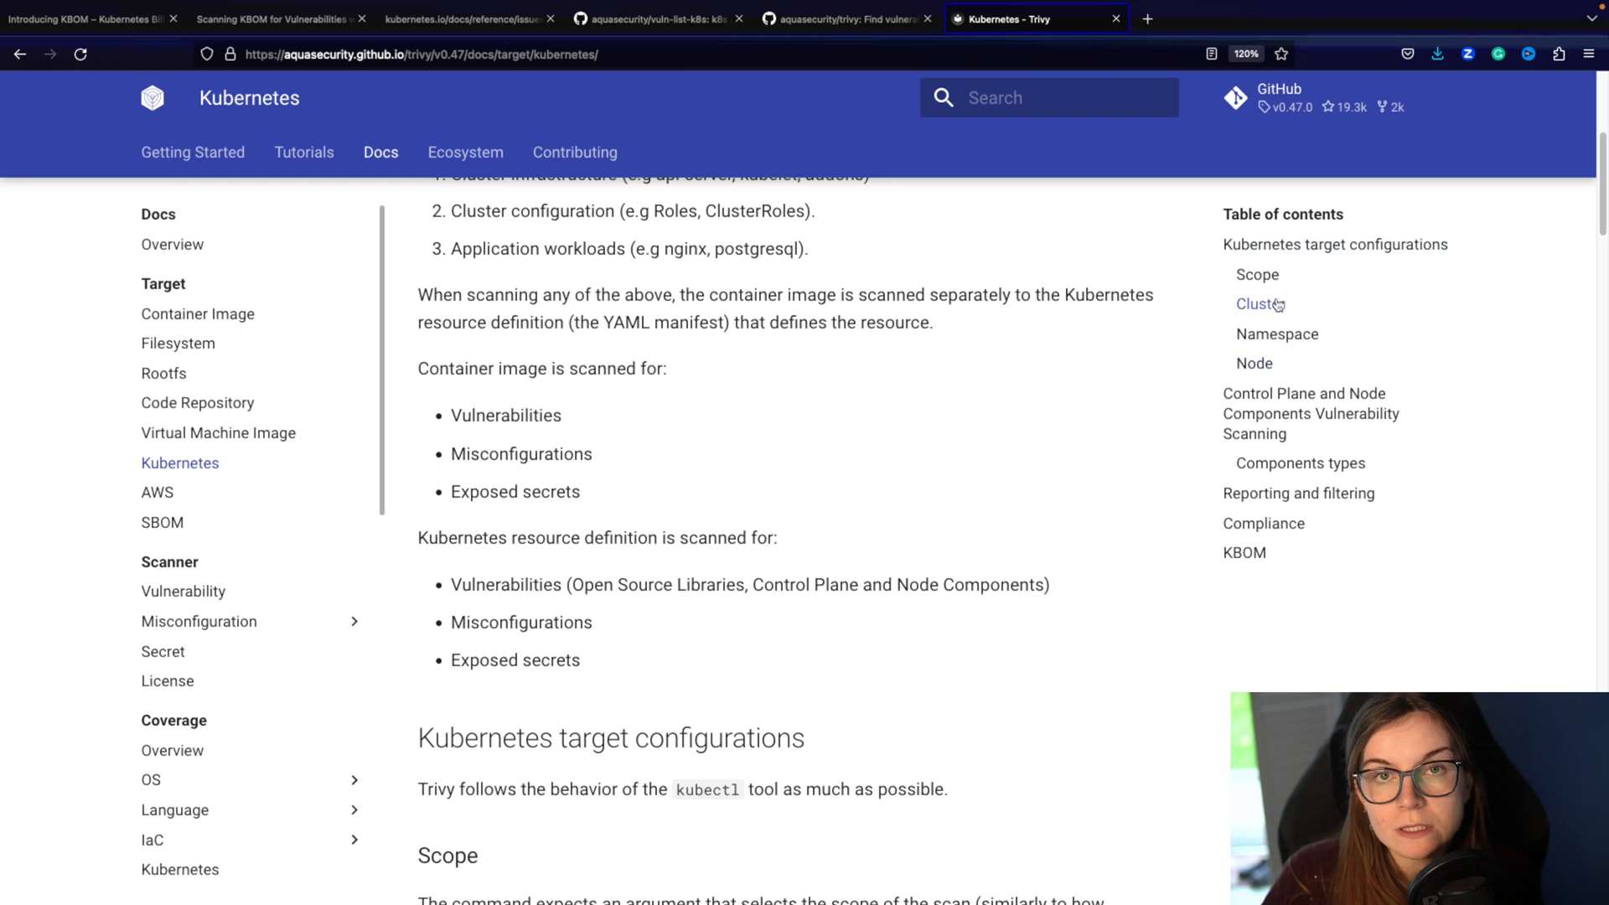
{"action": "mouse_move", "coordinate": [1264, 523]}
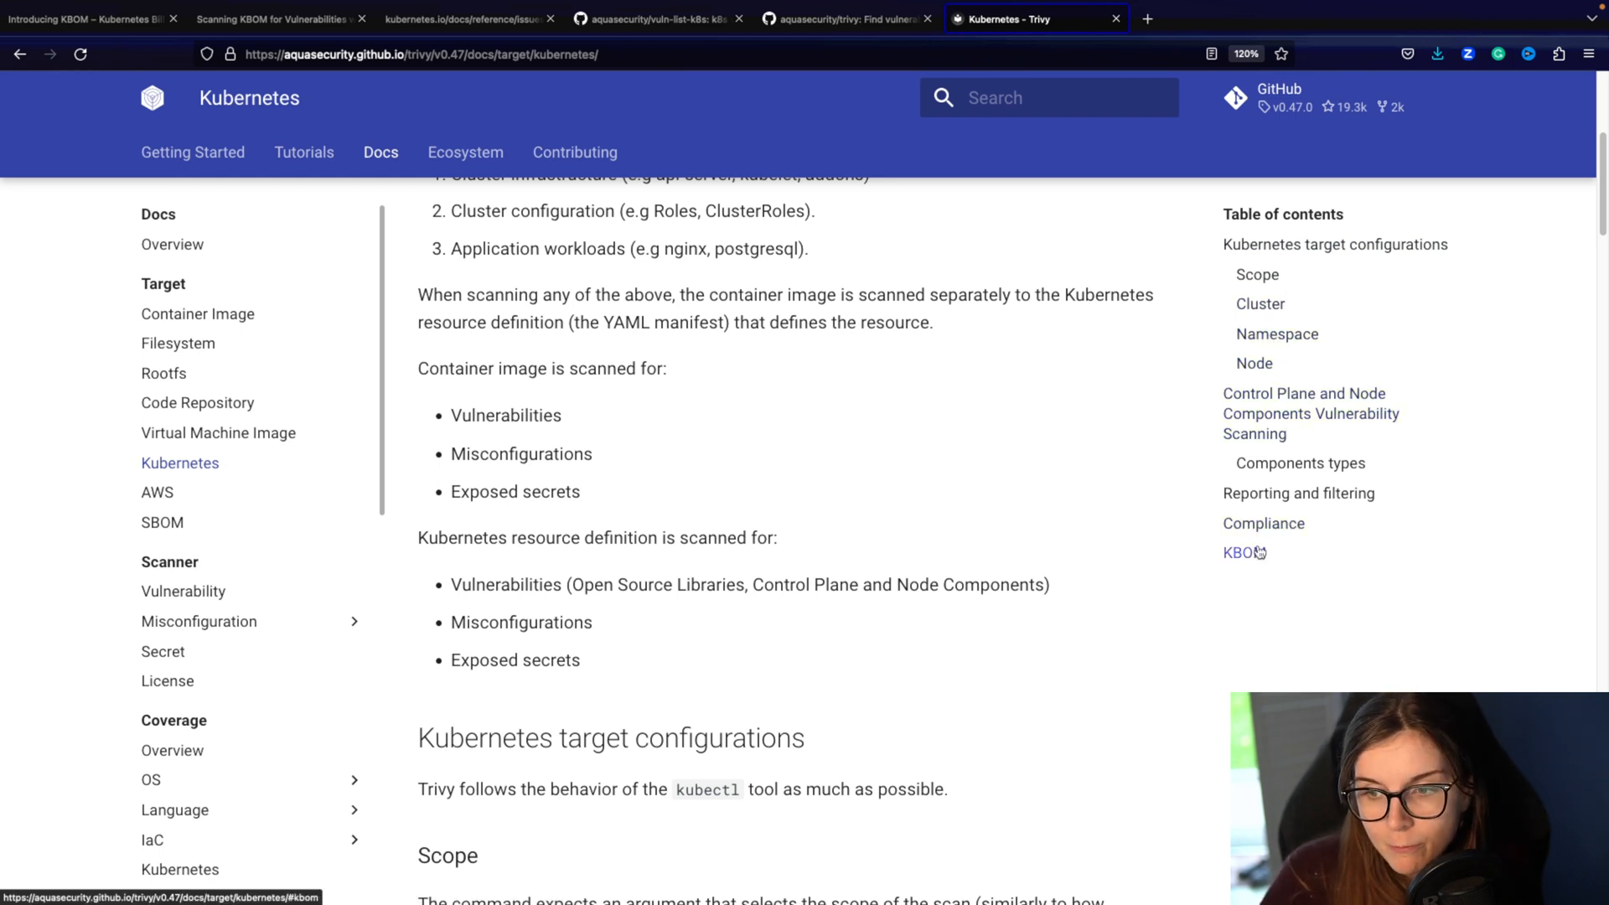
{"action": "left_click", "coordinate": [1243, 552]}
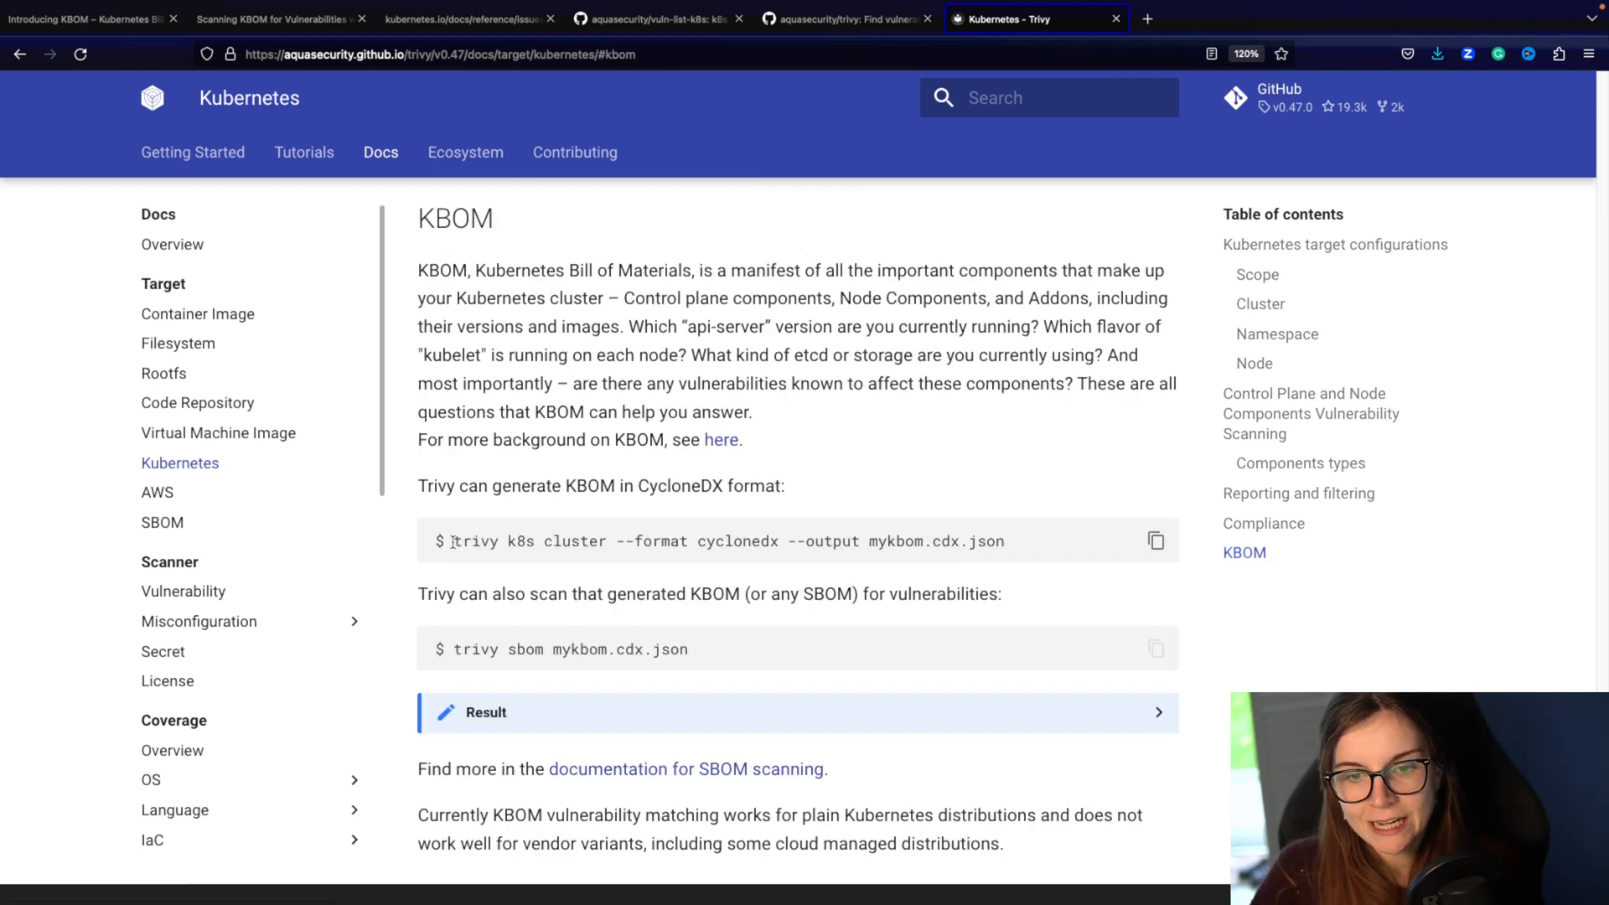
Step: Select the example 'trivy k8s cluster' command that generates a CycloneDX KBOM
{"action": "double_click", "coordinate": [493, 541]}
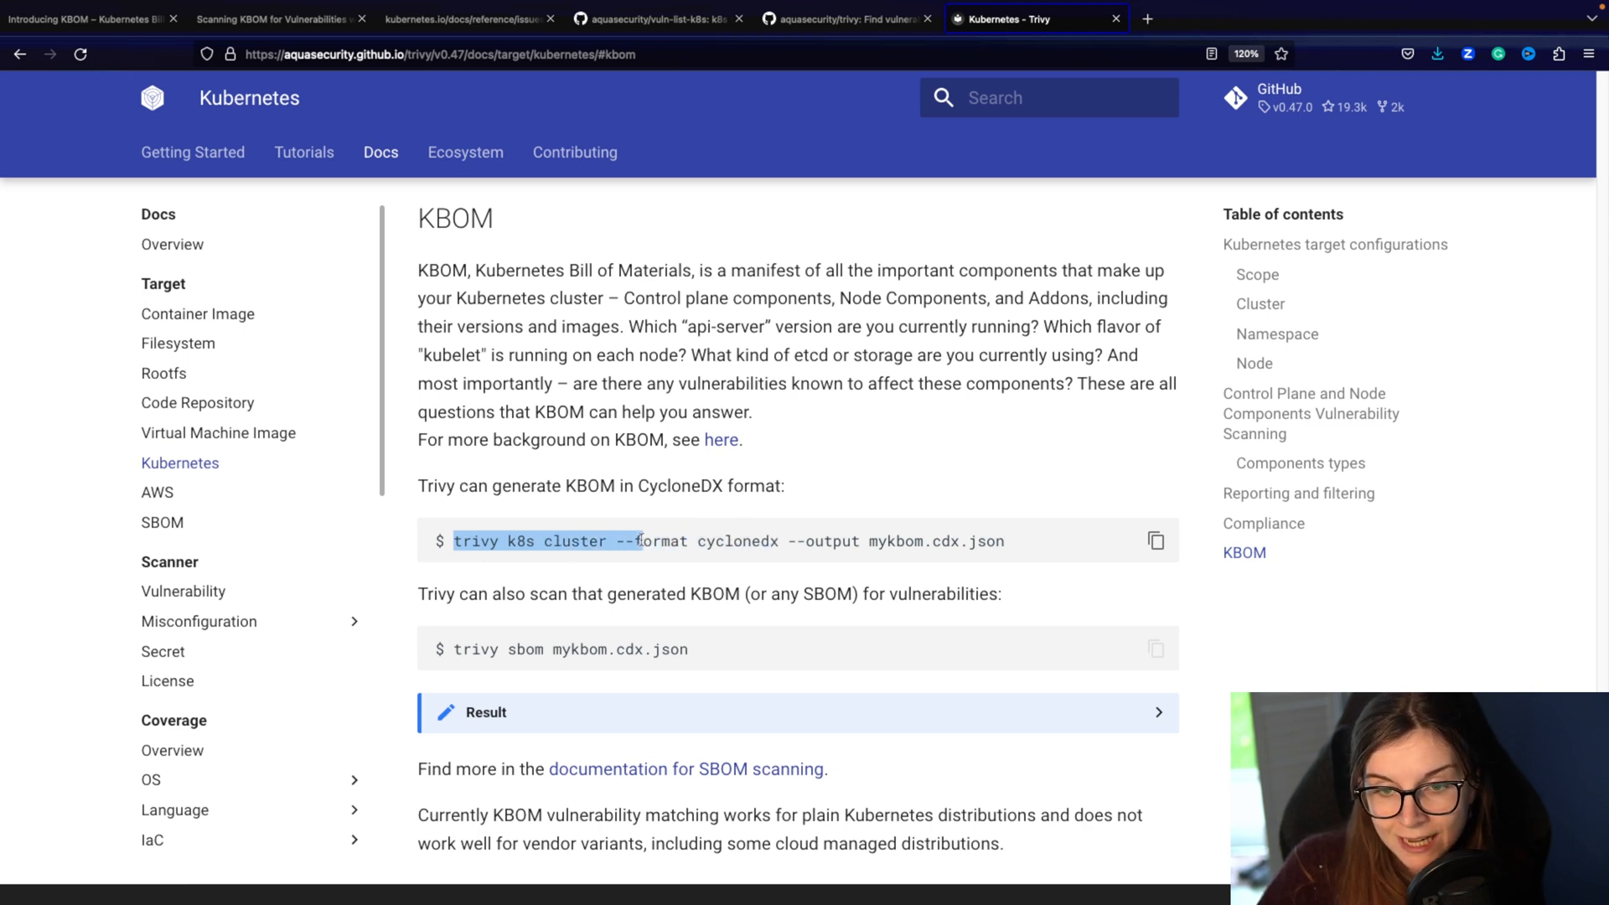
{"action": "double_click", "coordinate": [649, 542]}
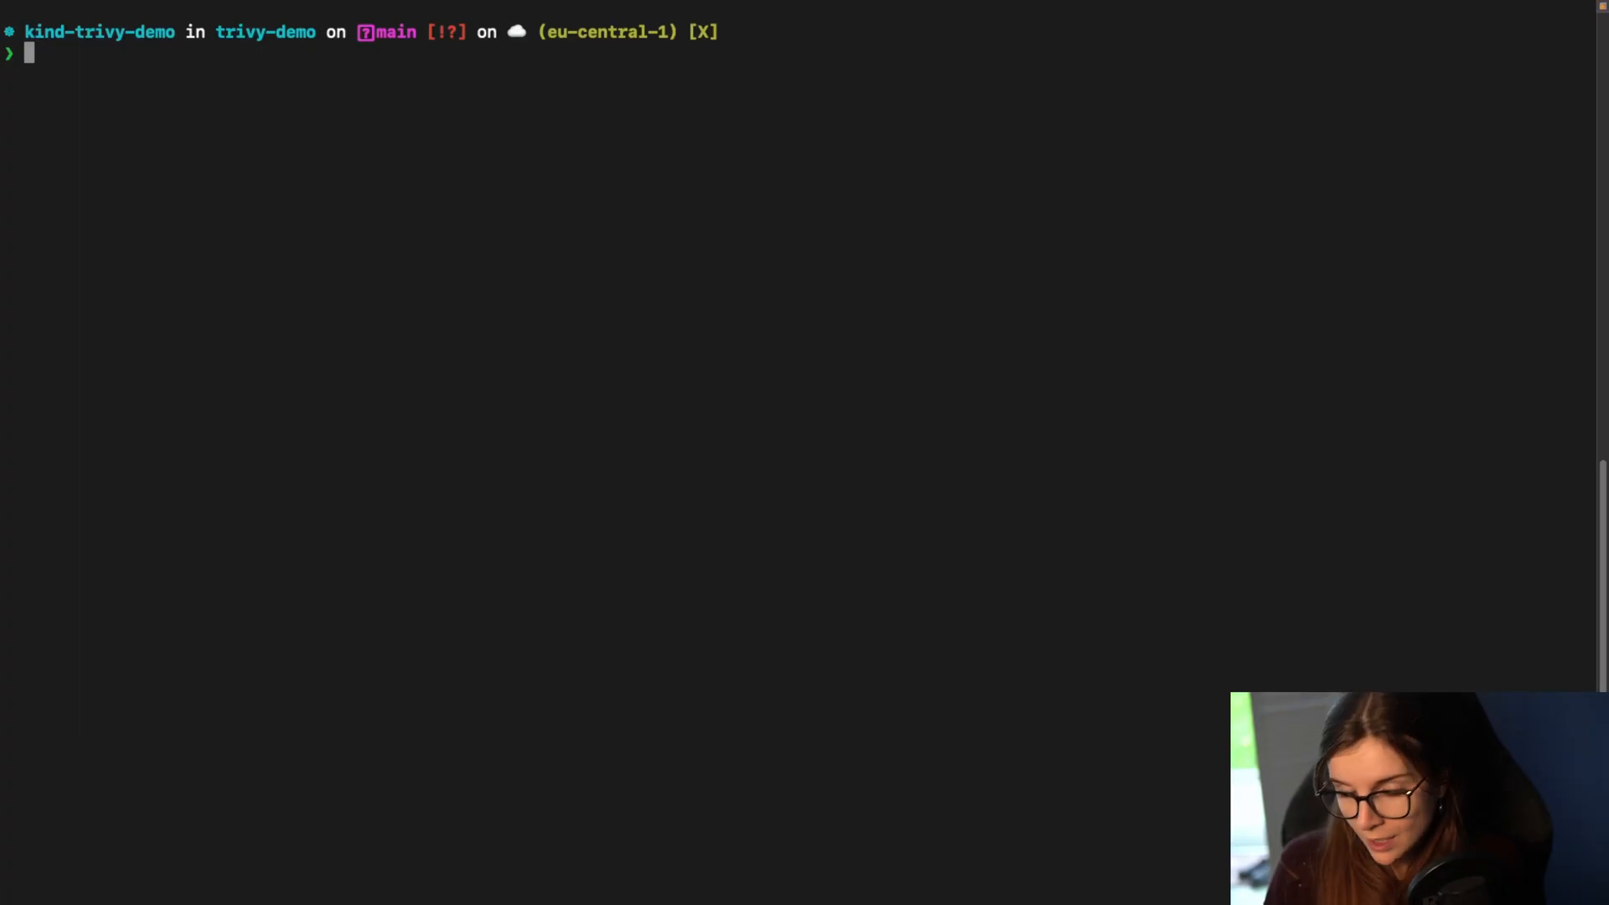
Step: Confirm the node is Ready with 'k get nodes', then run 'trivy k8s cluster --format cyclonedx --output mykbom.cdx.json'
{"action": "type", "text": "k get nodes"}
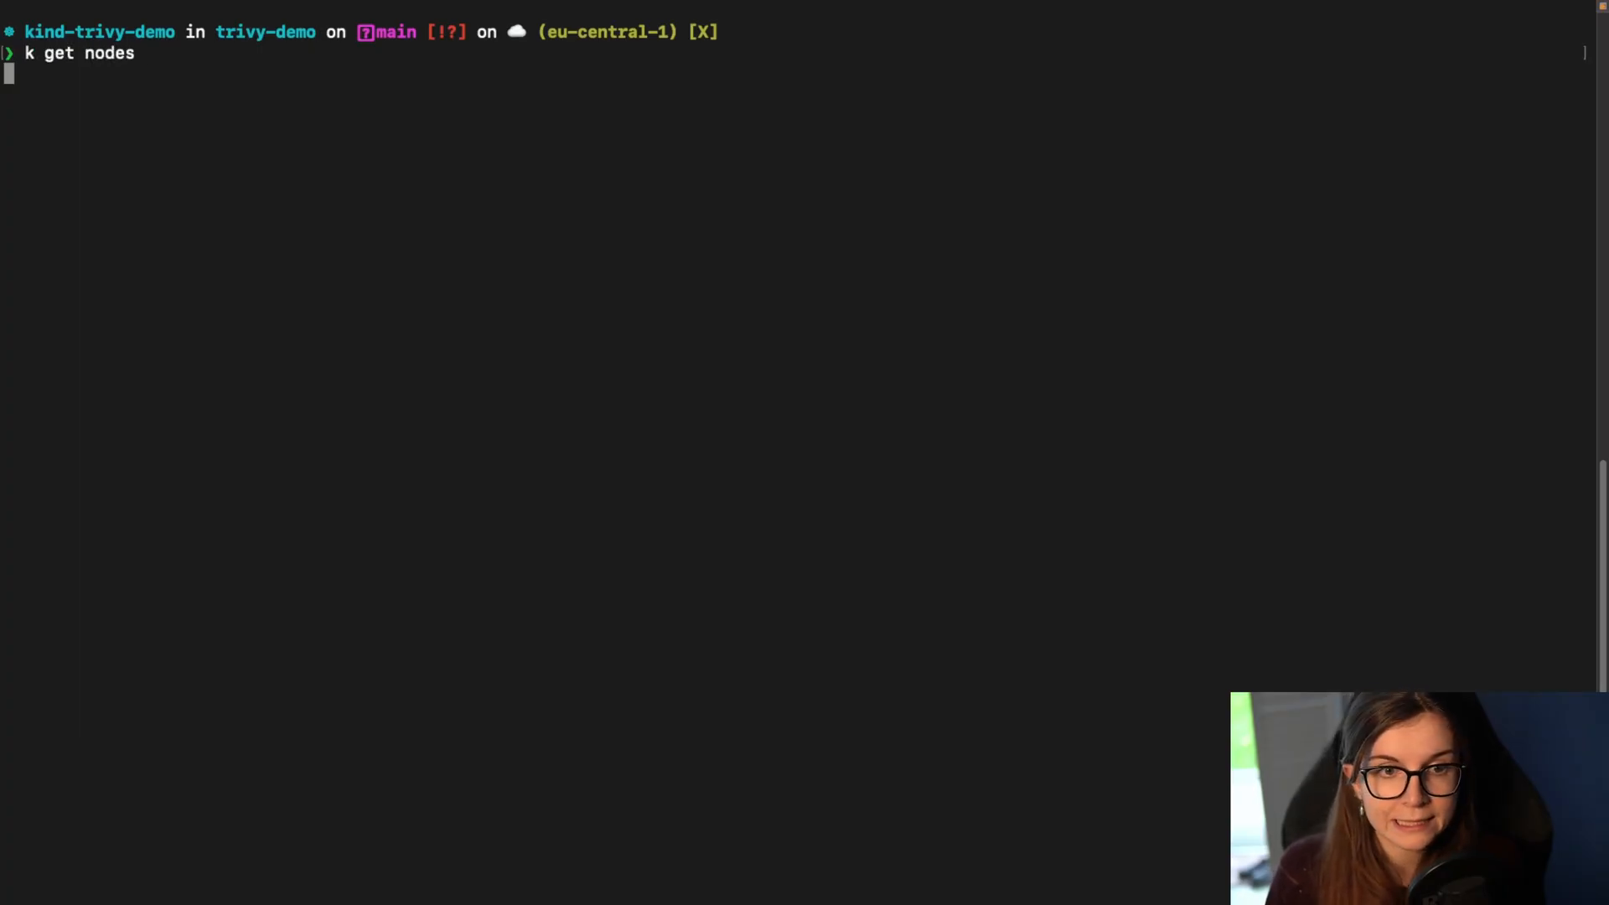
{"action": "key", "text": "Return"}
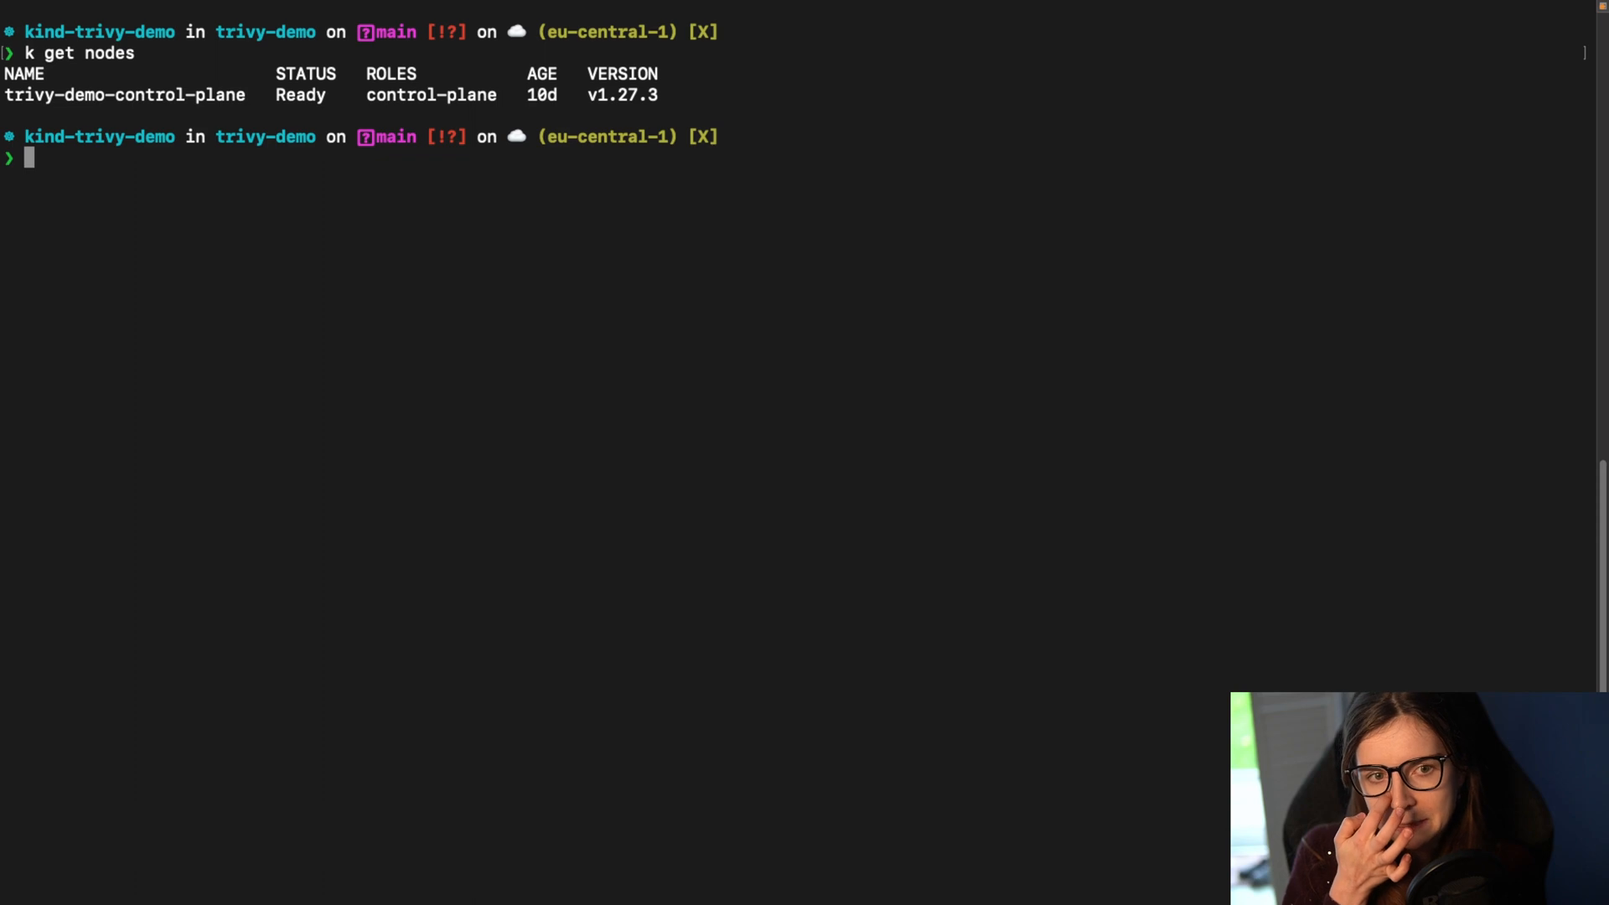
{"action": "mouse_move", "coordinate": [583, 443]}
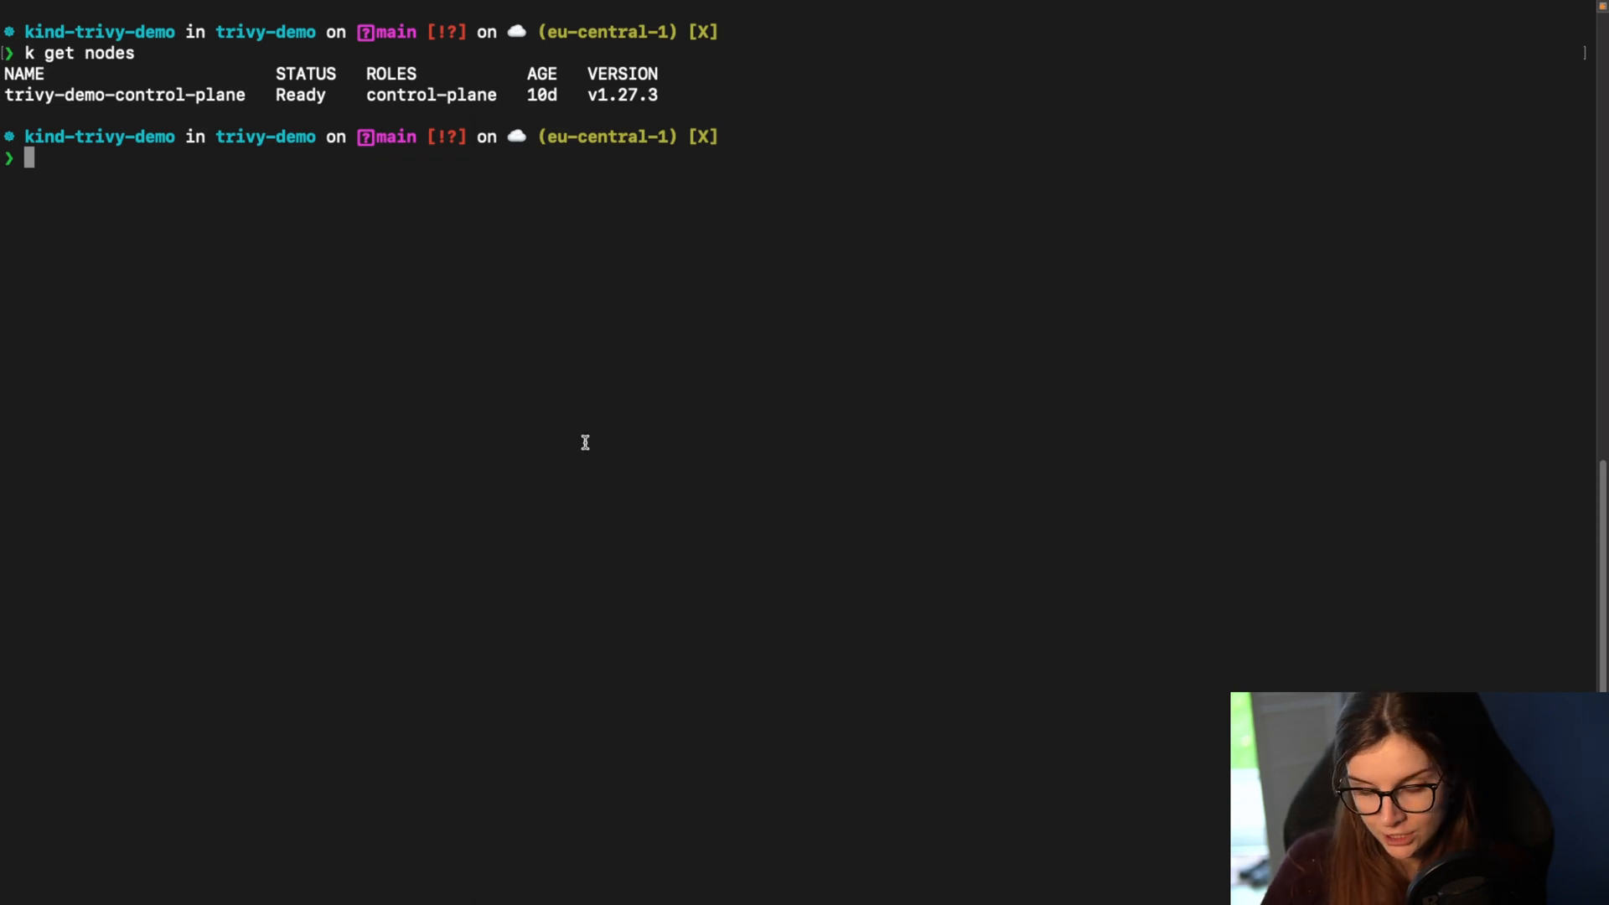
{"action": "type", "text": "trivy k8s cluster --format cyclonedx --output mykbom.cdx.json"}
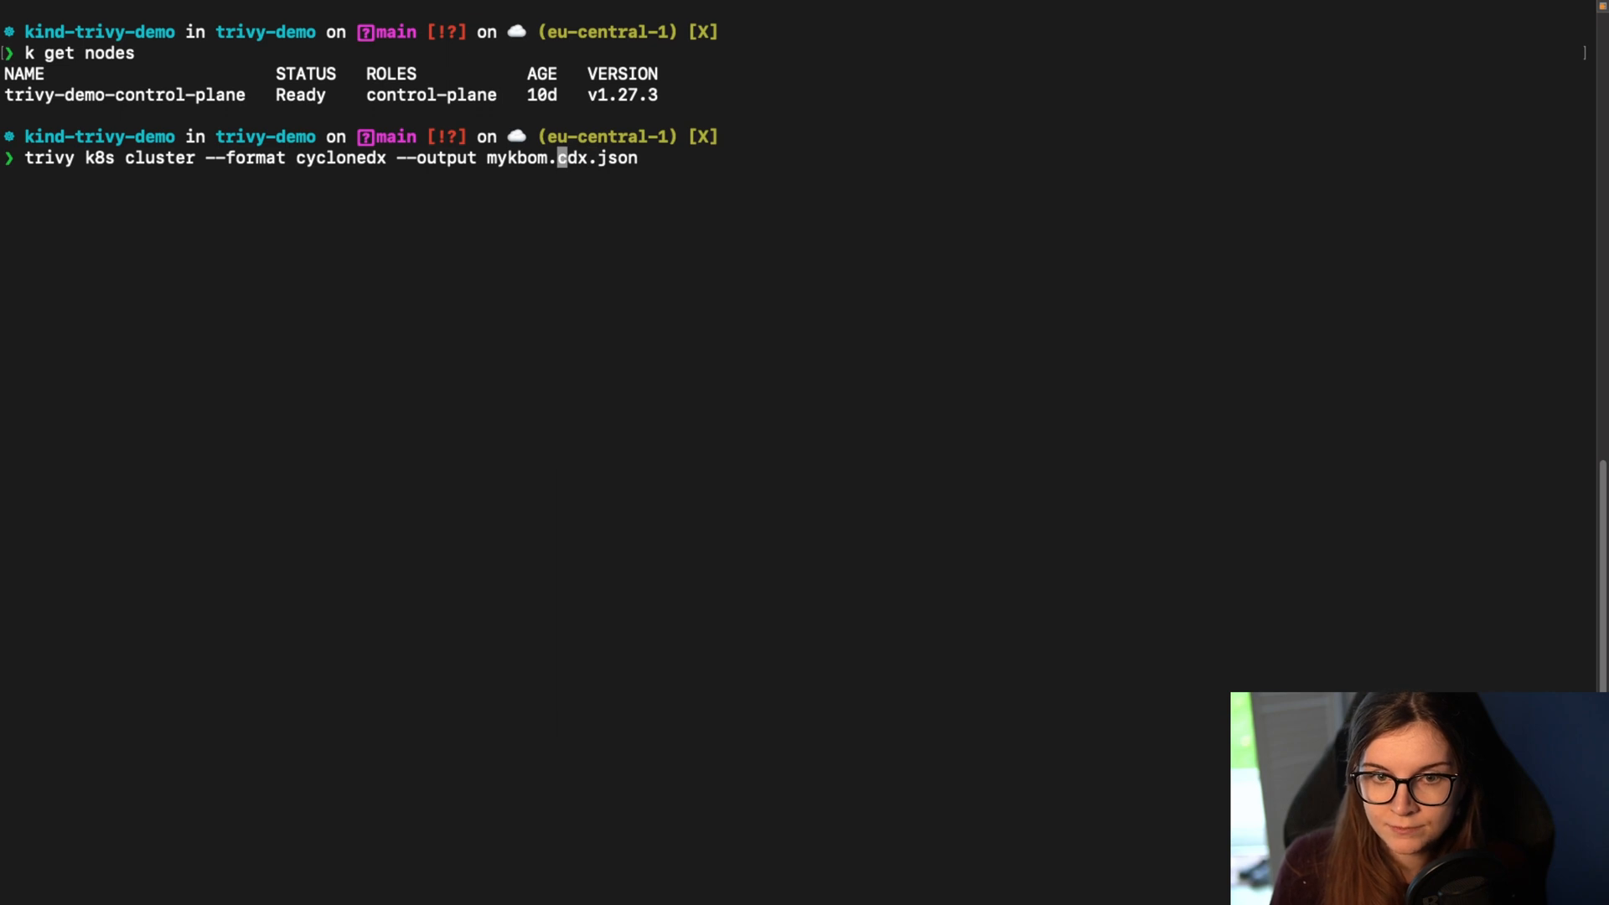
{"action": "key", "text": "Return"}
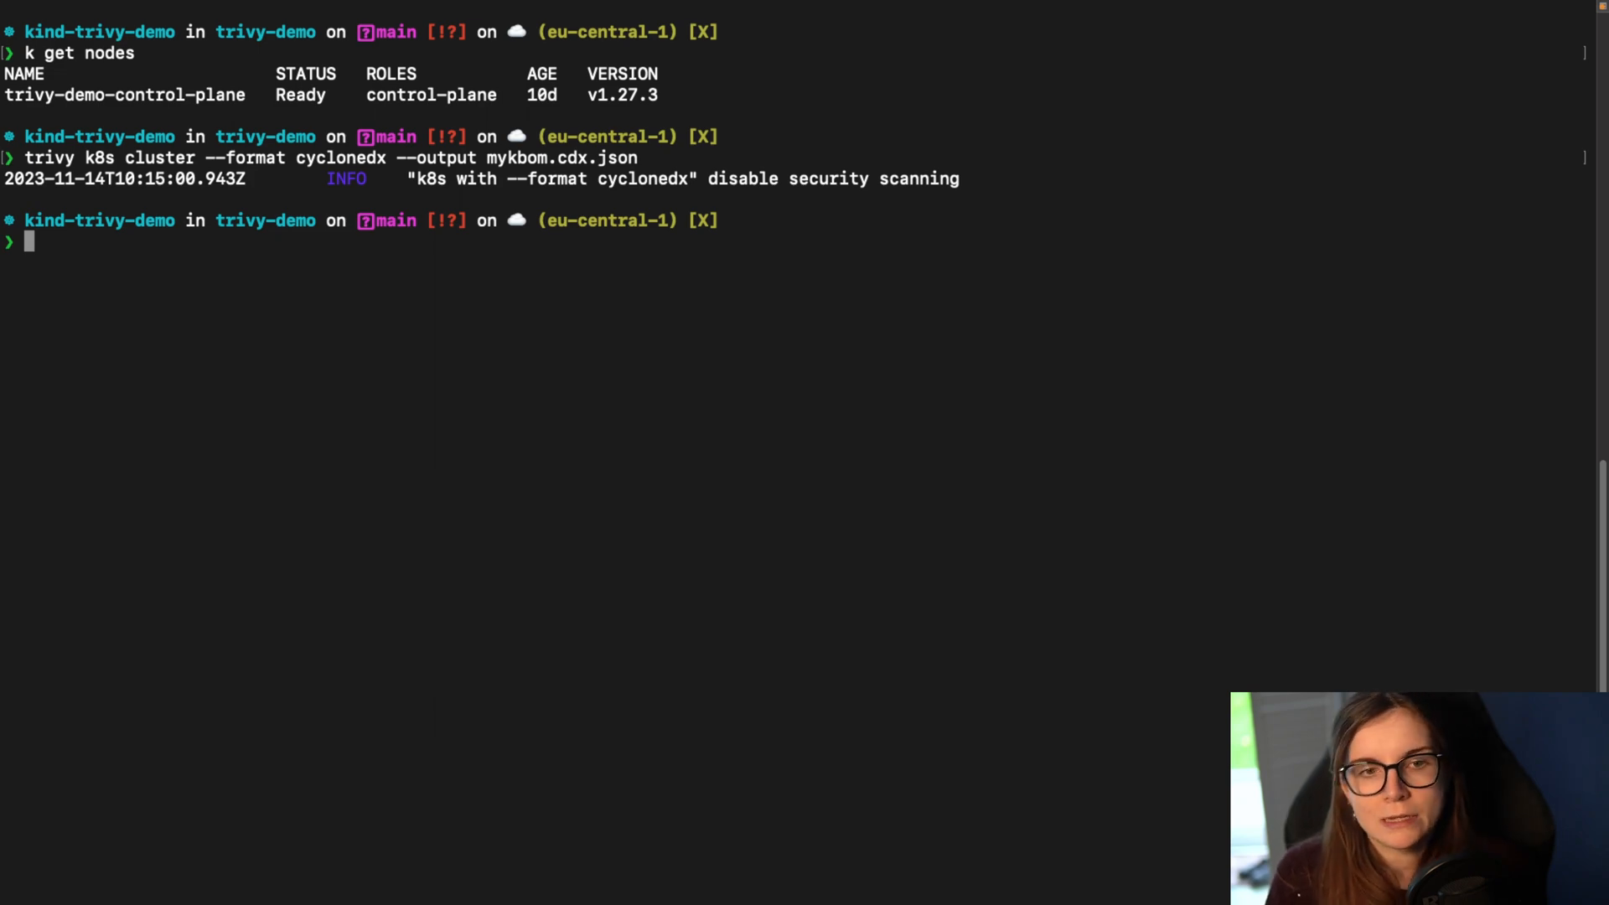
{"action": "type", "text": "cat"}
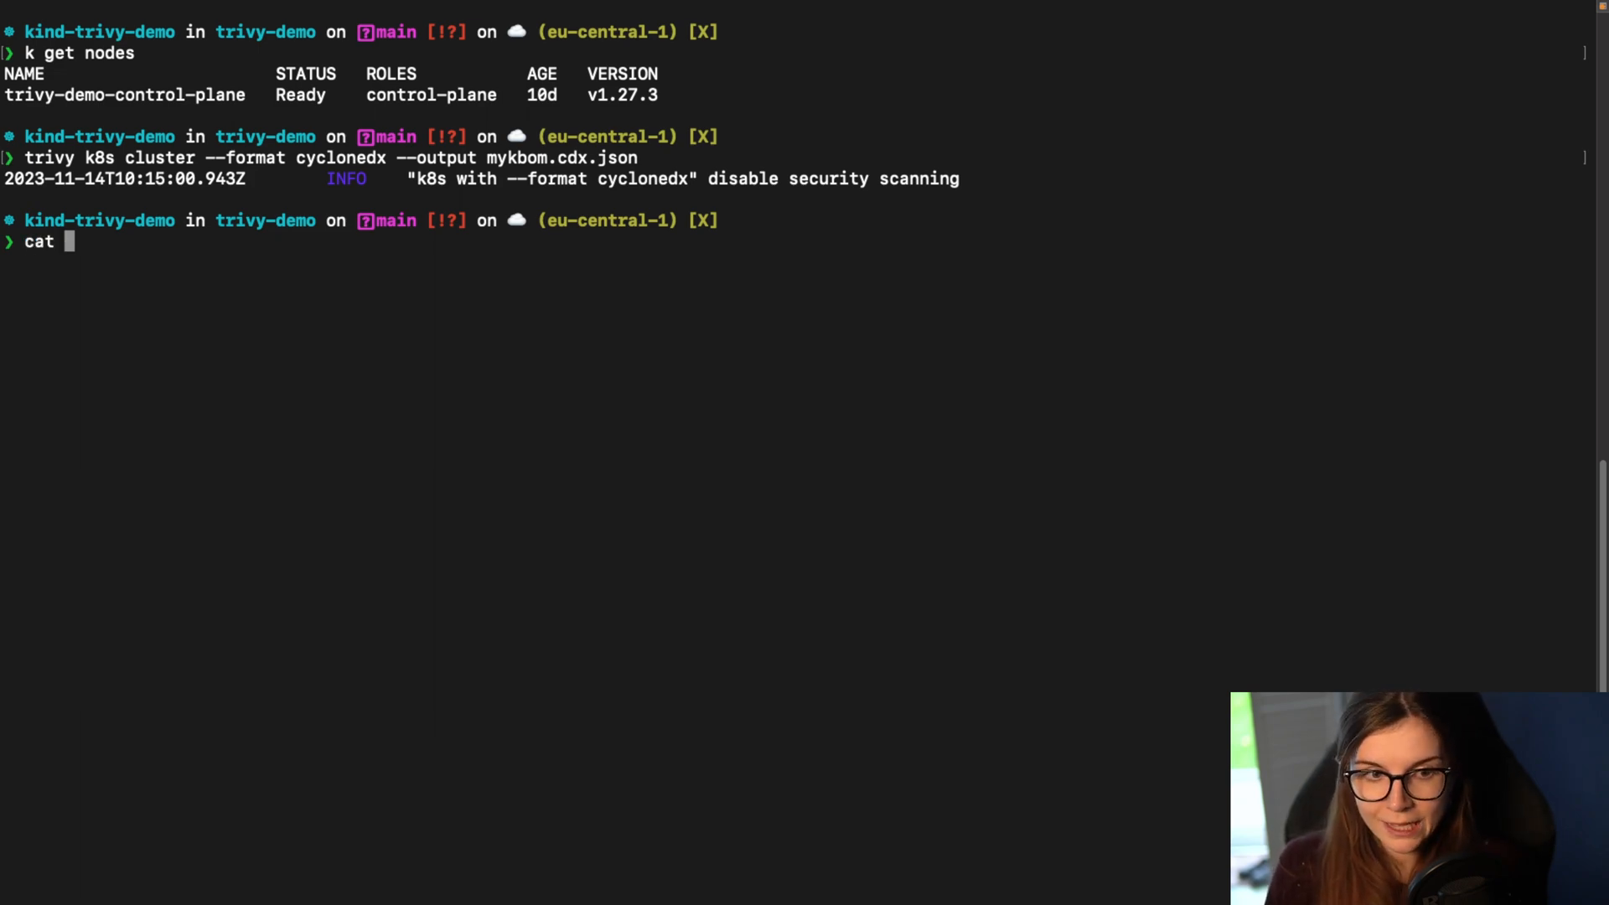
Step: Print mykbom.cdx.json through jq and scroll back through the KBOM output
{"action": "key", "text": "Return"}
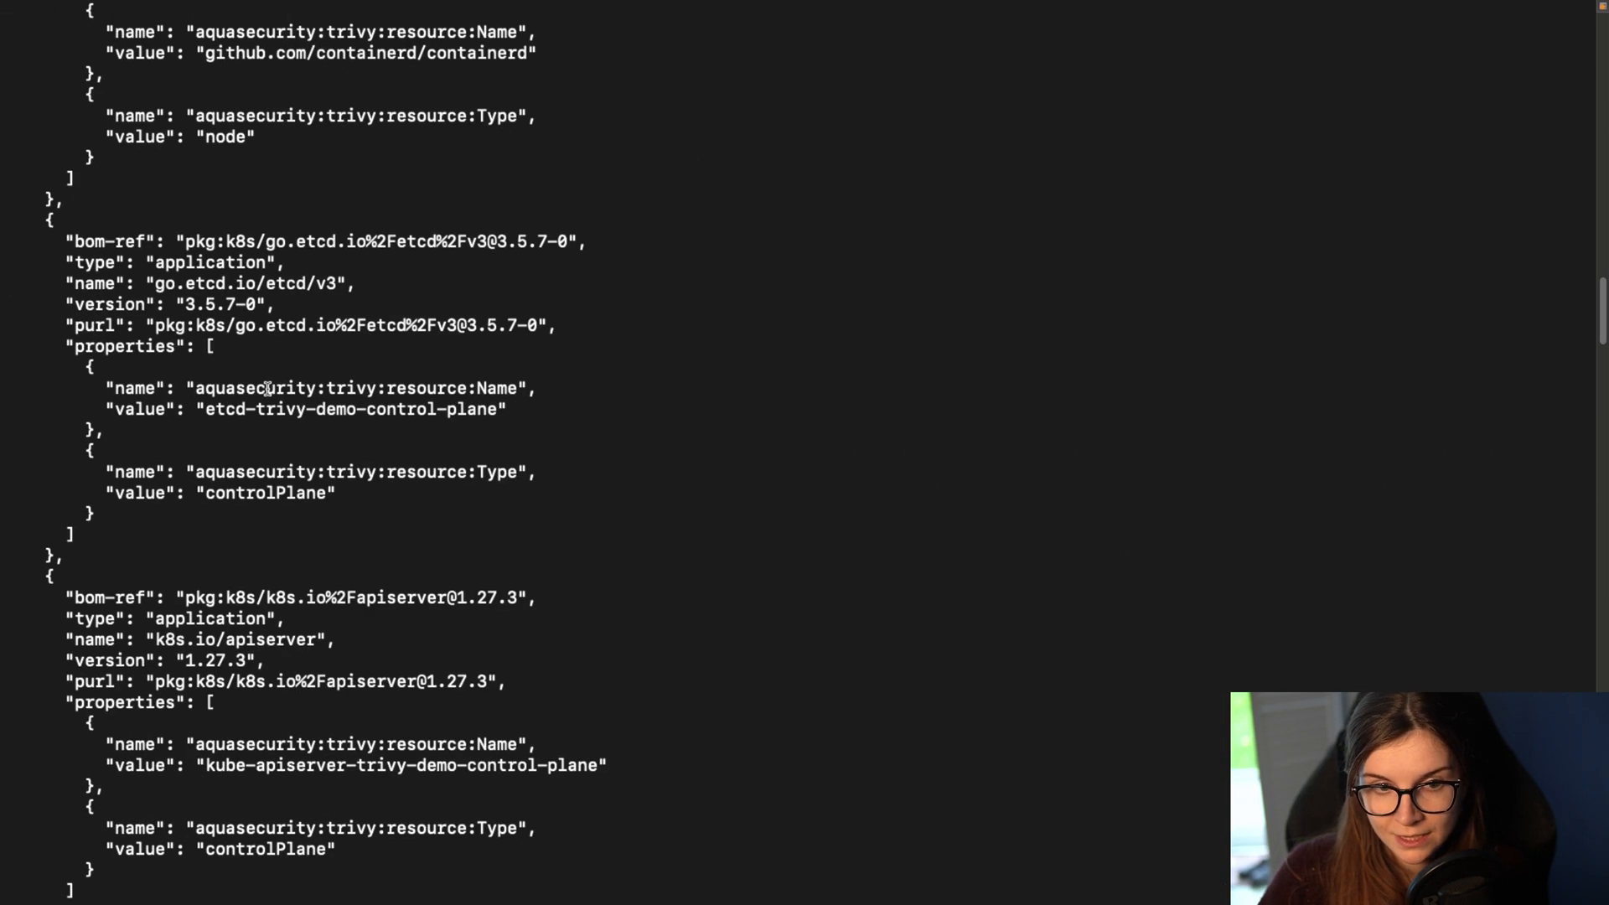
{"action": "scroll", "scroll_direction": "up", "scroll_amount": 3}
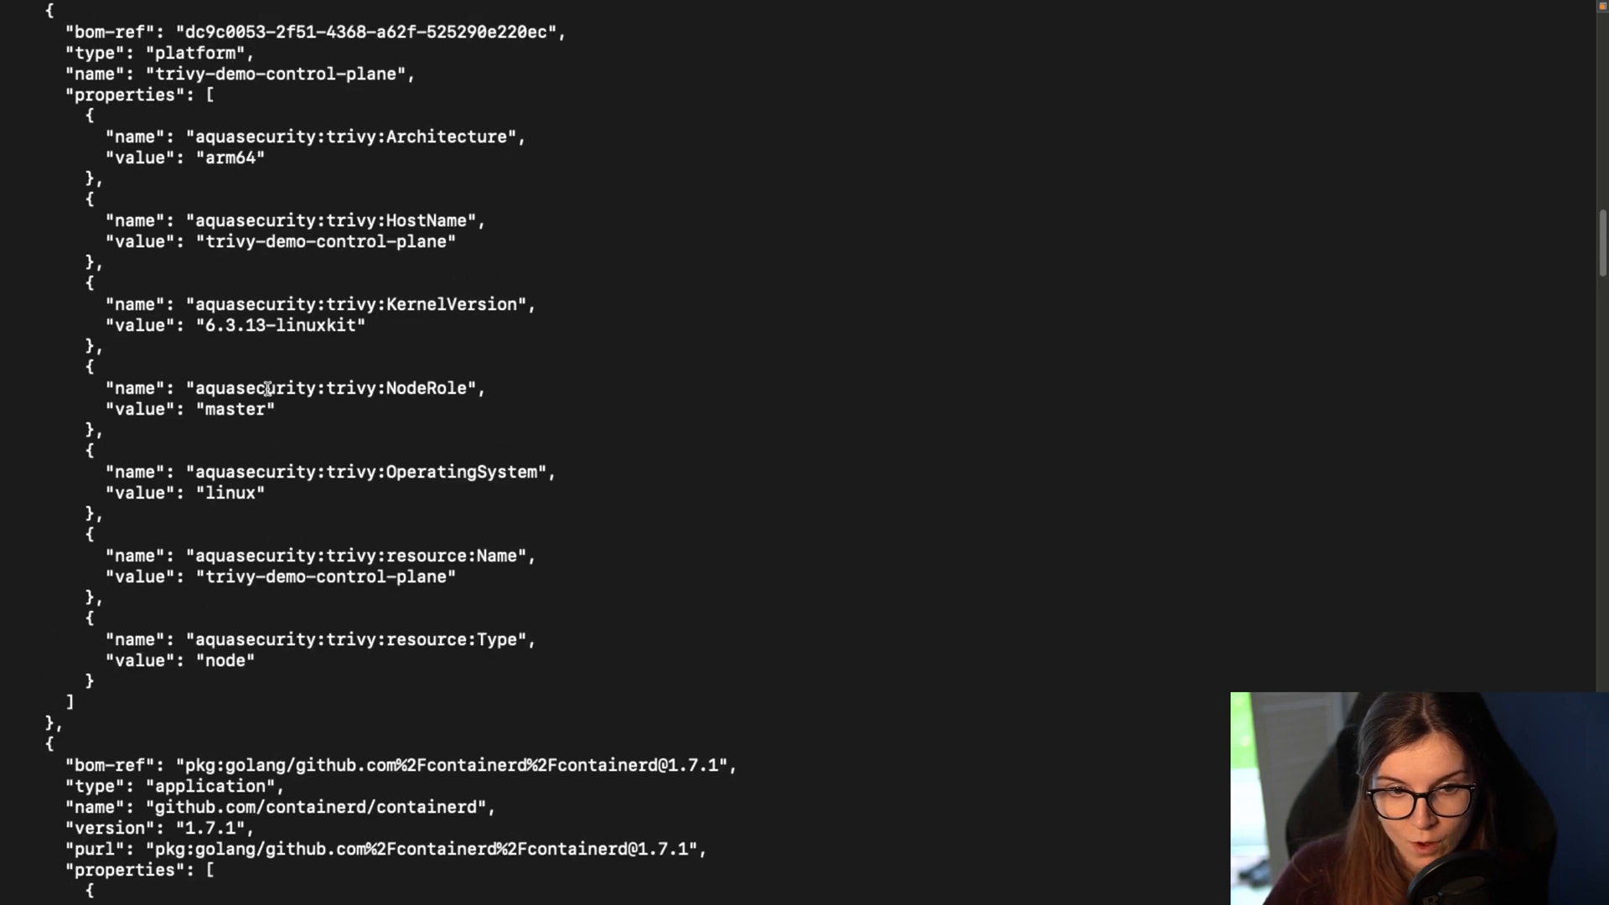
{"action": "scroll", "scroll_direction": "up", "scroll_amount": 3}
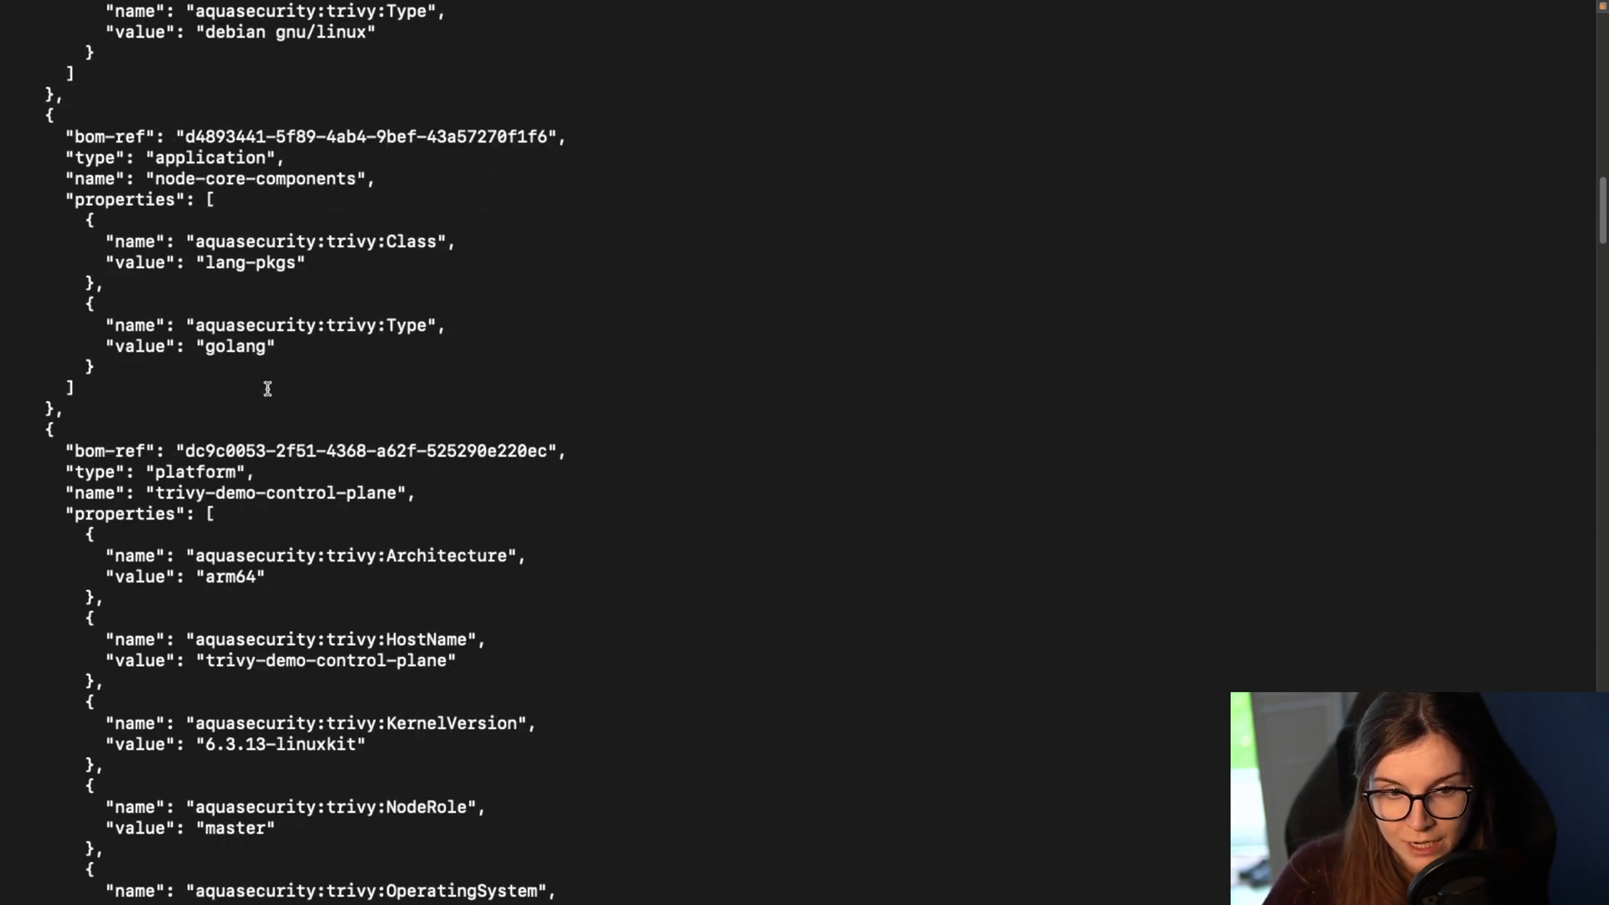
{"action": "scroll", "scroll_direction": "up", "scroll_amount": 3}
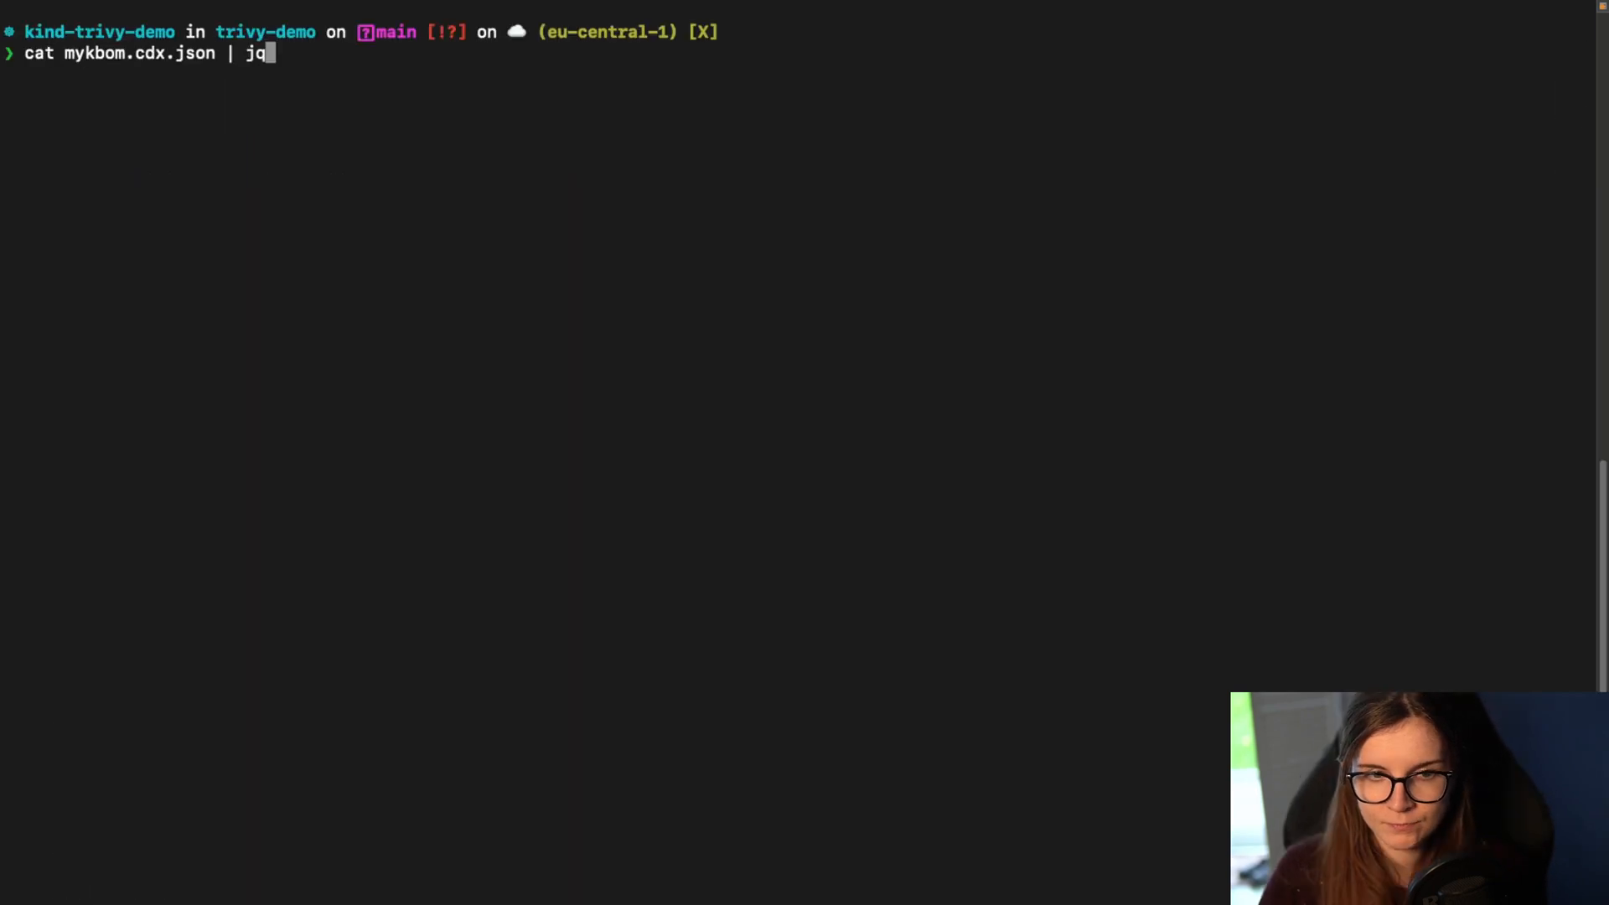
Step: Open mykbom.cdx.json in jless instead of jq
{"action": "key", "text": "Backspace"}
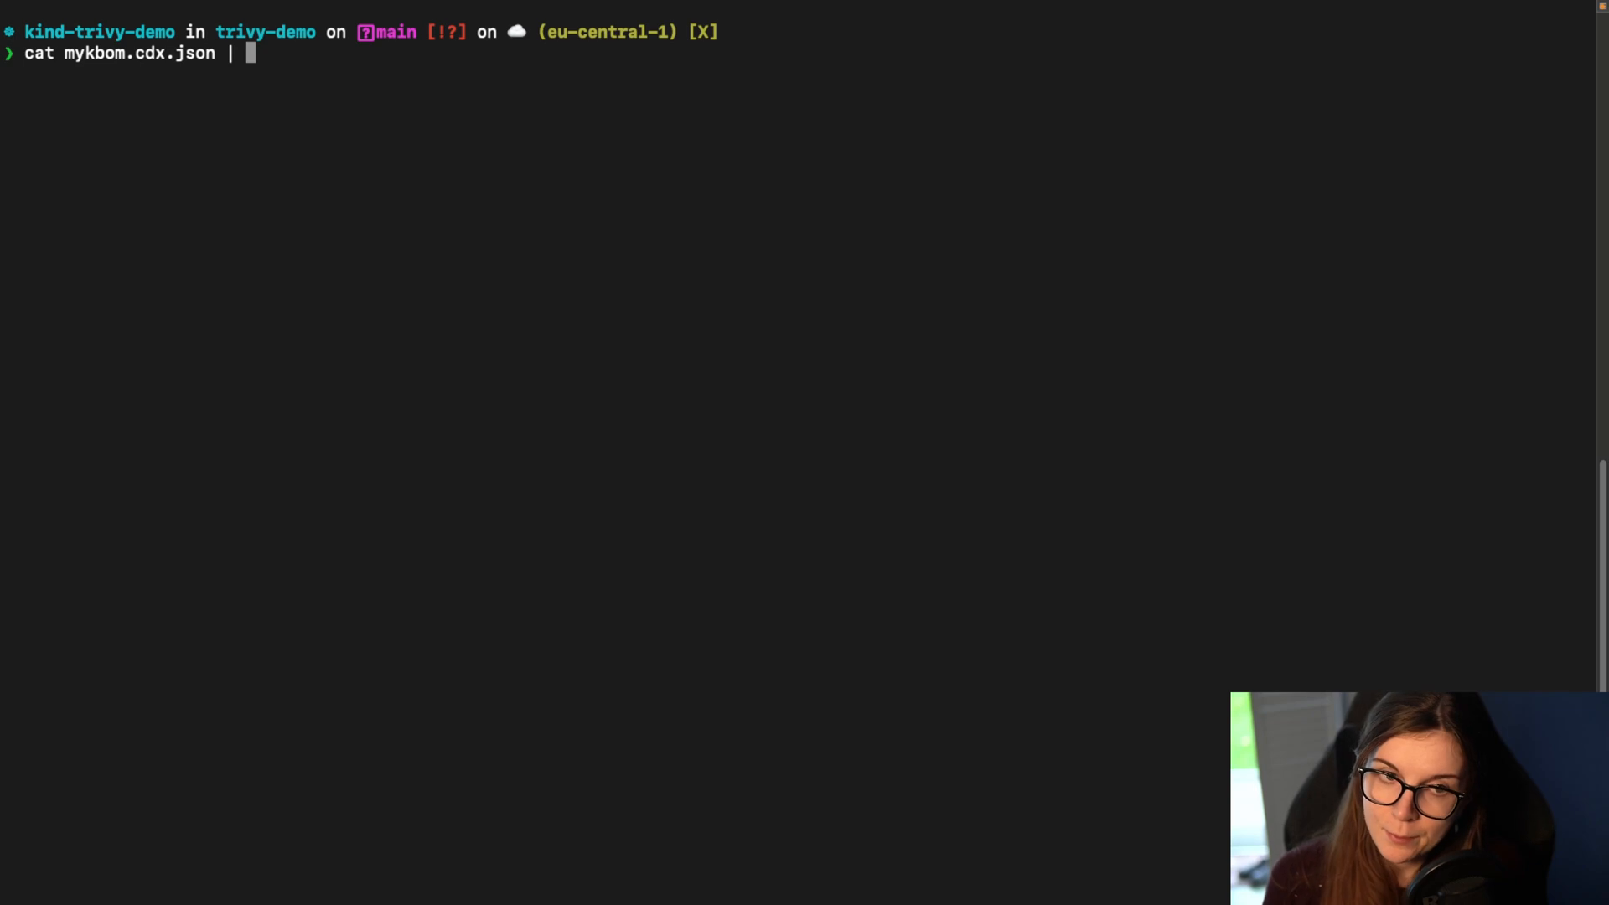
{"action": "type", "text": "jl"}
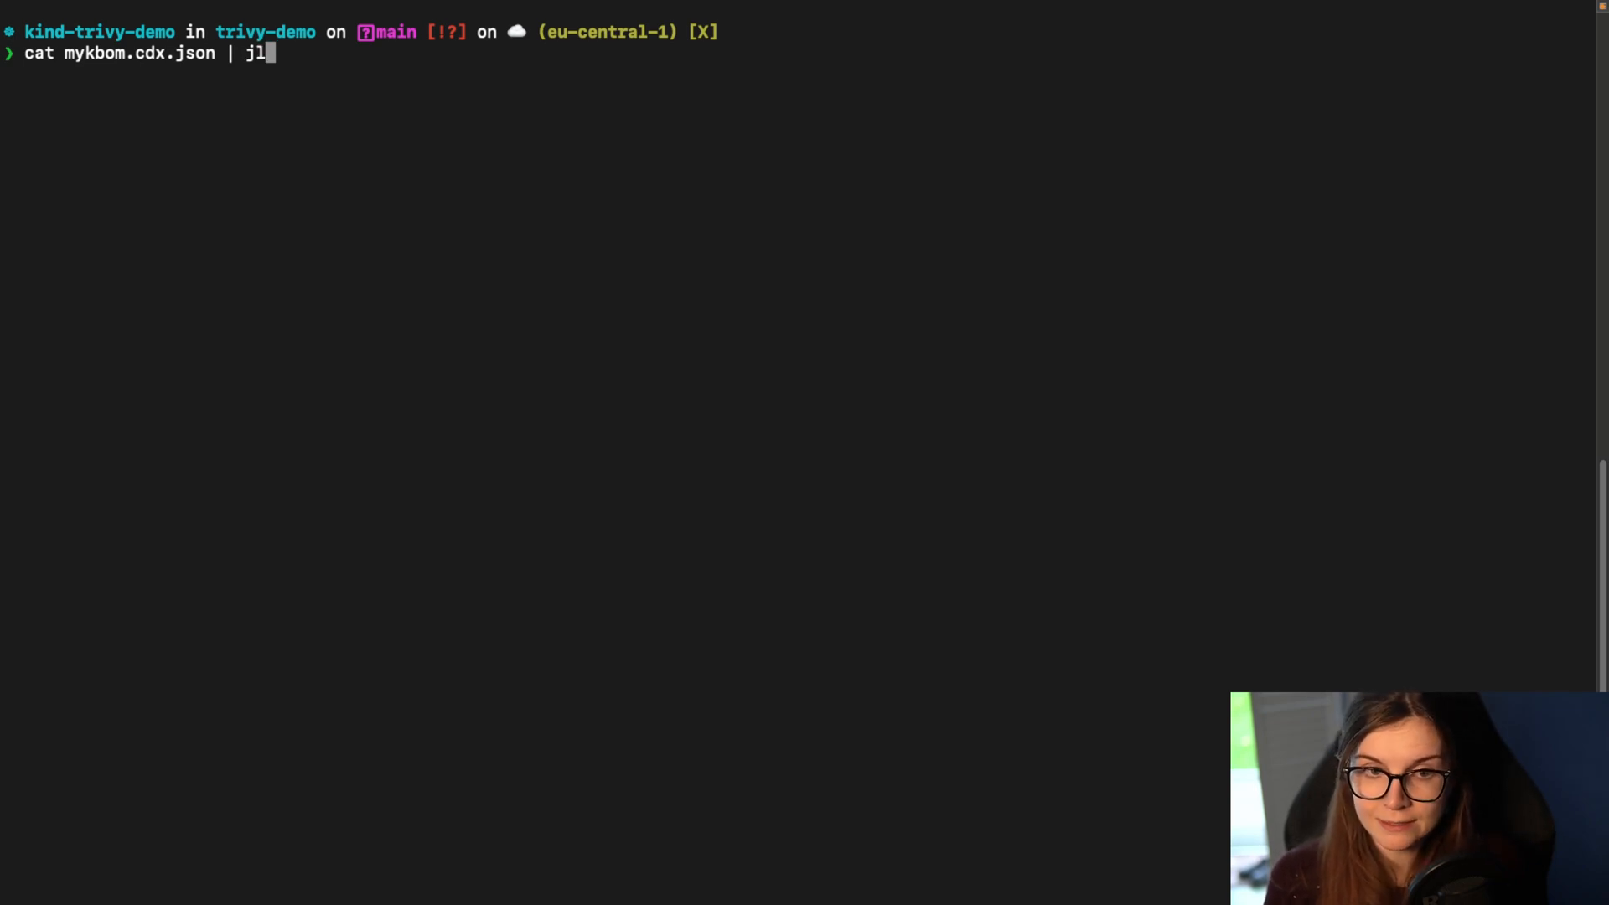
{"action": "key", "text": "Return"}
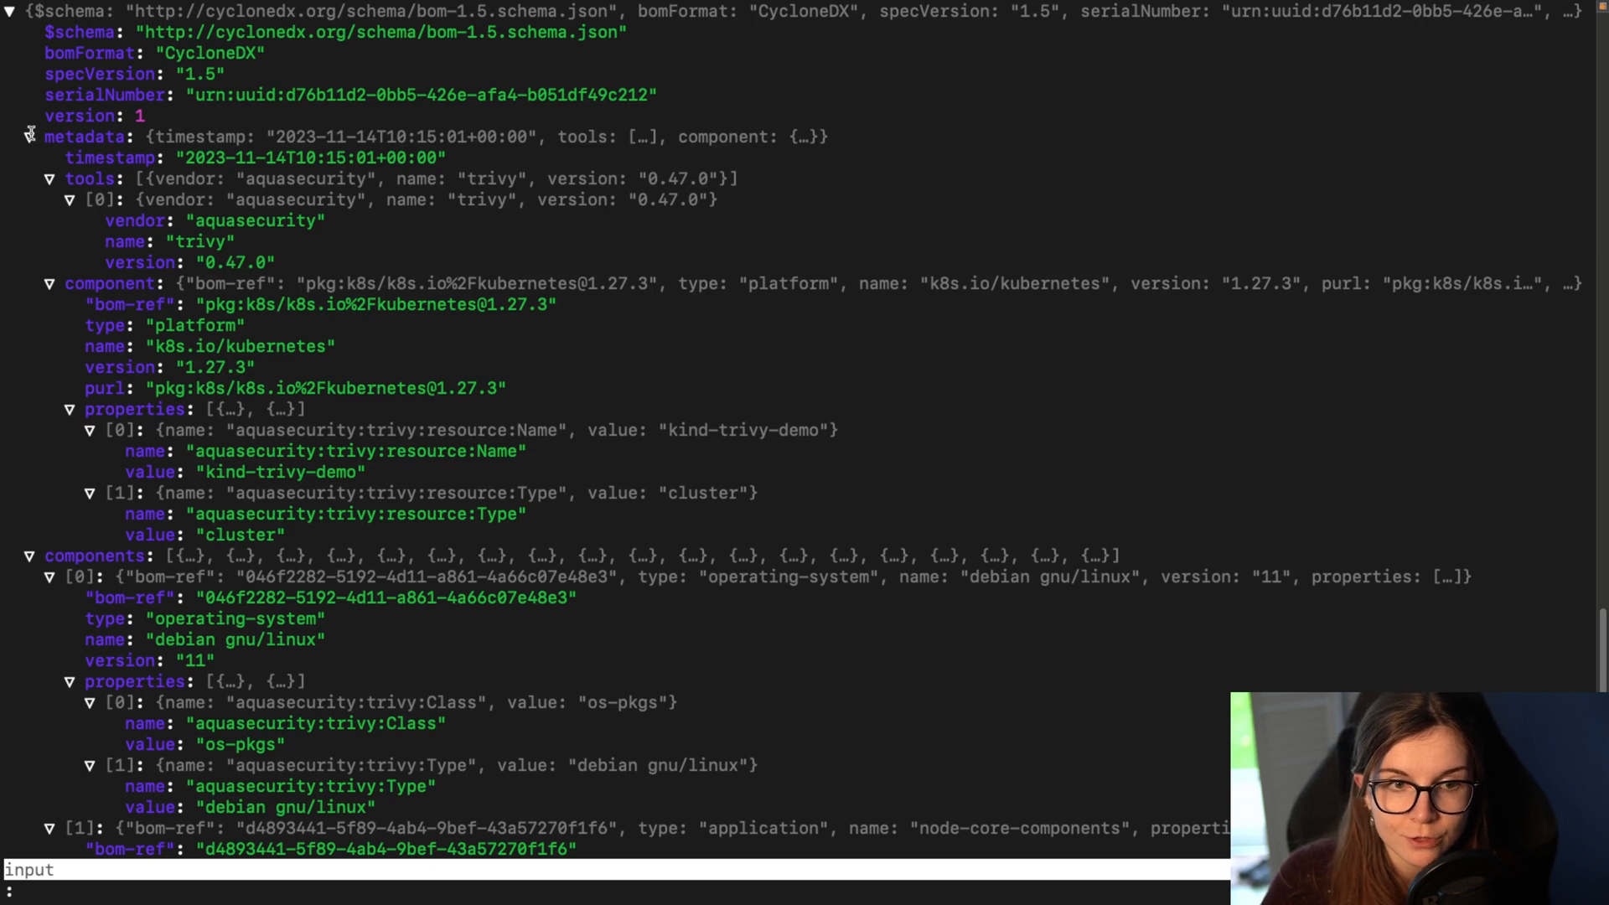
Step: Collapse metadata and component entries and check the kube-apiserver version field
{"action": "left_click", "coordinate": [28, 136]}
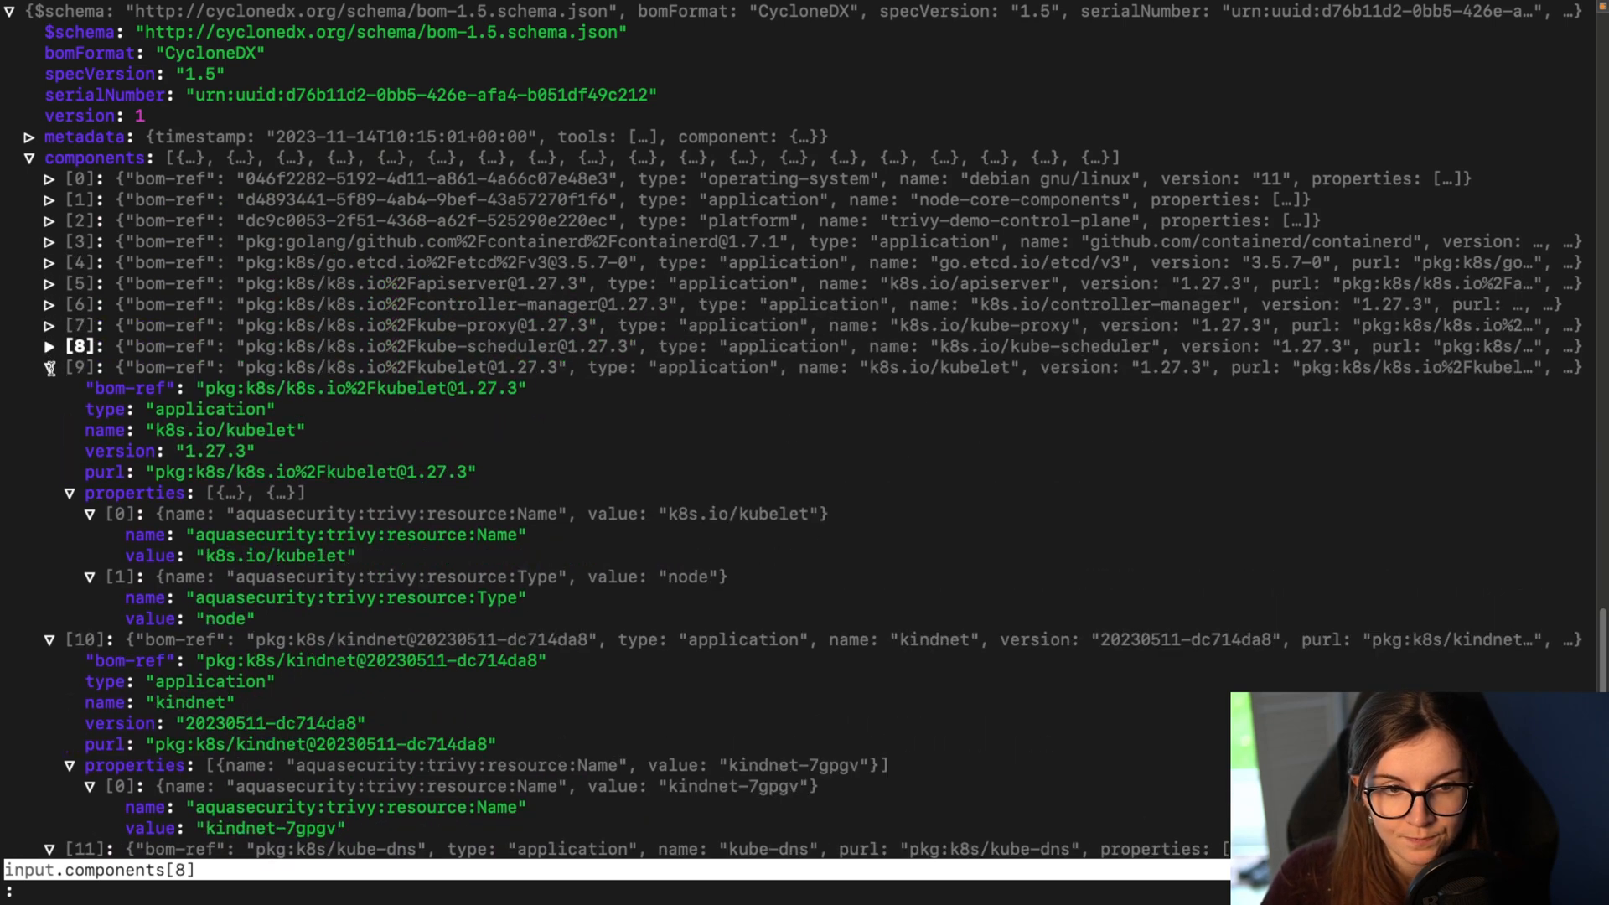
{"action": "left_click", "coordinate": [47, 283]}
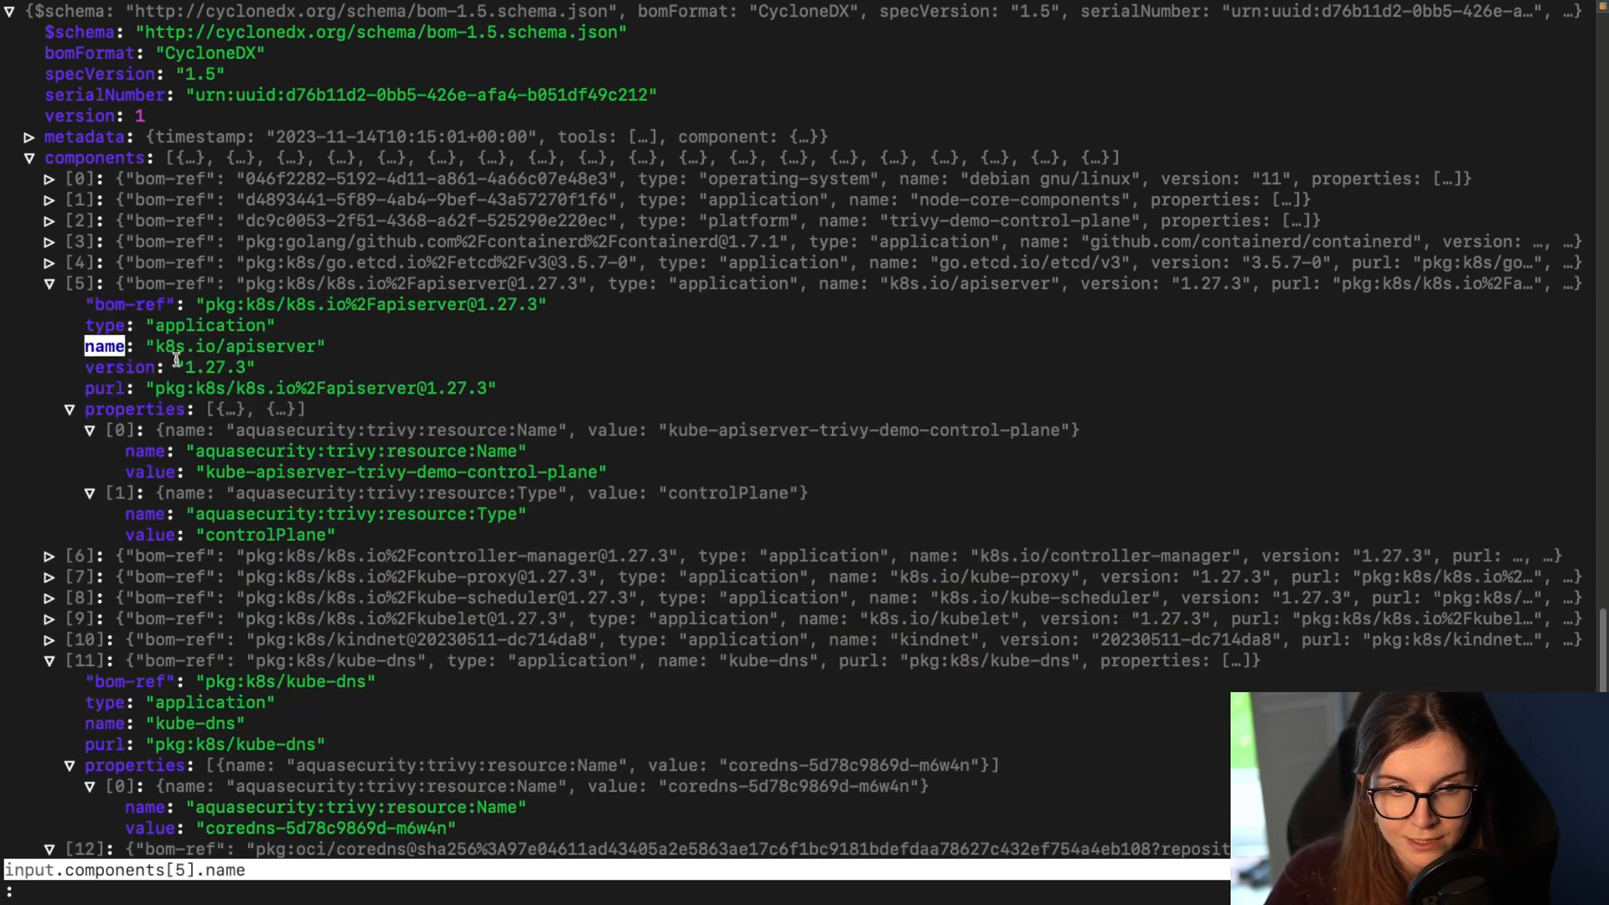
{"action": "left_click", "coordinate": [120, 367]}
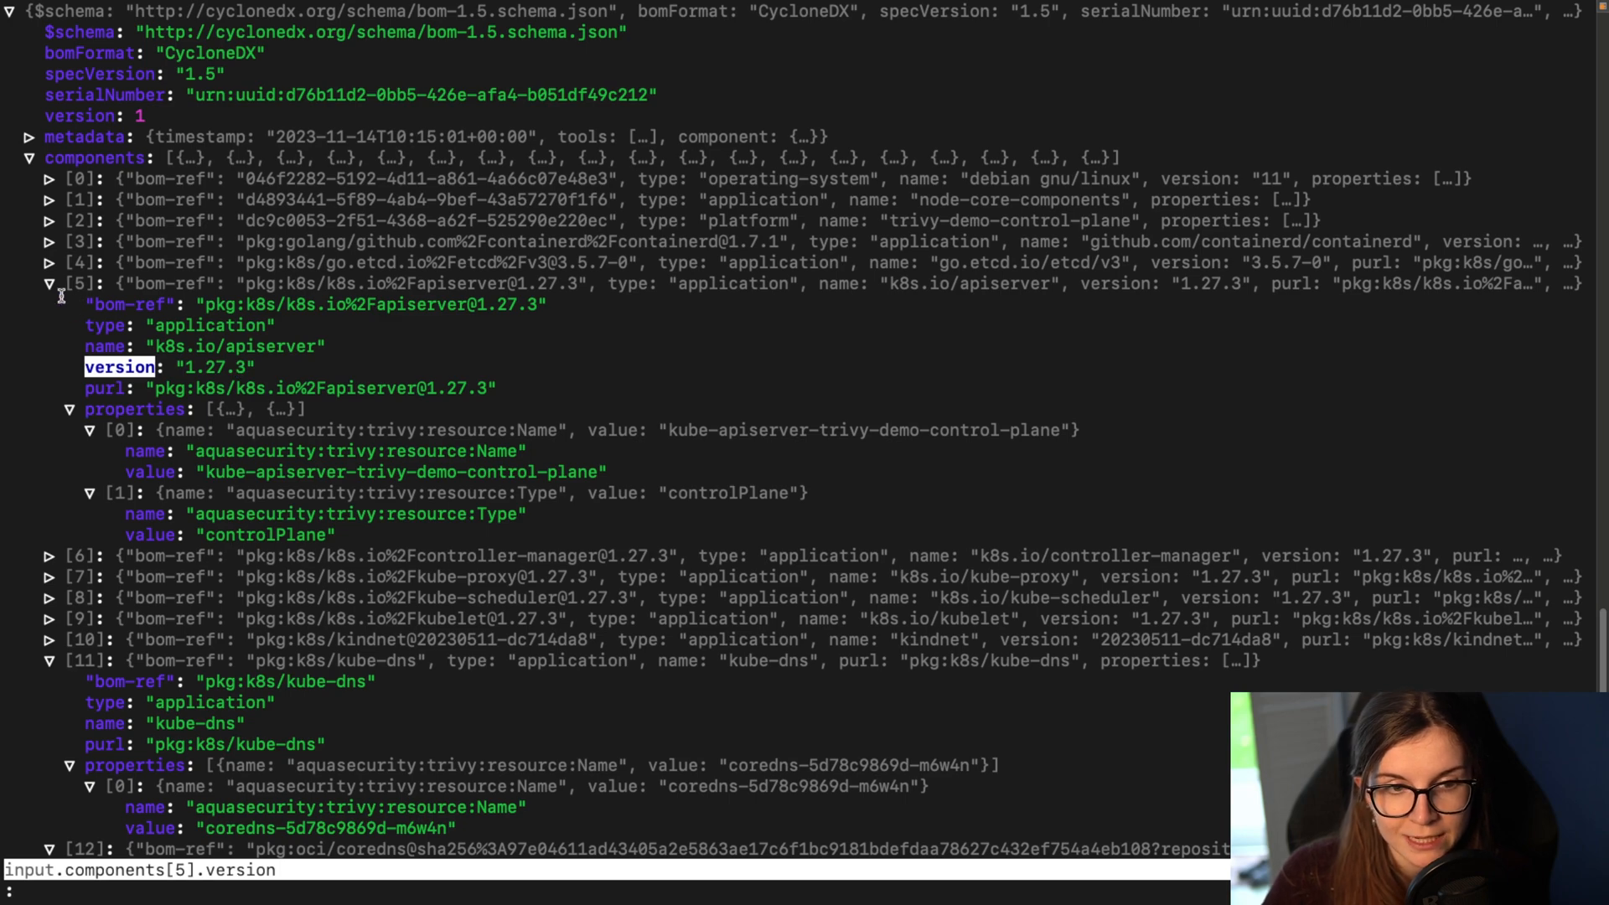
{"action": "left_click", "coordinate": [47, 283]}
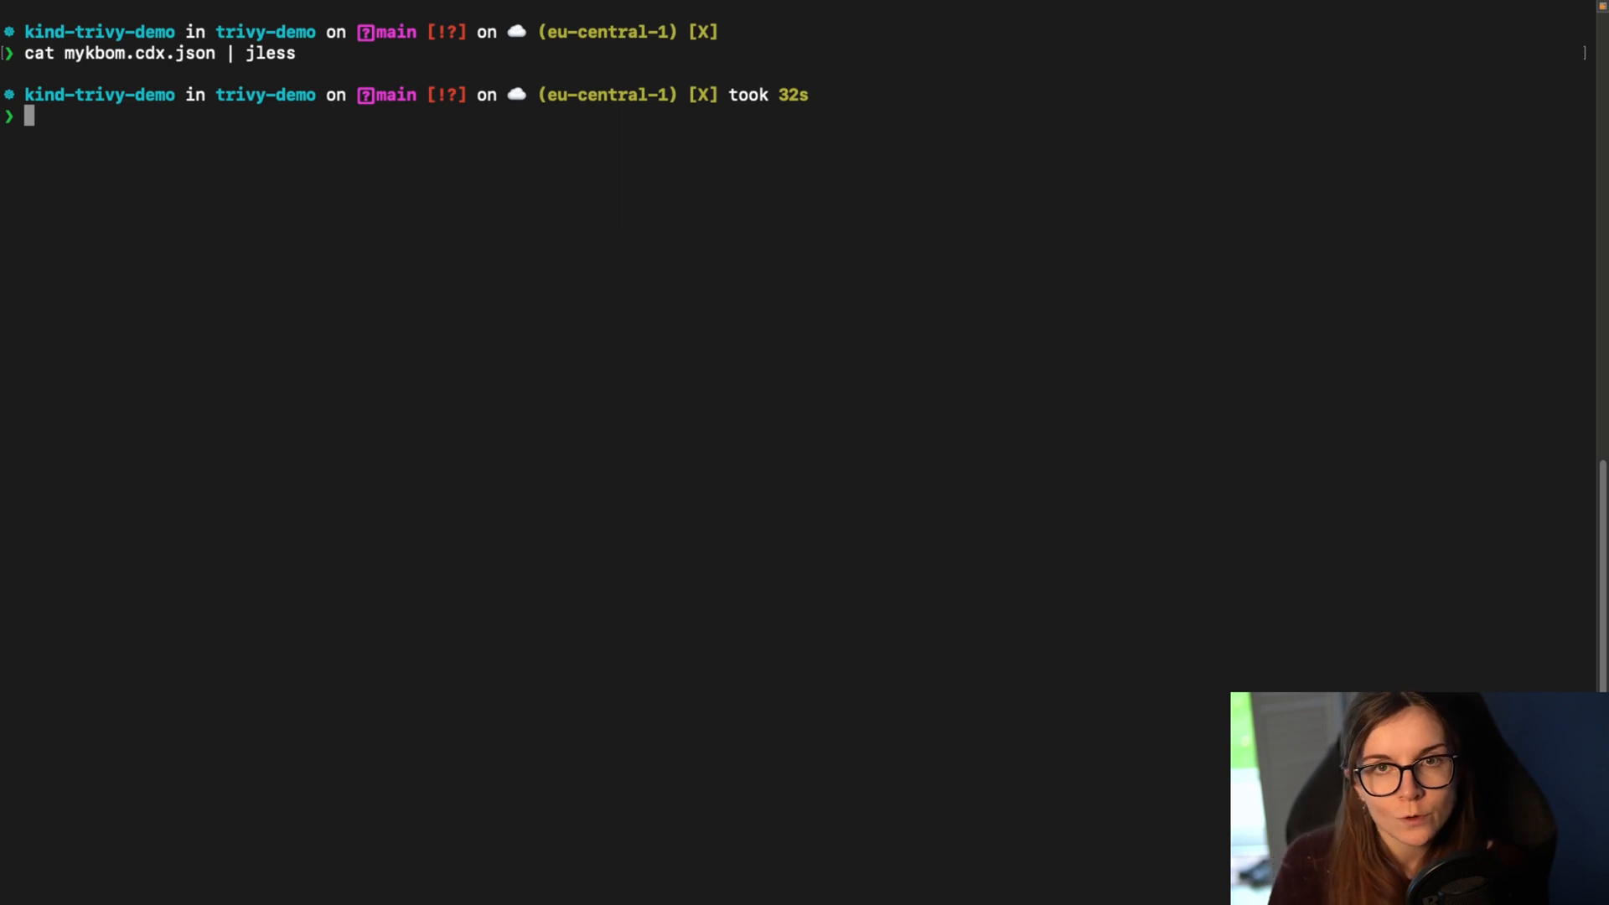
Step: Run 'trivy sbom mykbom.cdx.json' to scan the KBOM for vulnerabilities
{"action": "type", "text": "trivy sb"}
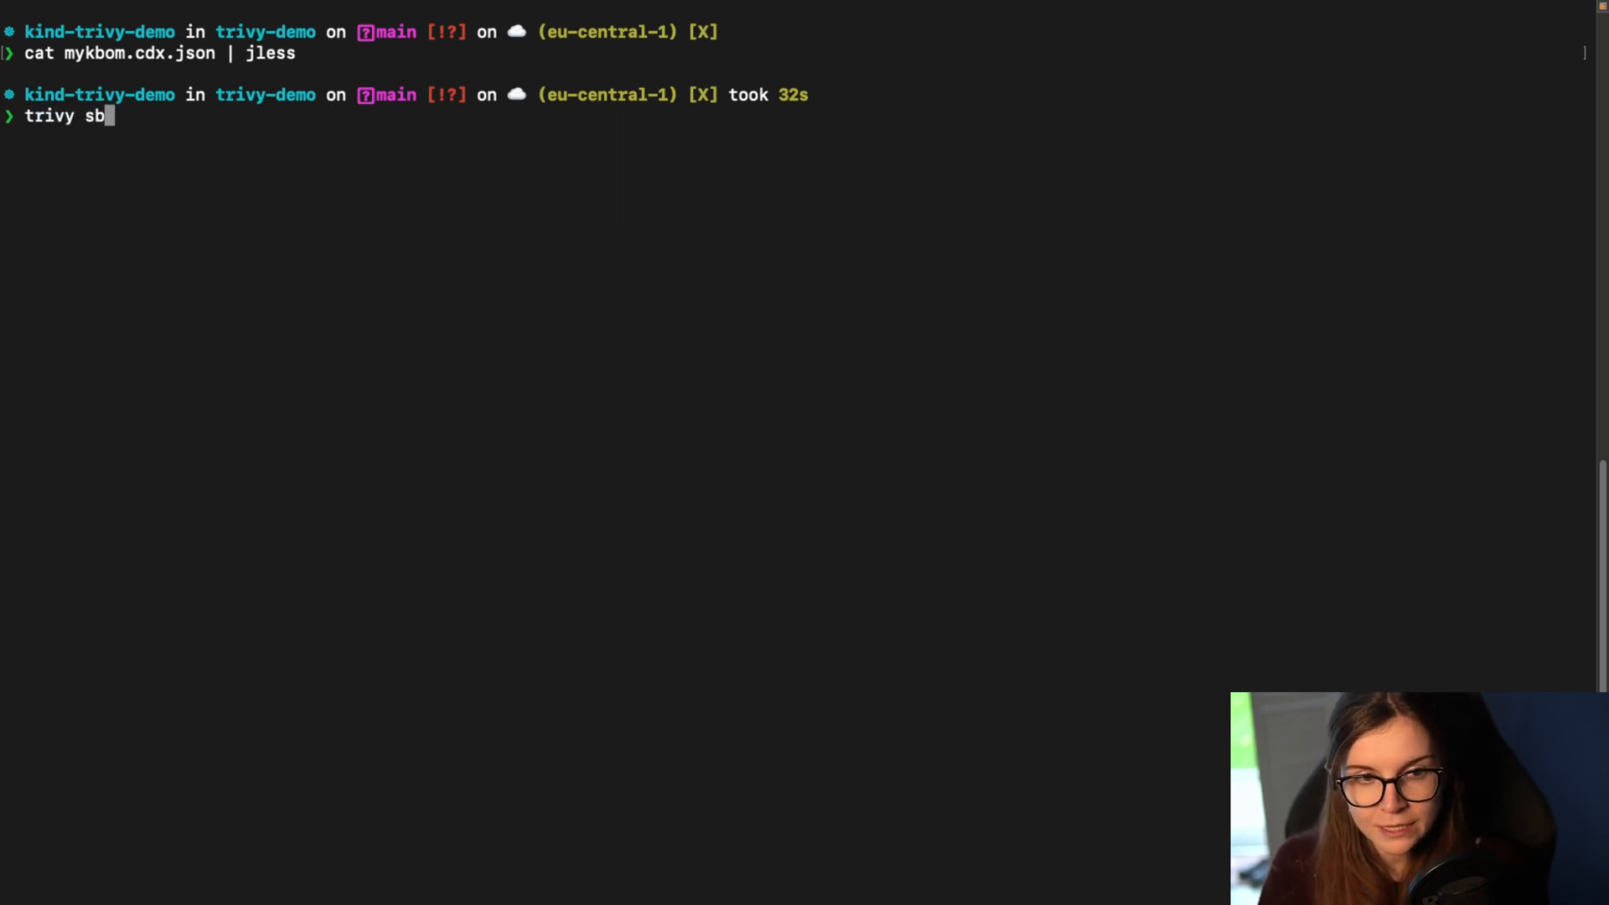
{"action": "type", "text": "om m"}
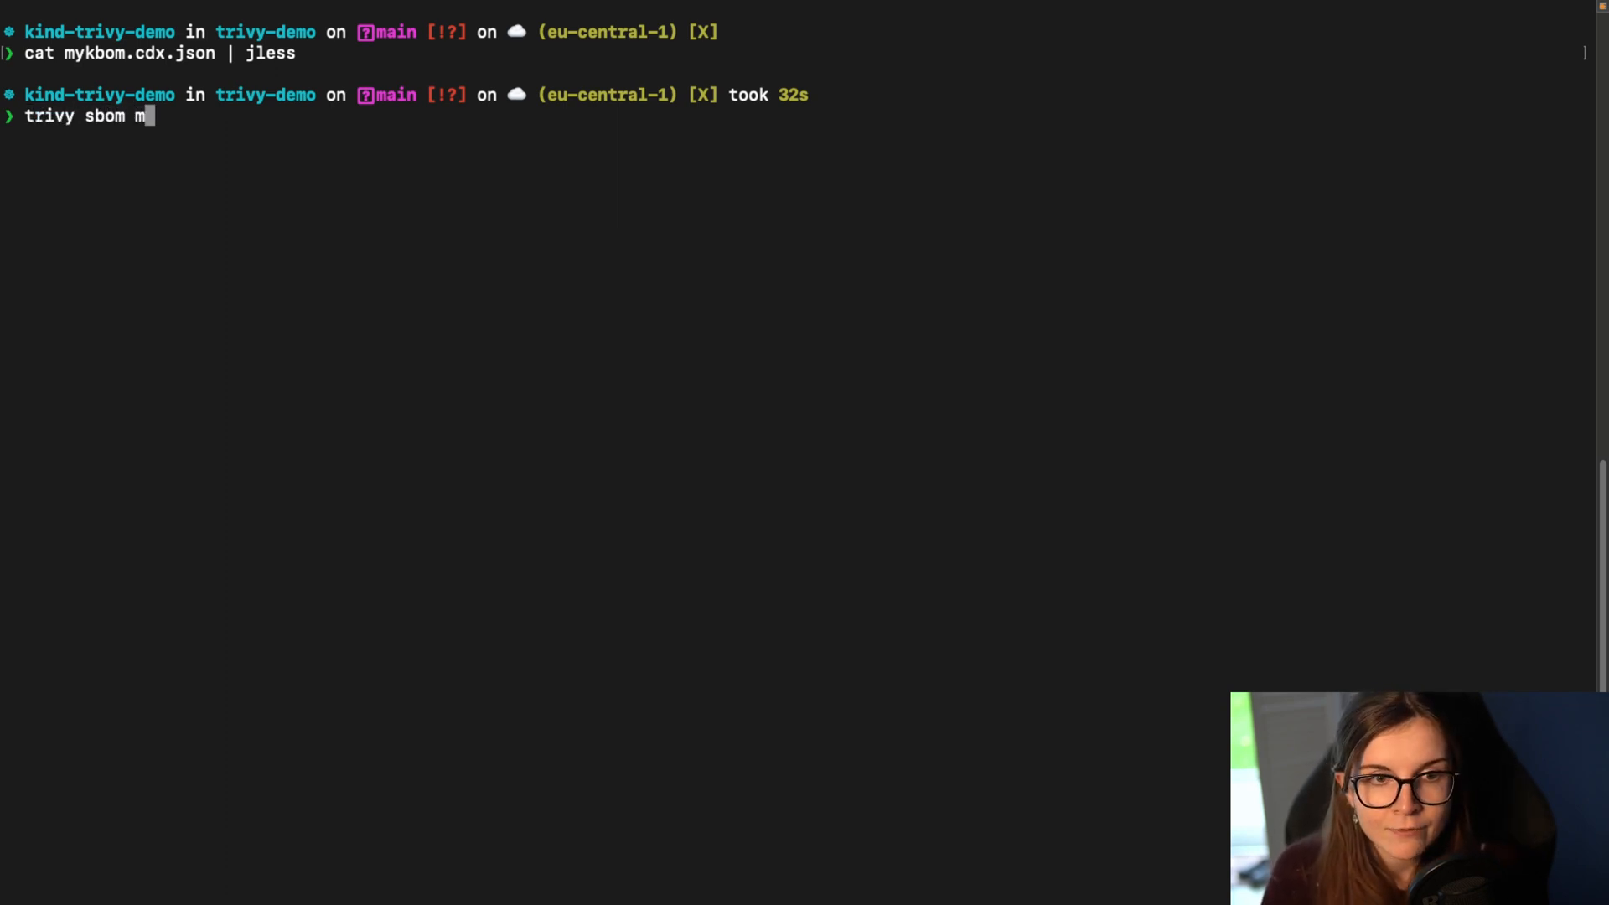
{"action": "type", "text": "ykbom.cdx.json"}
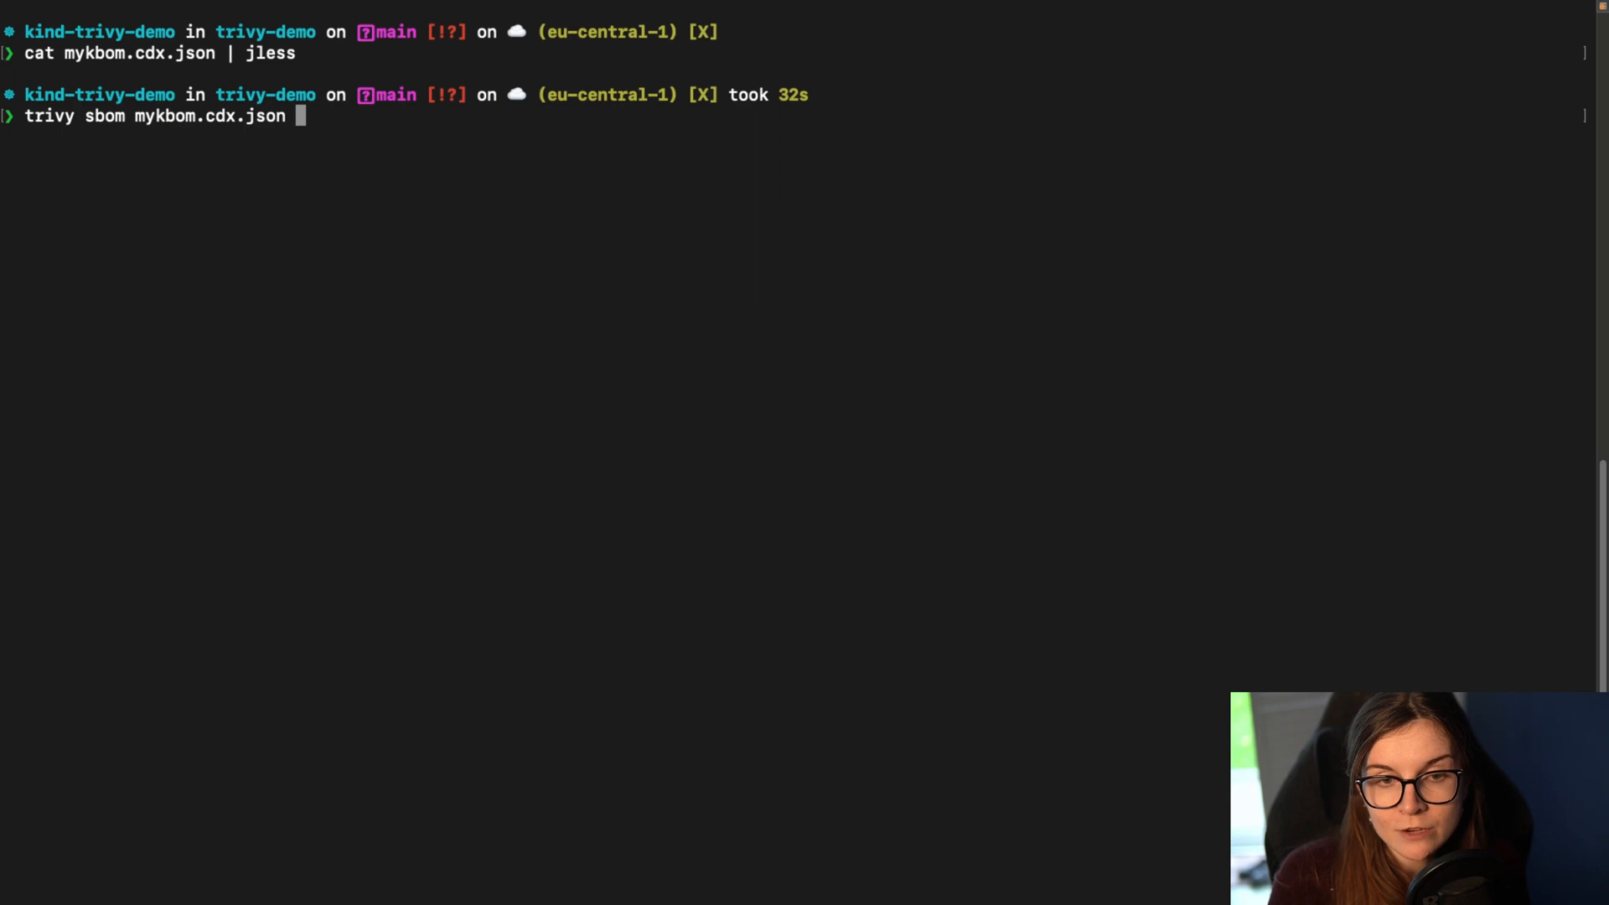
{"action": "key", "text": "Return"}
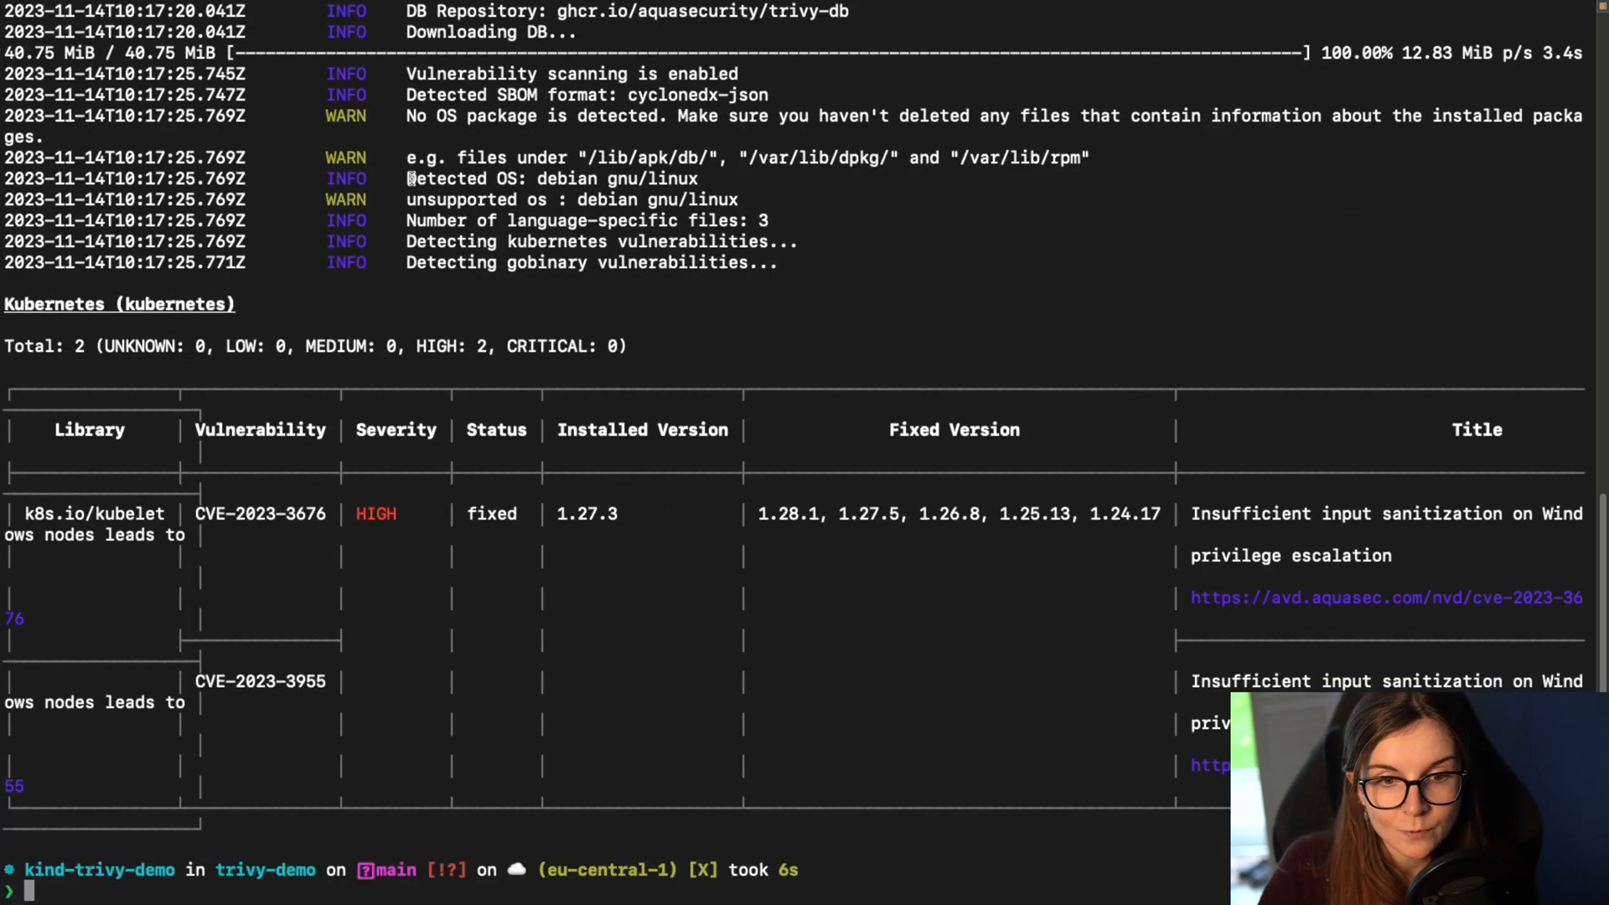
{"action": "mouse_move", "coordinate": [581, 473]}
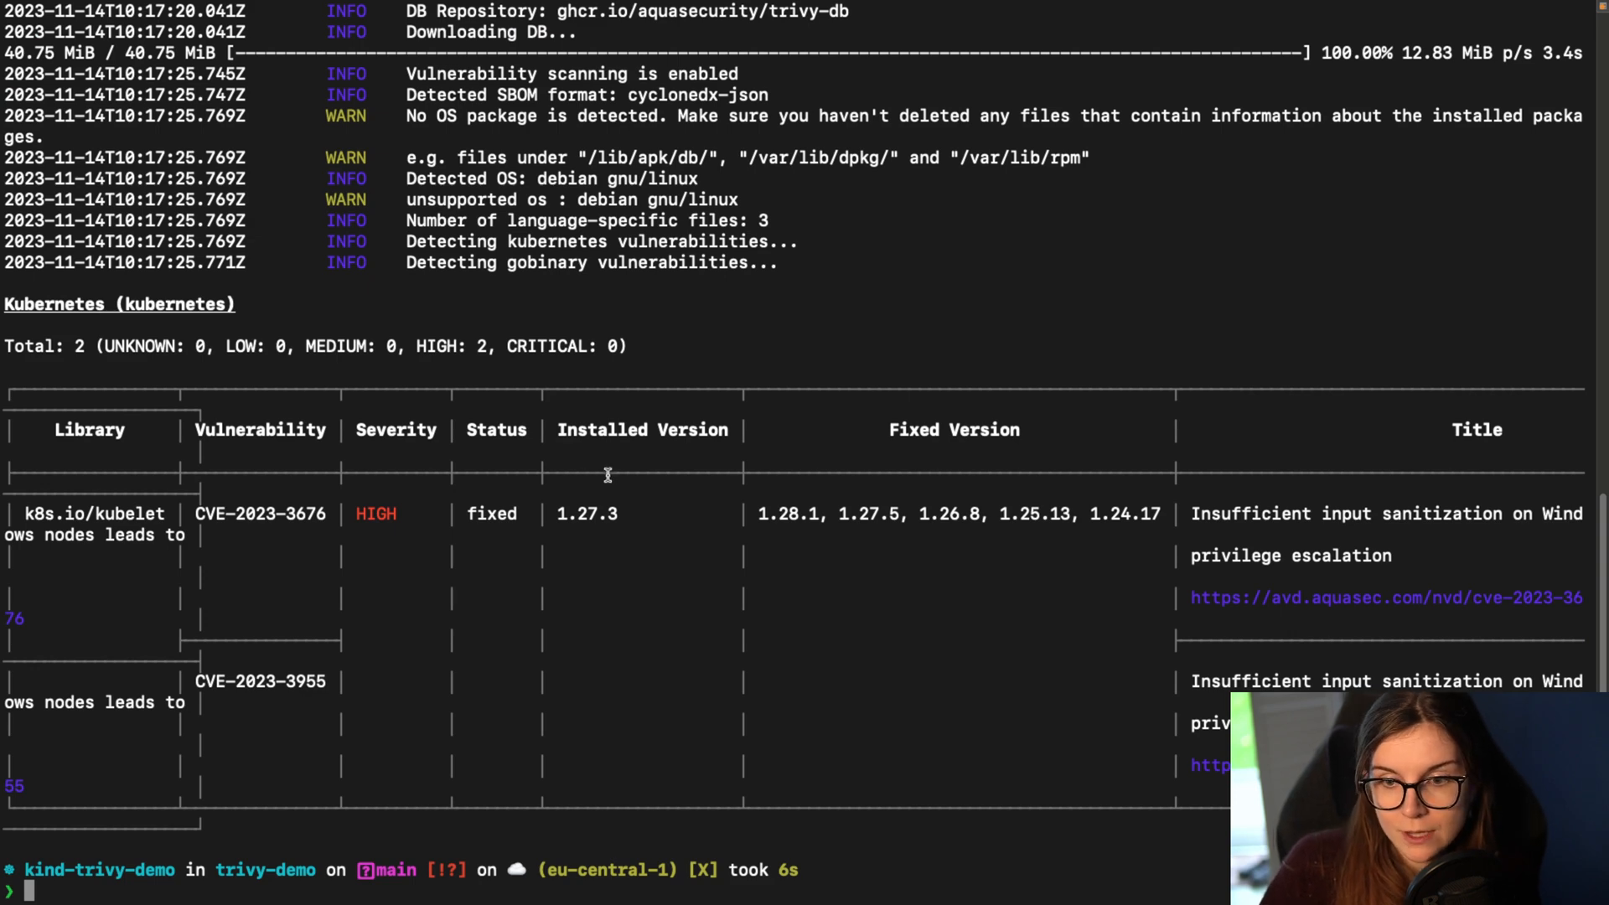
Step: Highlight kubelet's installed version 1.27.3 and fixed versions 1.28.1 and 1.27.5 in the results
{"action": "double_click", "coordinate": [601, 513]}
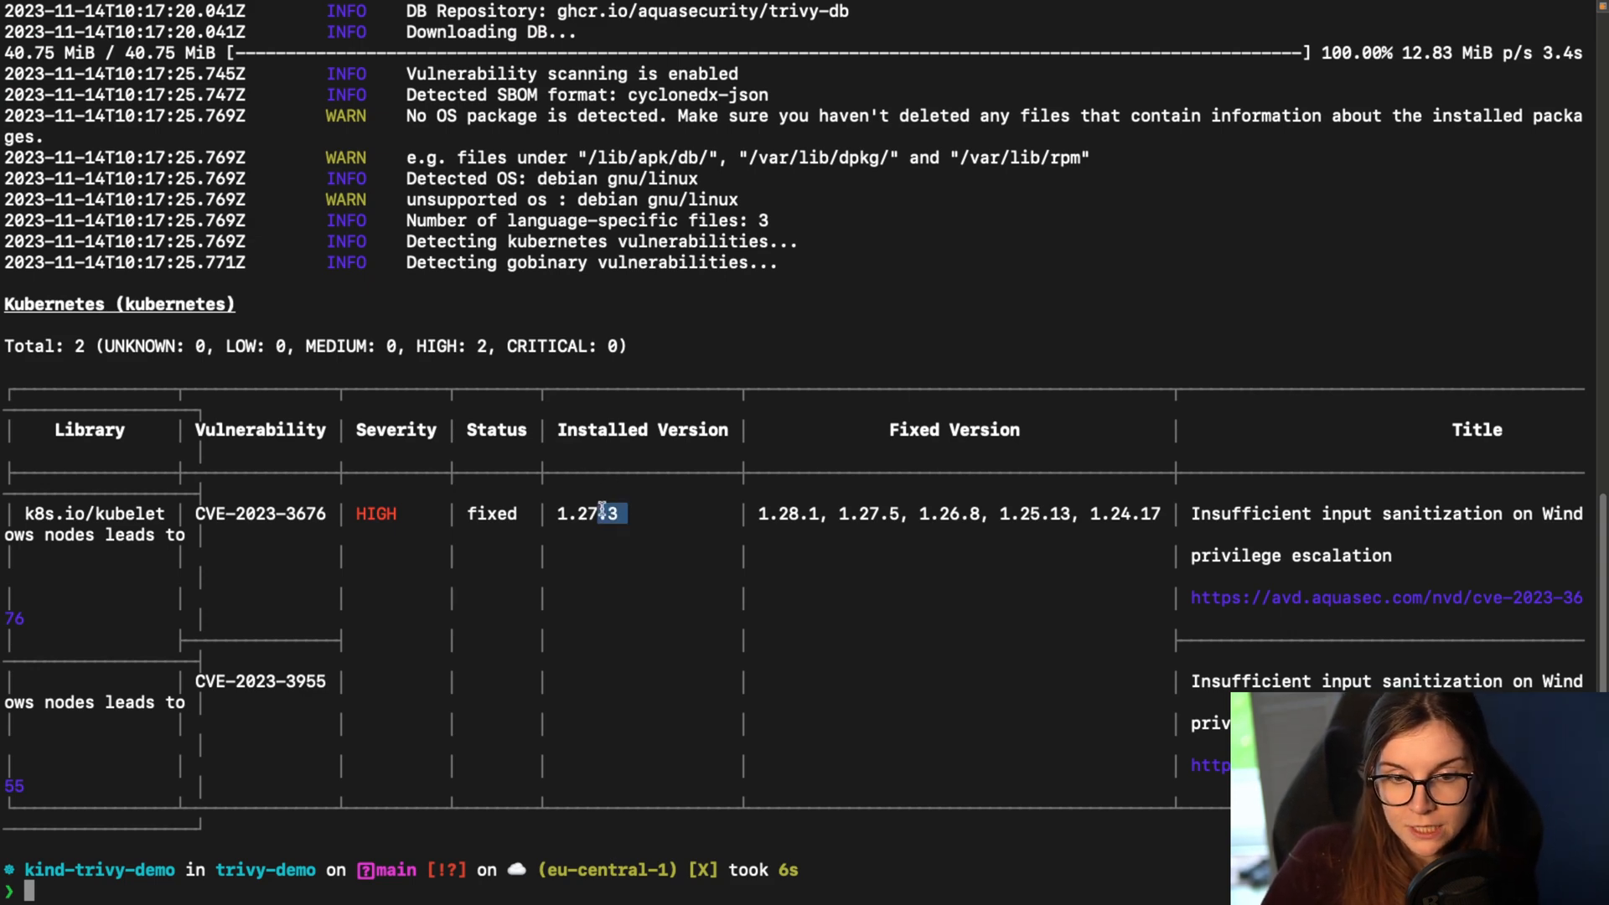
{"action": "double_click", "coordinate": [589, 512]}
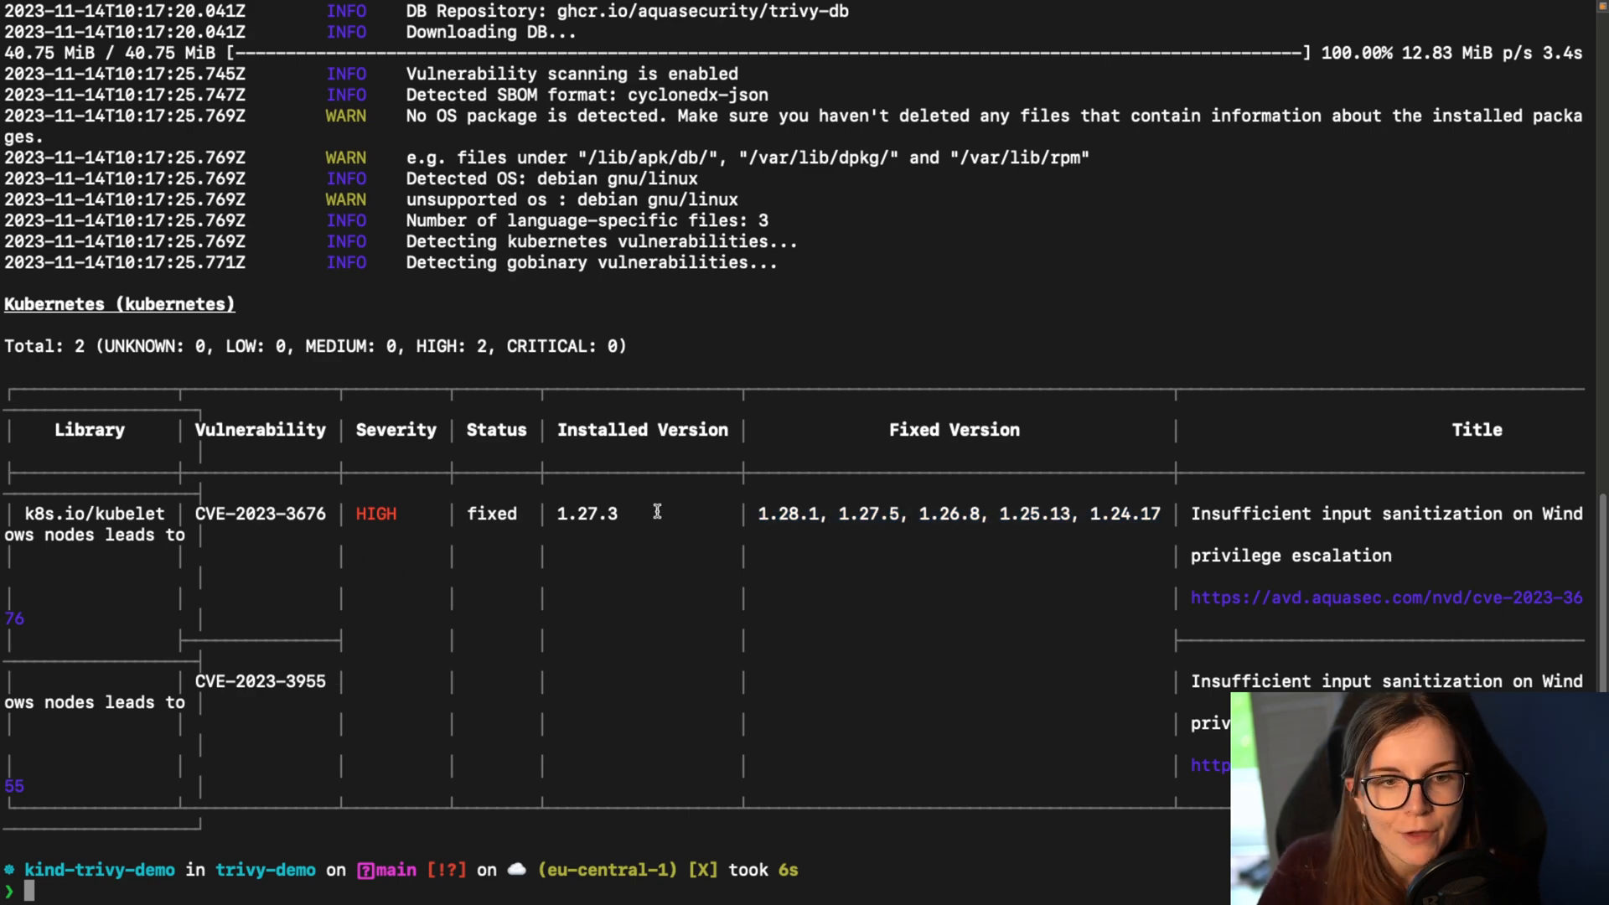
{"action": "mouse_move", "coordinate": [641, 533]}
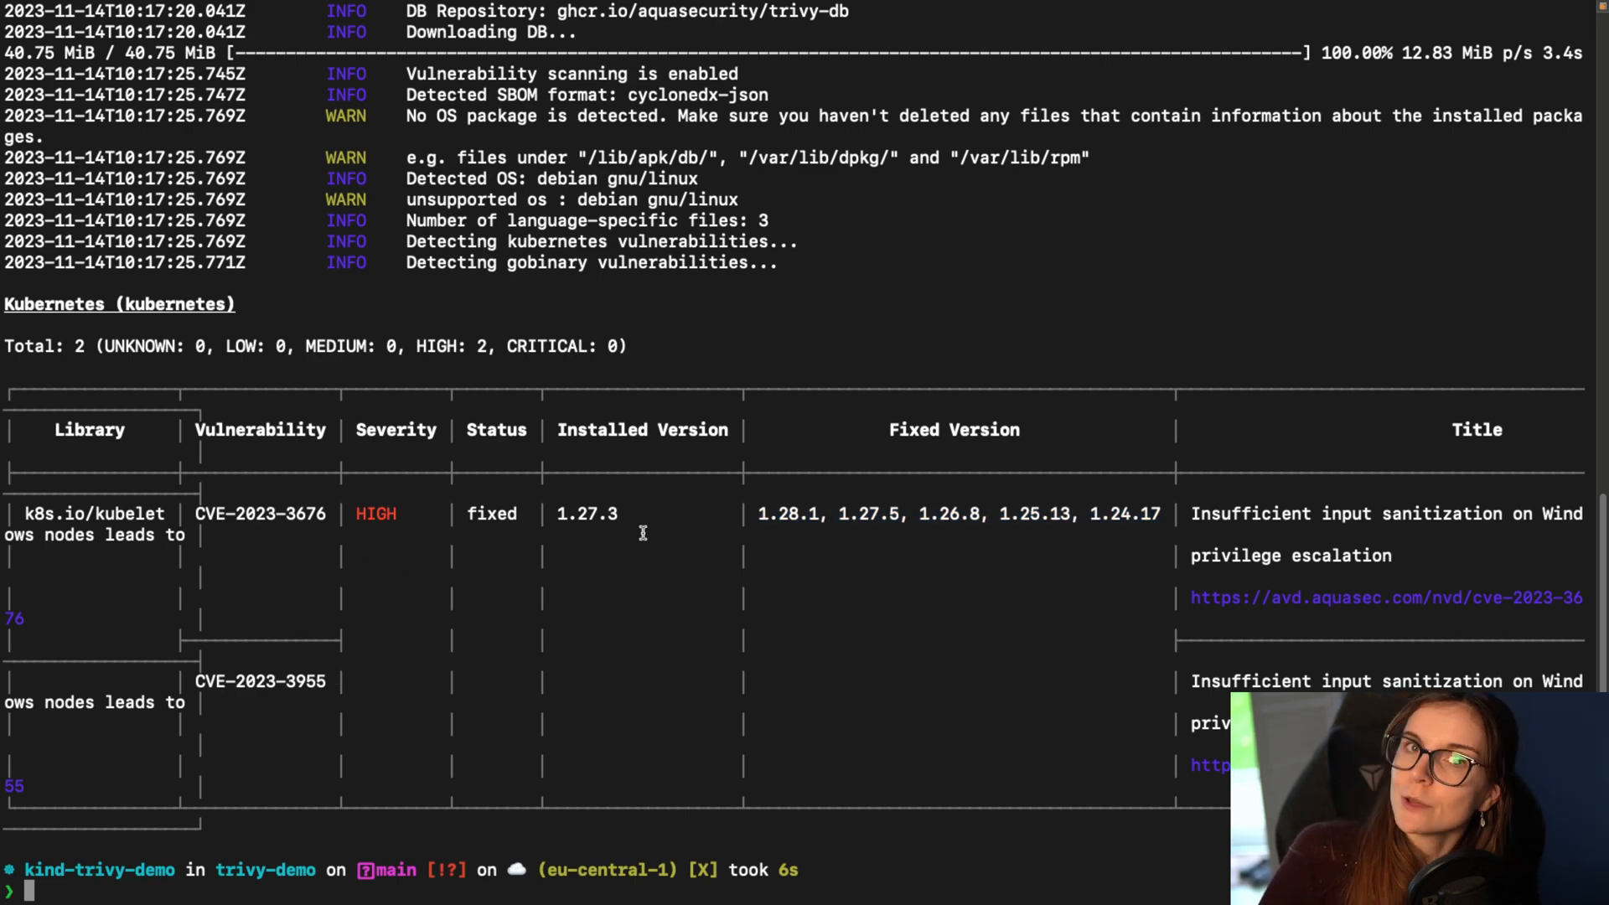
{"action": "mouse_move", "coordinate": [618, 555]}
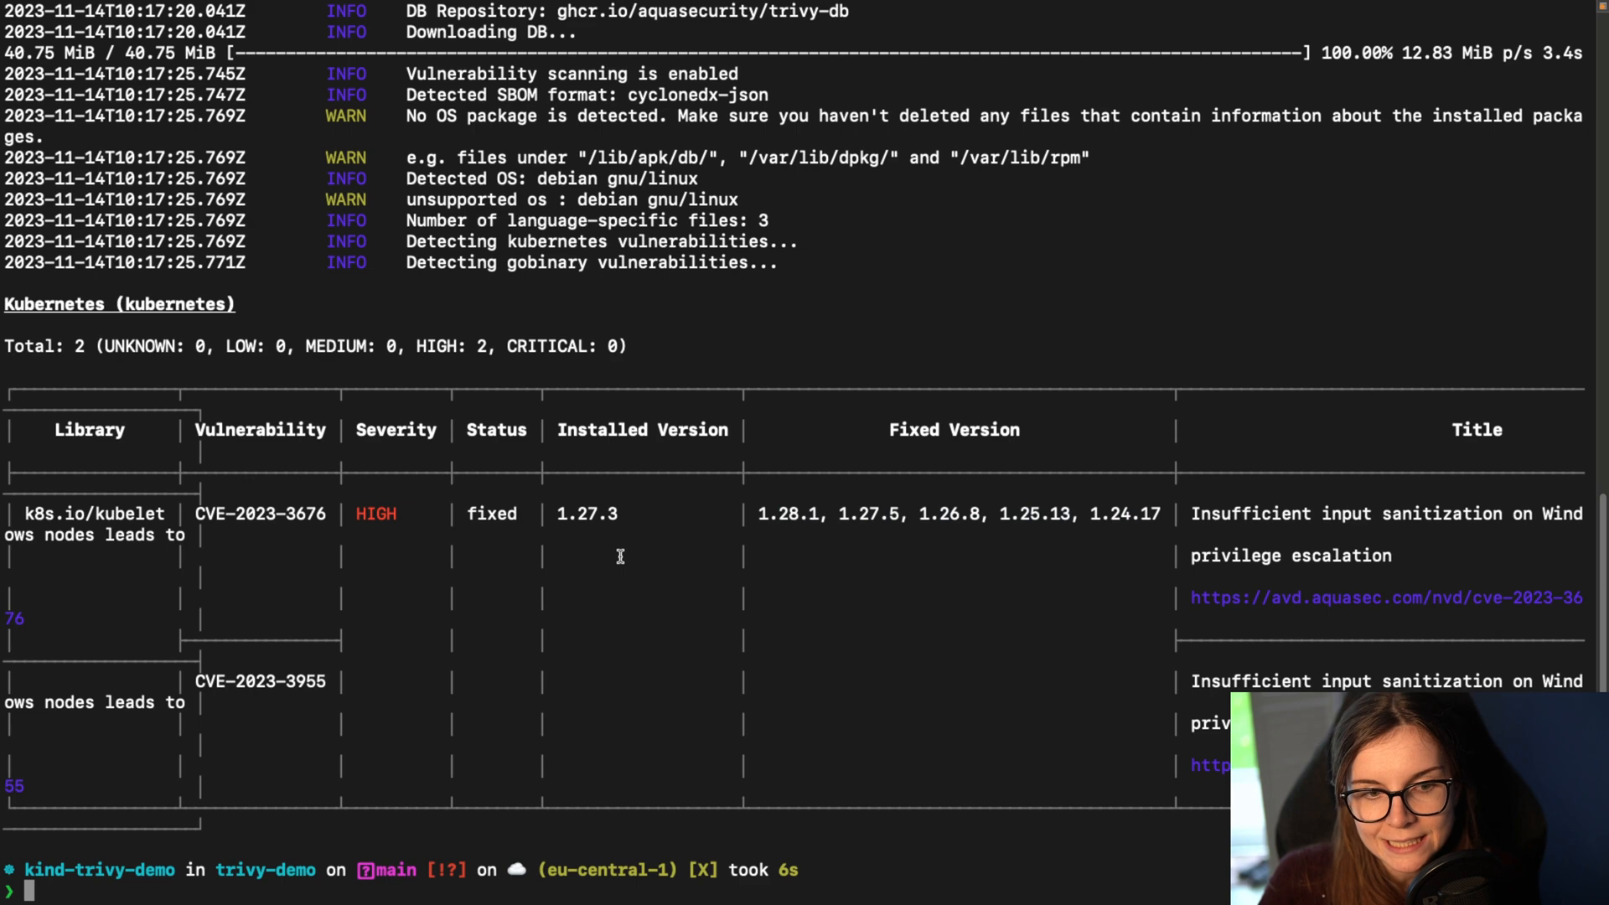
{"action": "mouse_move", "coordinate": [894, 570]}
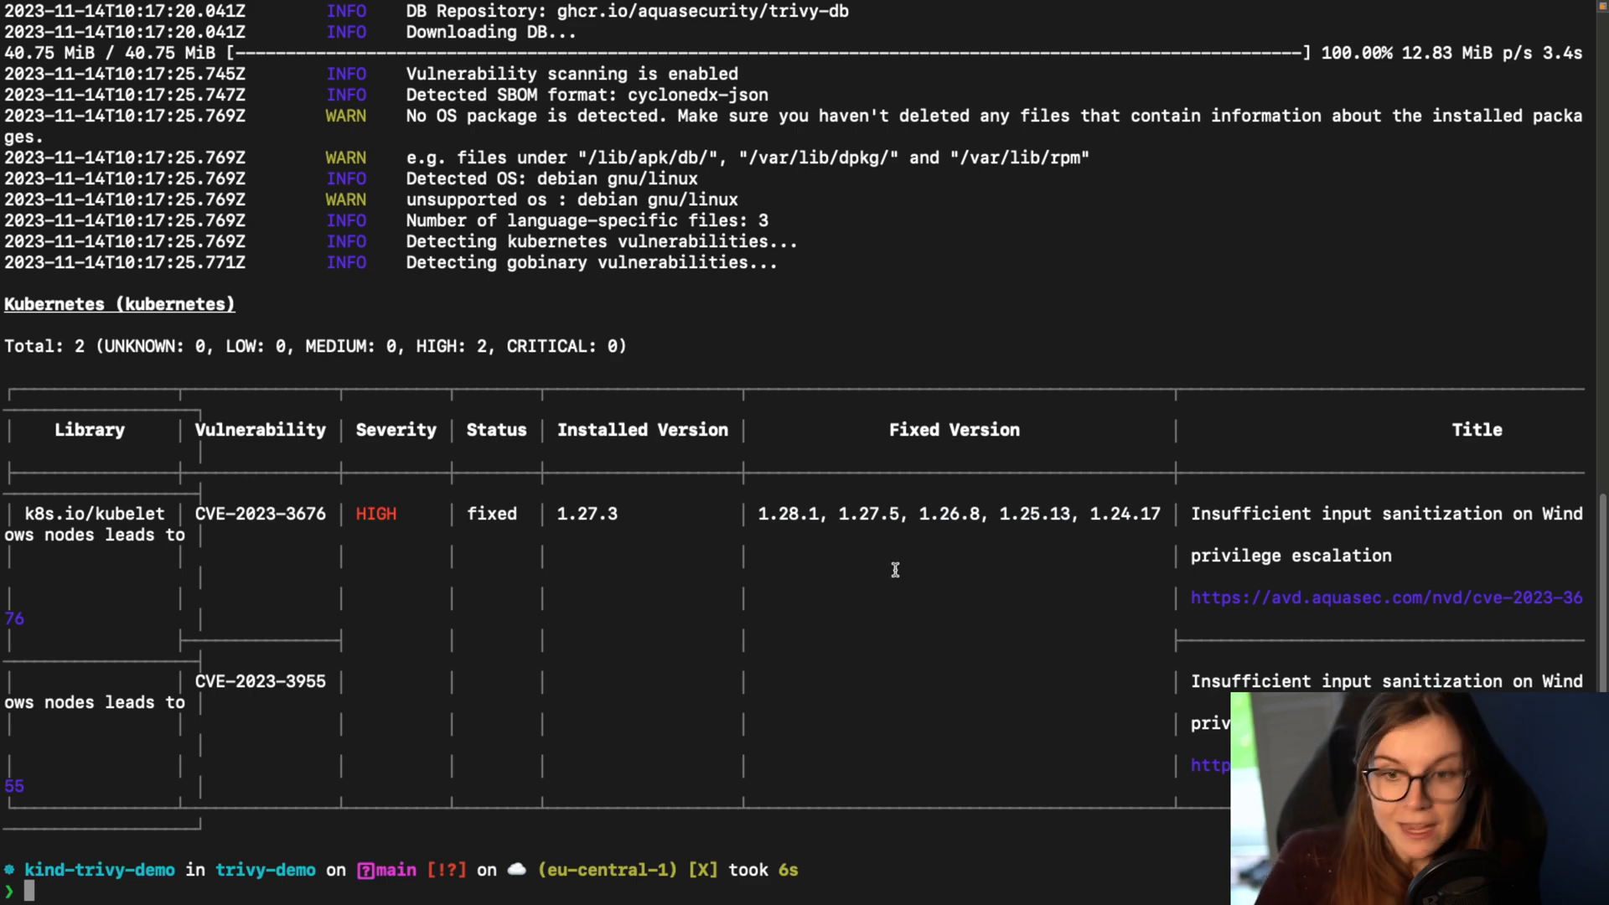
{"action": "mouse_move", "coordinate": [765, 517]}
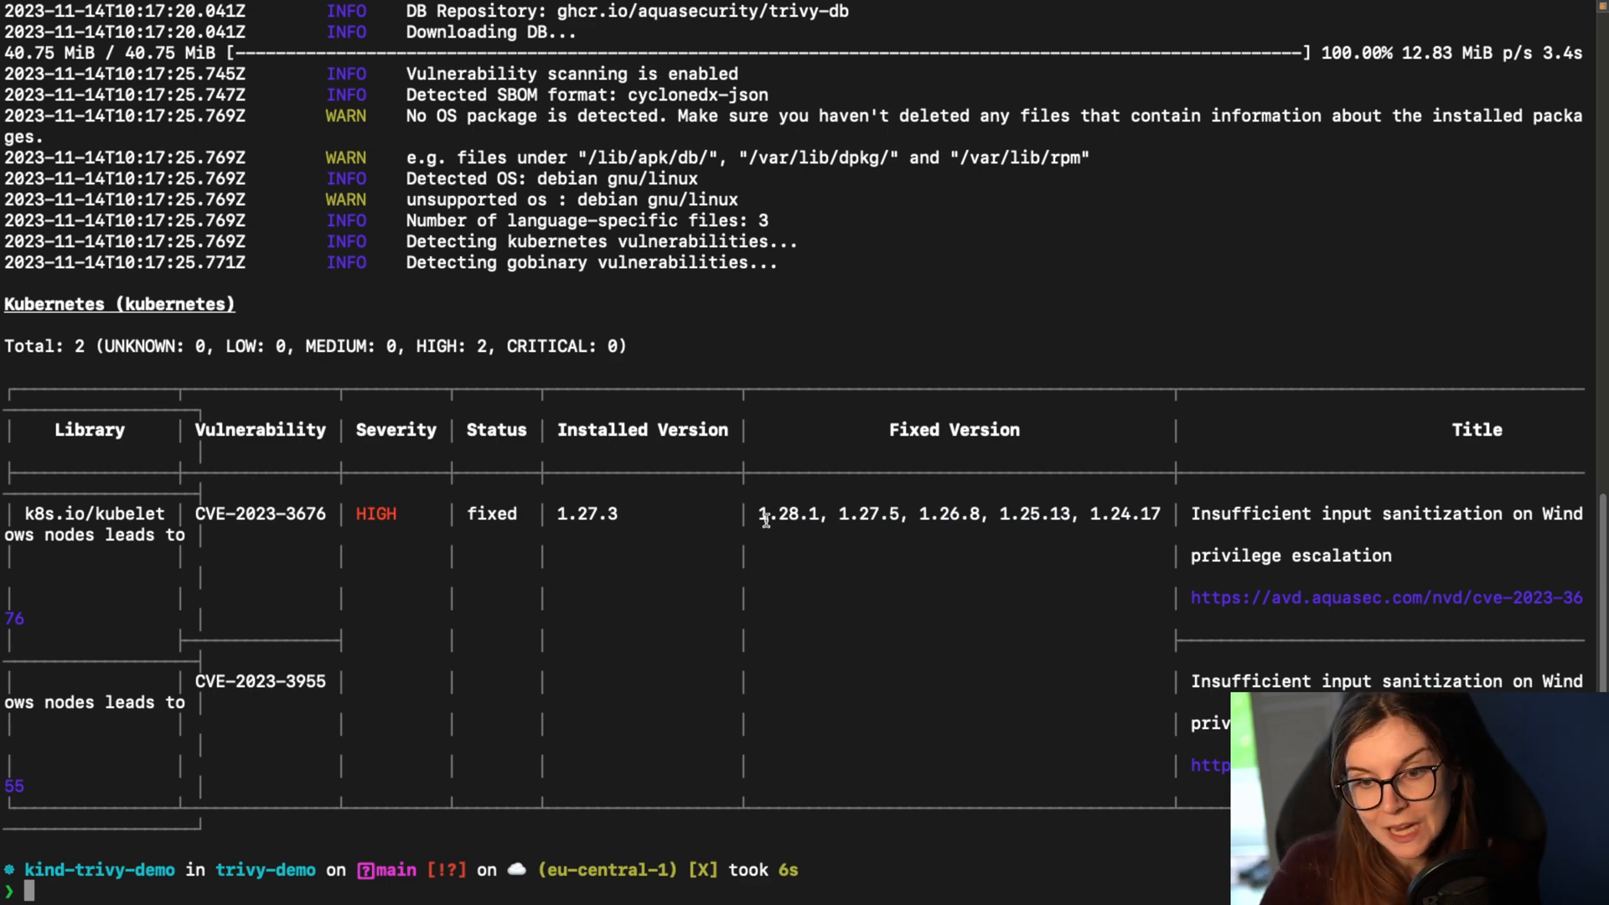
{"action": "double_click", "coordinate": [788, 513]}
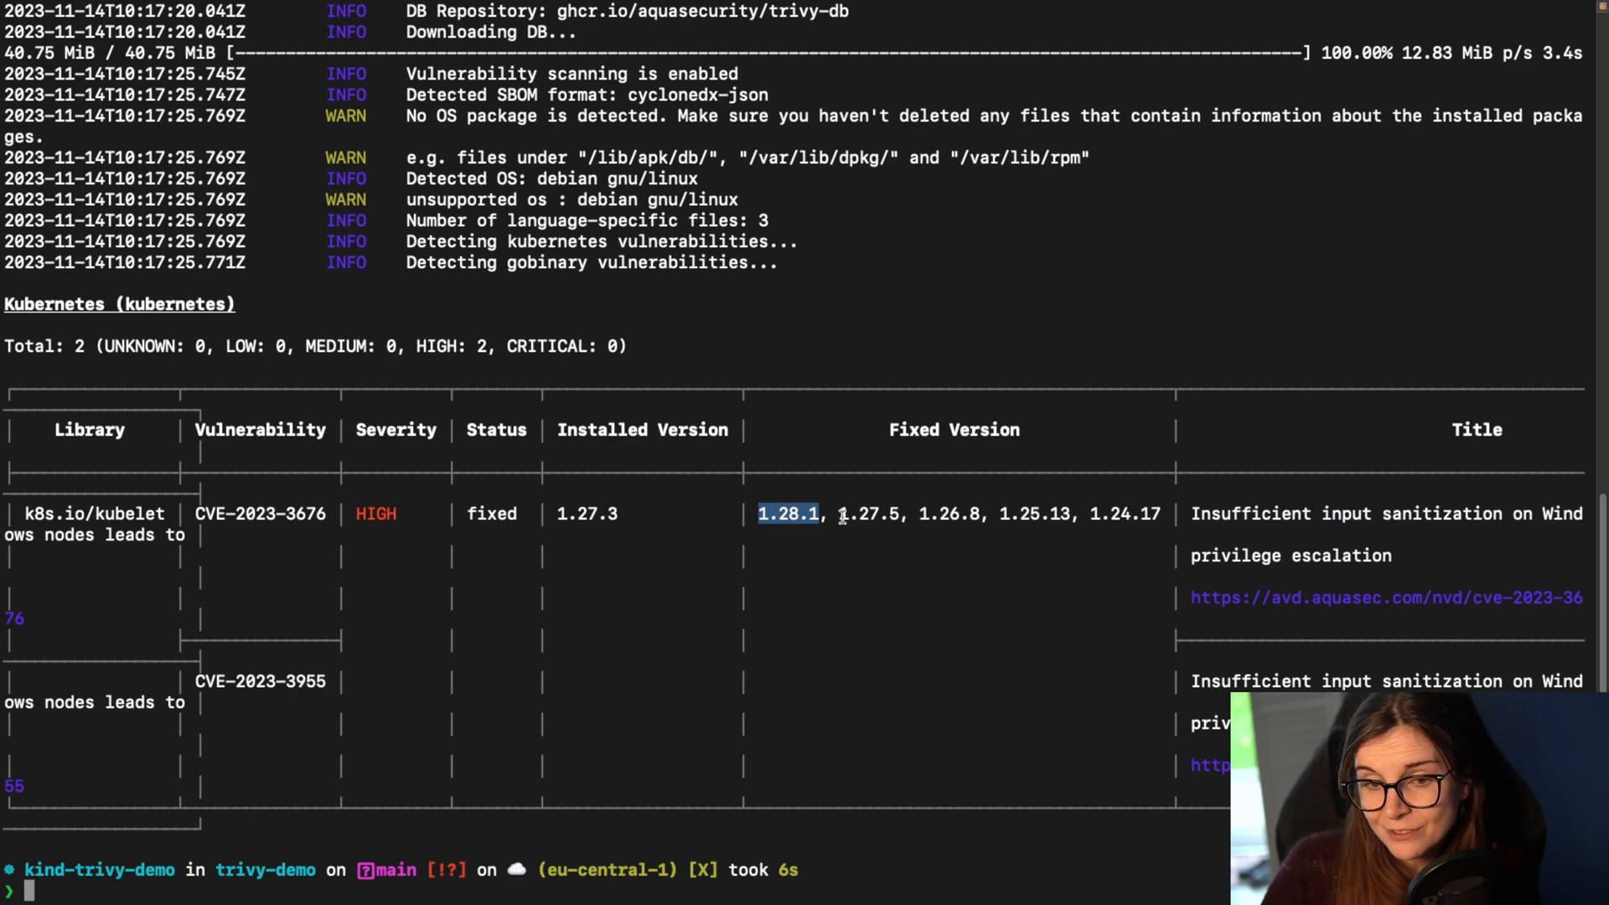
{"action": "double_click", "coordinate": [870, 513]}
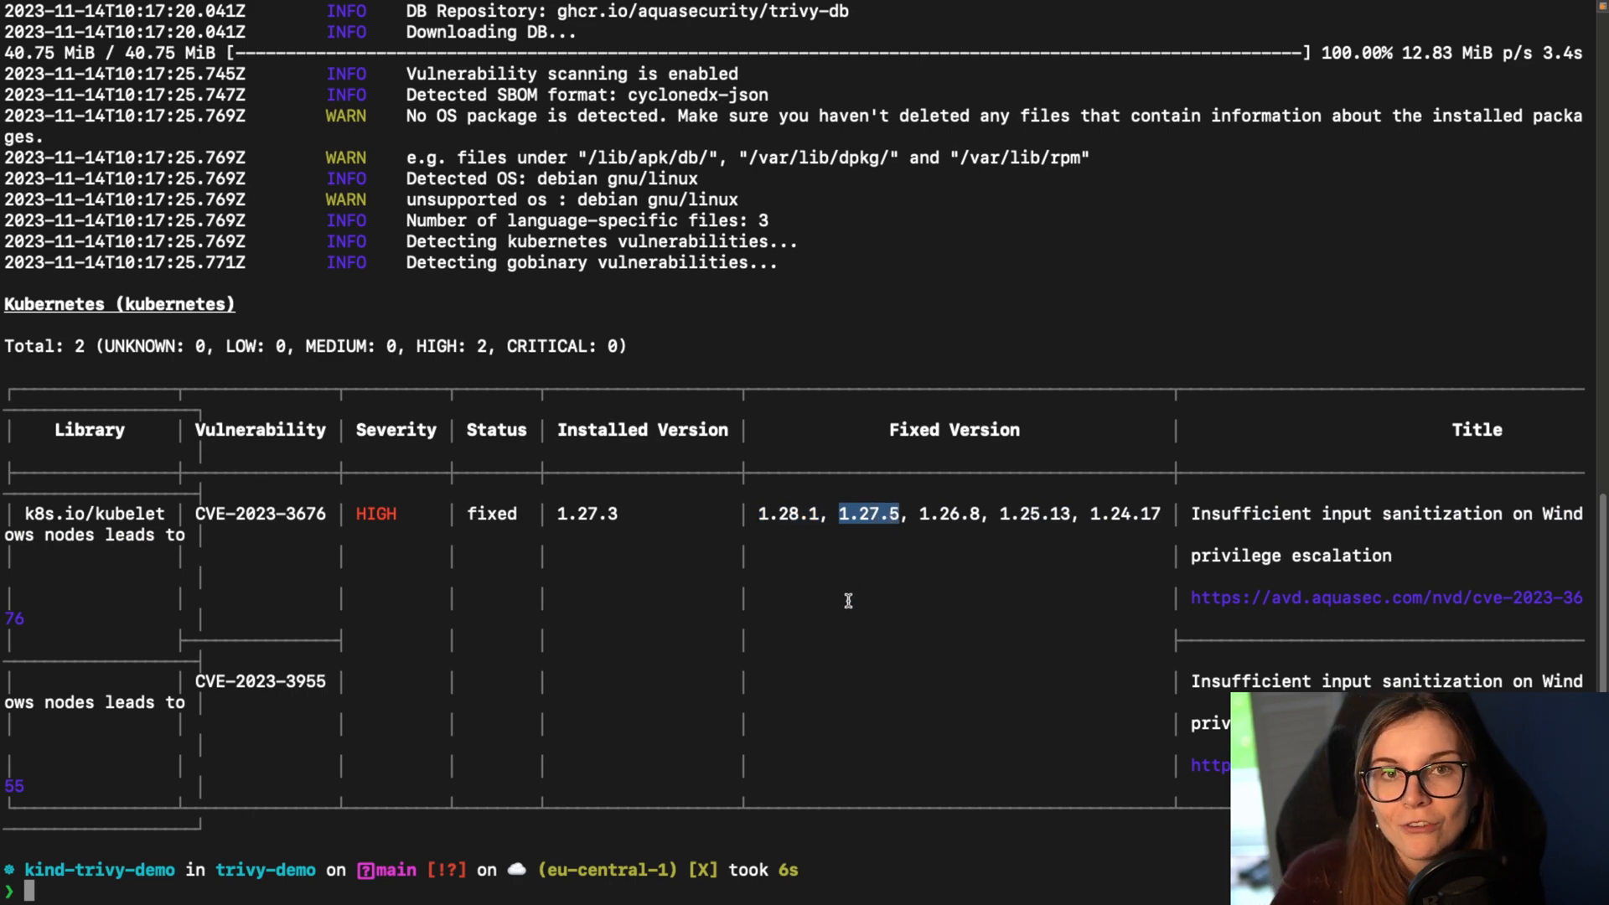
{"action": "mouse_move", "coordinate": [816, 618]}
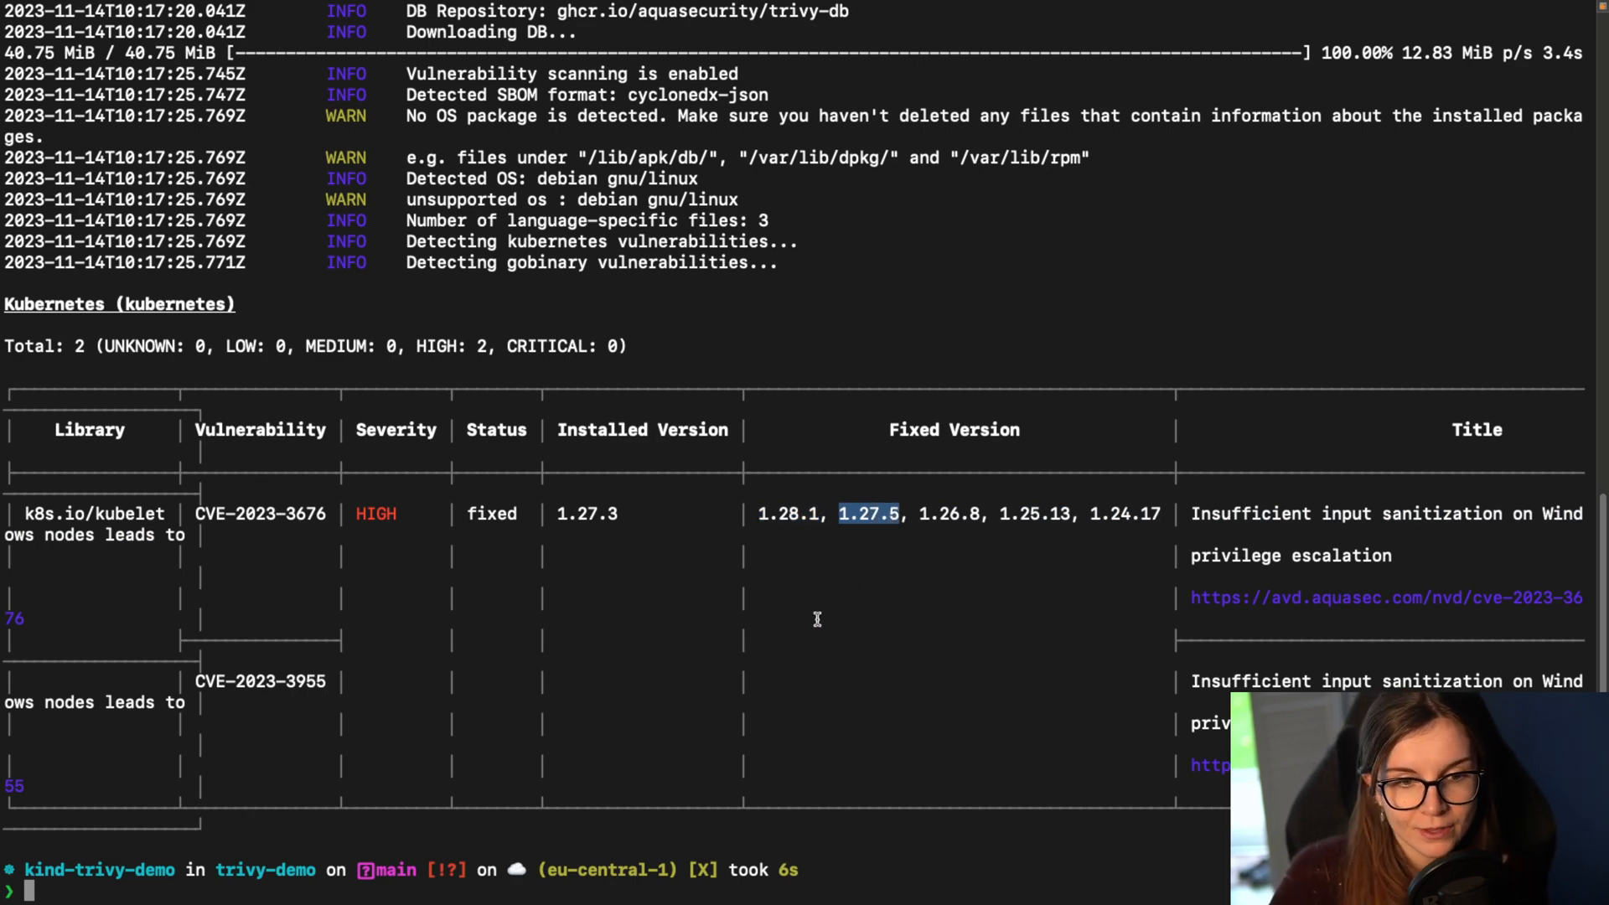